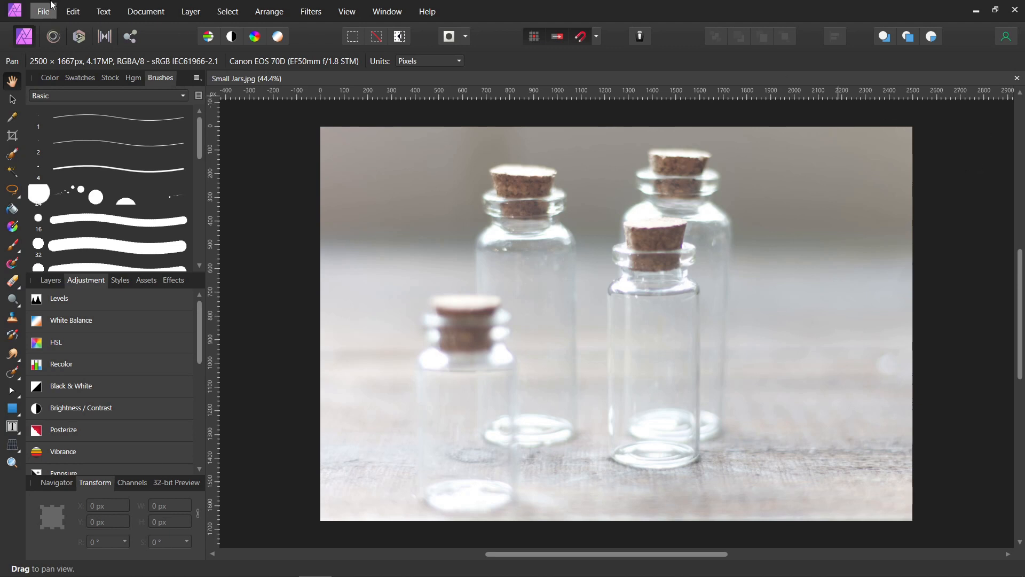
Step: Place butterfly-1525811.png from the Fairy in Jar folder onto the small jars photo
left_click(43, 12)
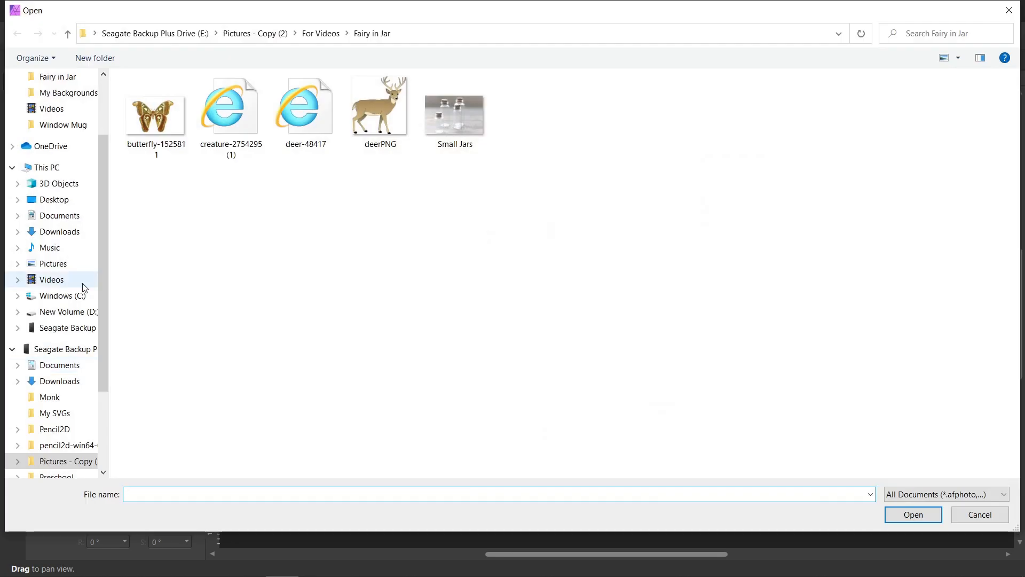
left_click(156, 114)
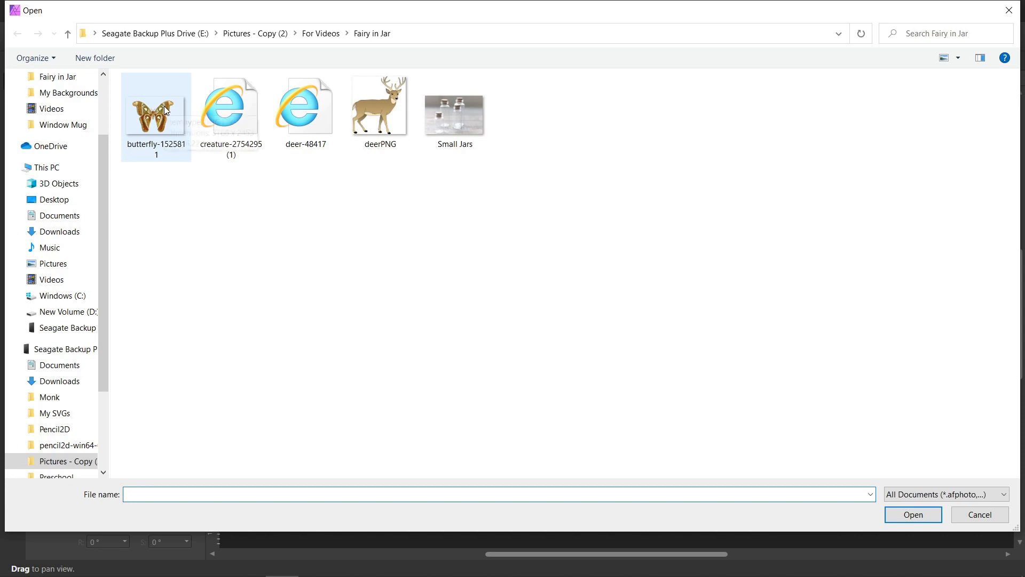
mouse_move(155, 114)
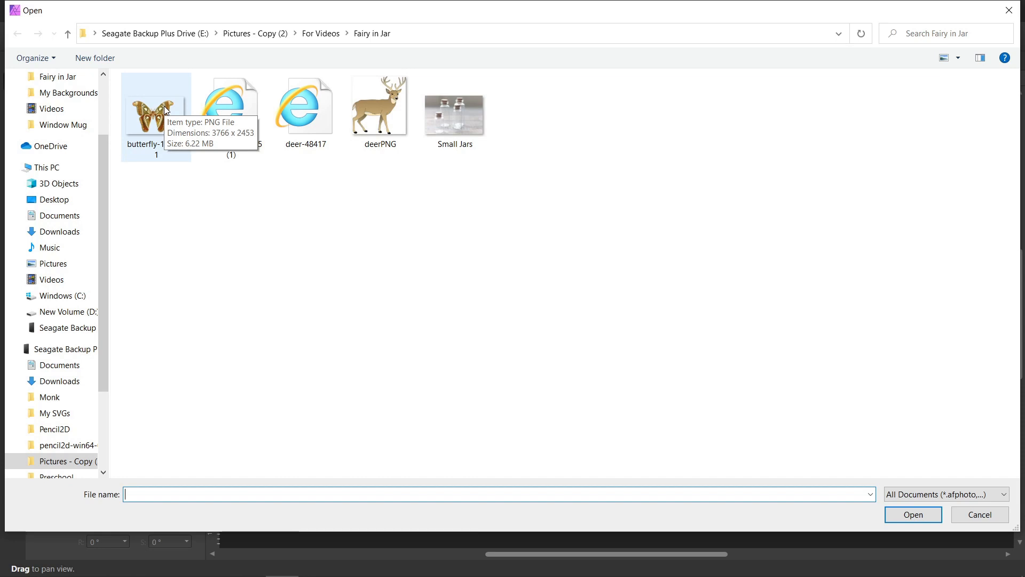
left_click(913, 515)
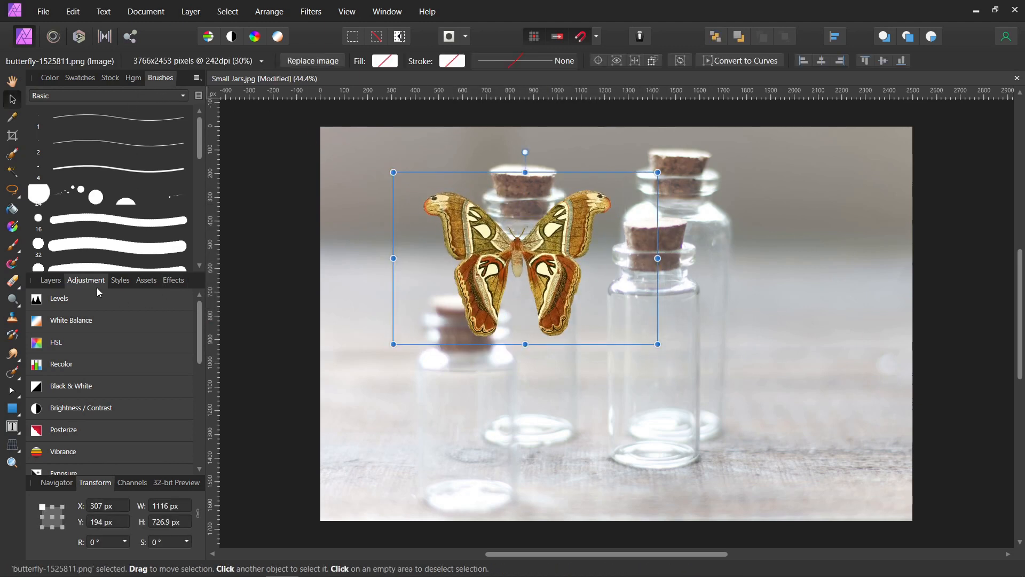
Step: Show the Layers panel and move the butterfly over the small front-left jar
left_click(51, 280)
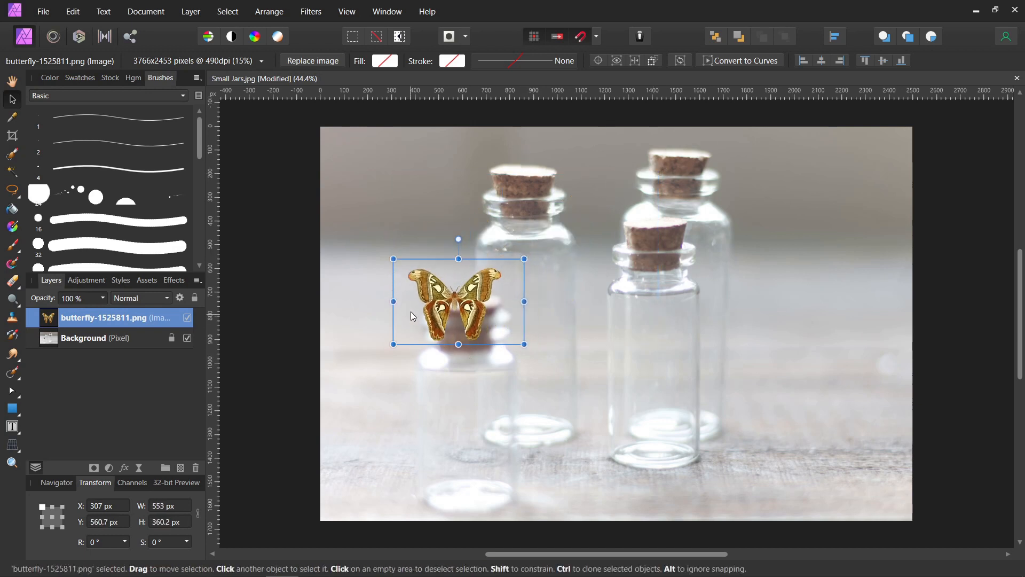
left_click_drag(458, 300, 473, 433)
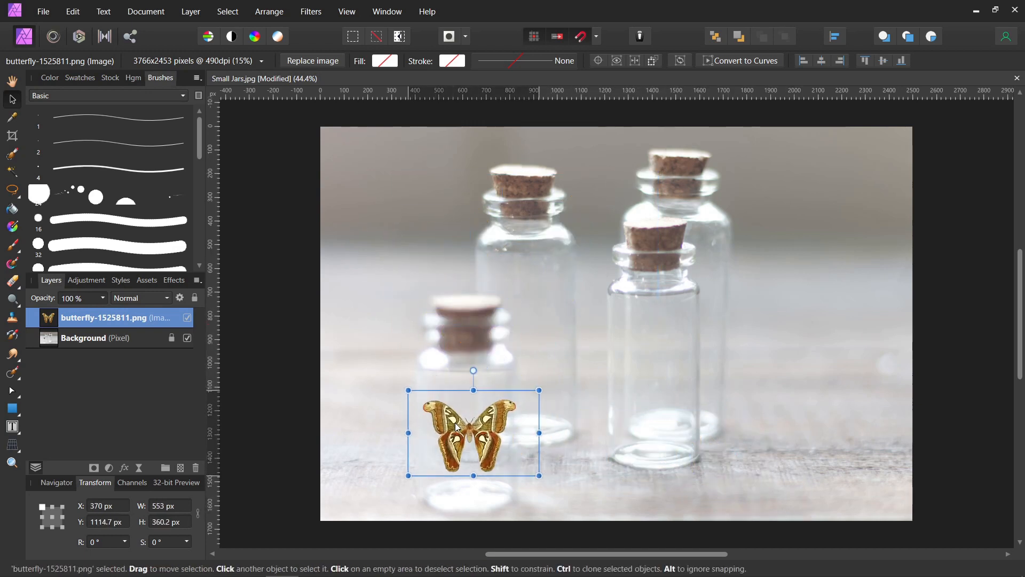
left_click_drag(473, 432, 468, 440)
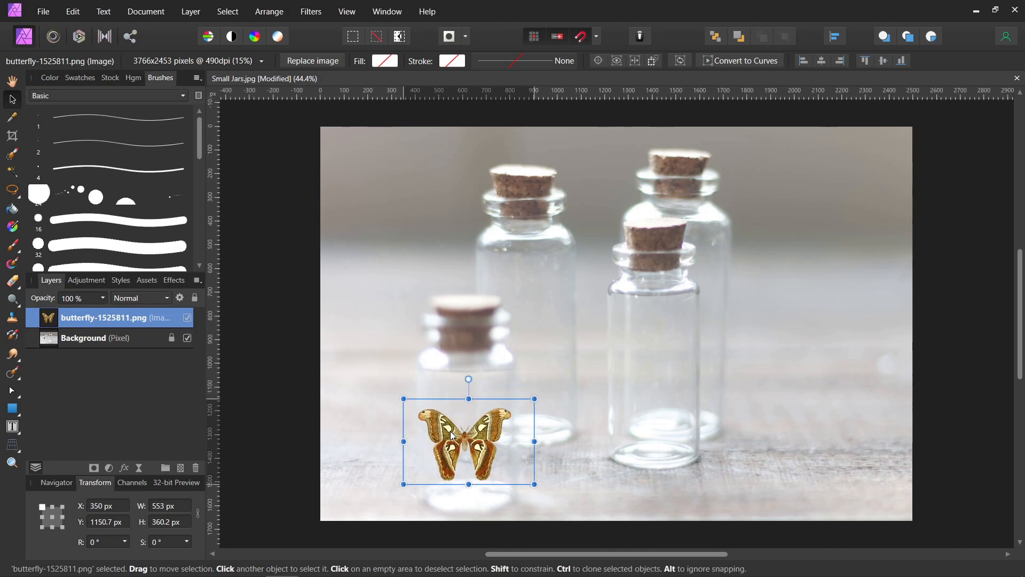
left_click_drag(467, 440, 760, 425)
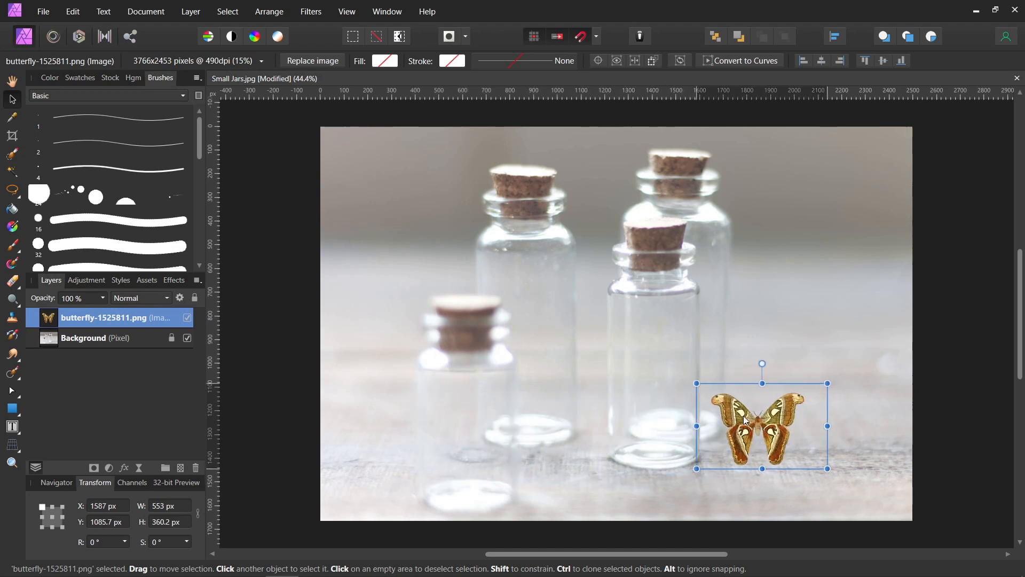
left_click_drag(761, 426, 561, 324)
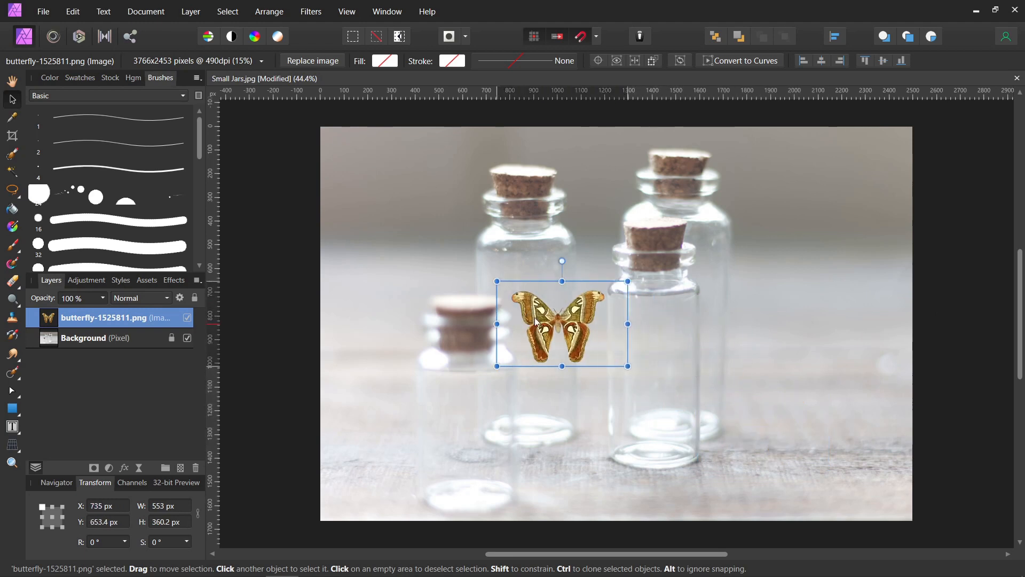
left_click_drag(562, 324, 533, 337)
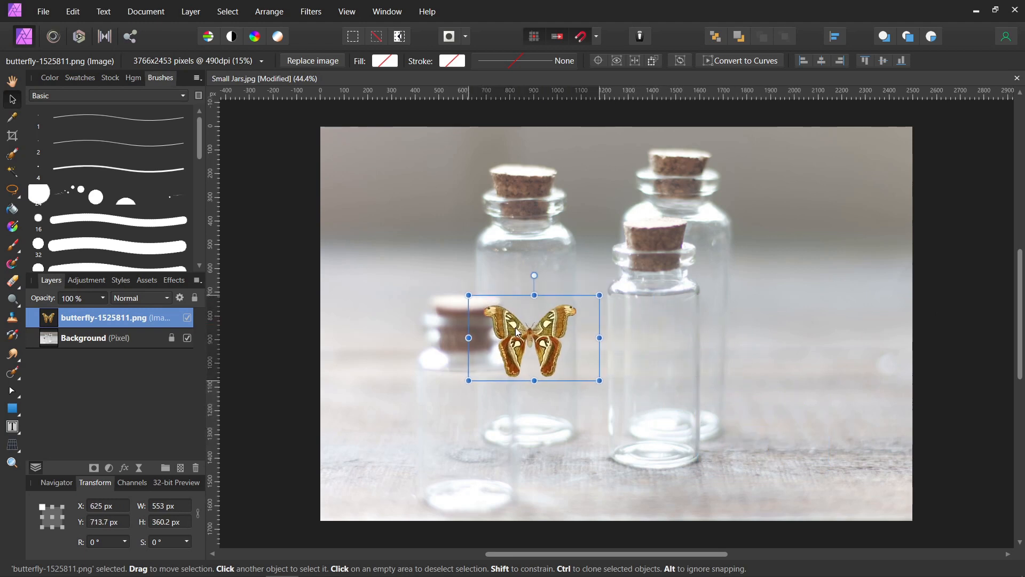
Step: Lower the butterfly into the jar, narrow its wings slightly, and reselect it
left_click_drag(534, 338, 530, 385)
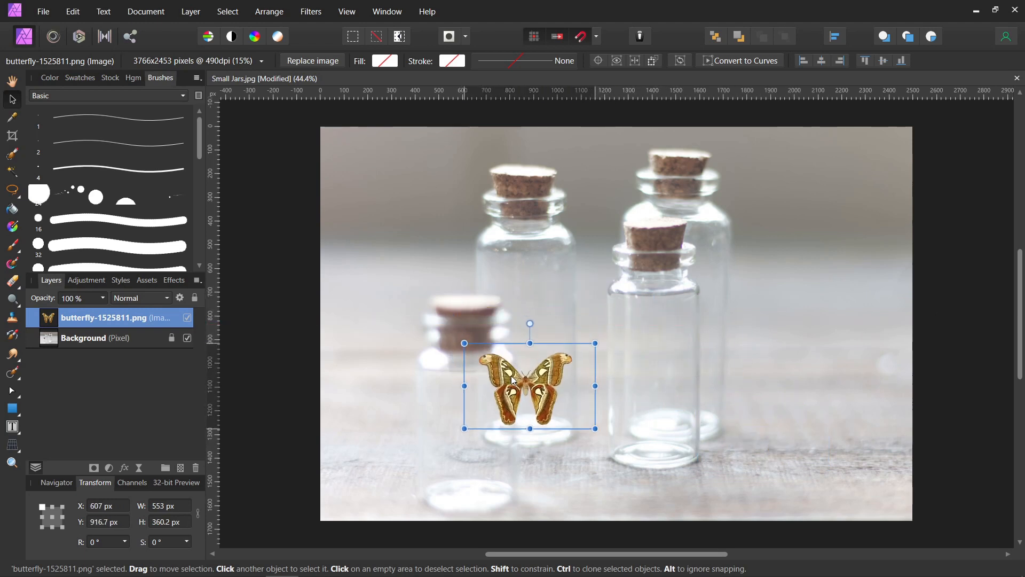
left_click_drag(516, 386, 525, 371)
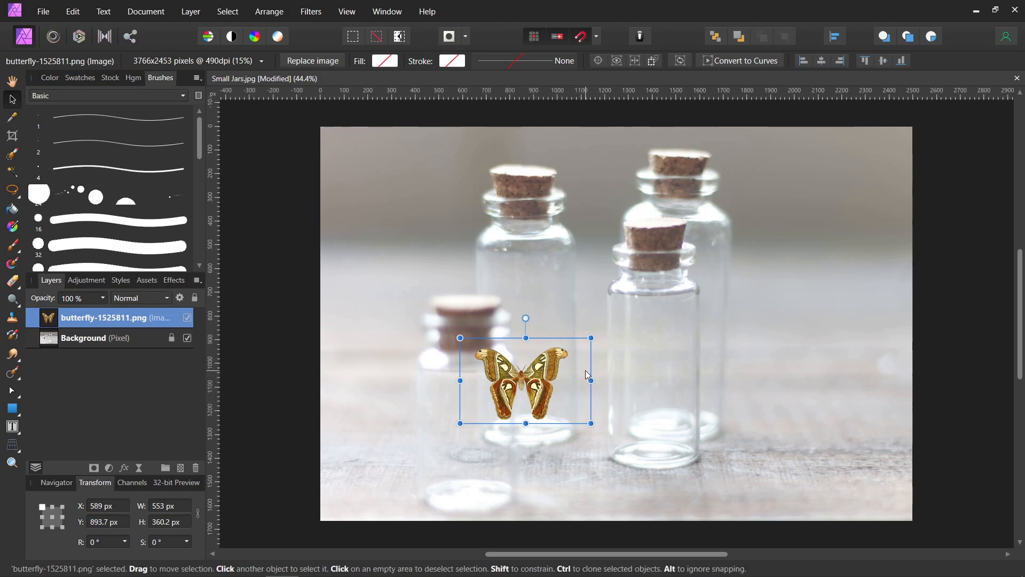
left_click_drag(590, 380, 576, 380)
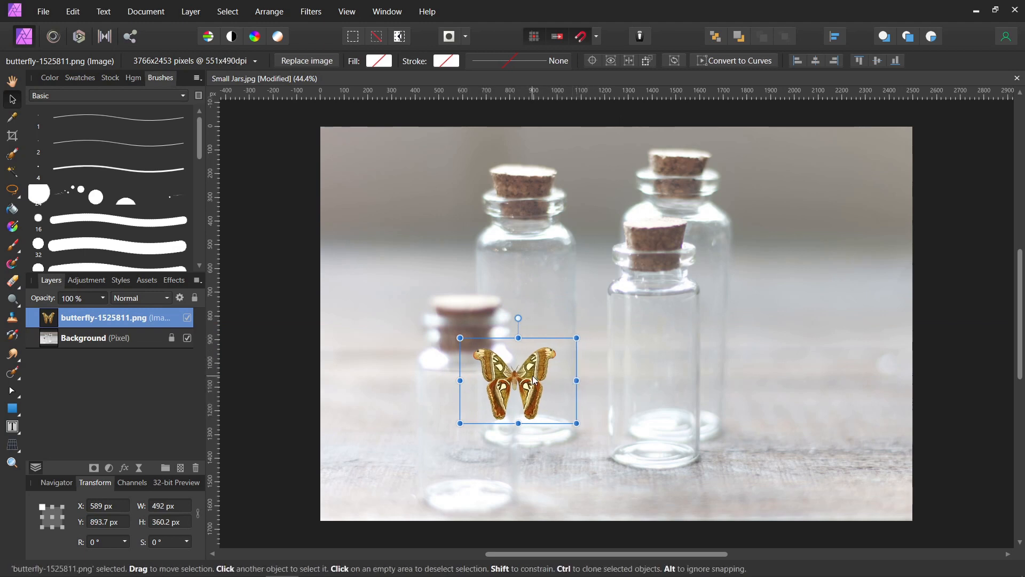
left_click_drag(516, 381, 533, 379)
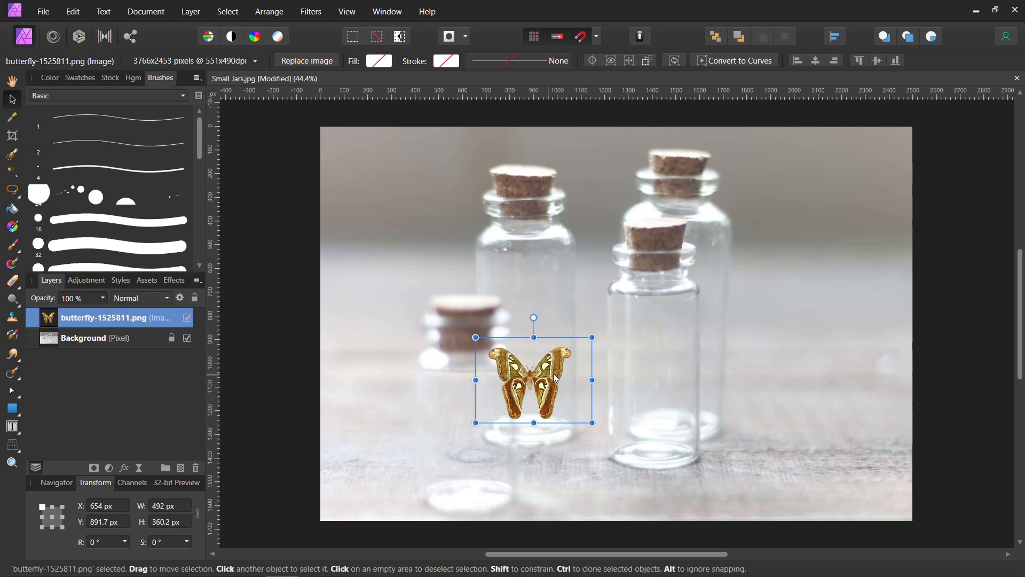
left_click(96, 338)
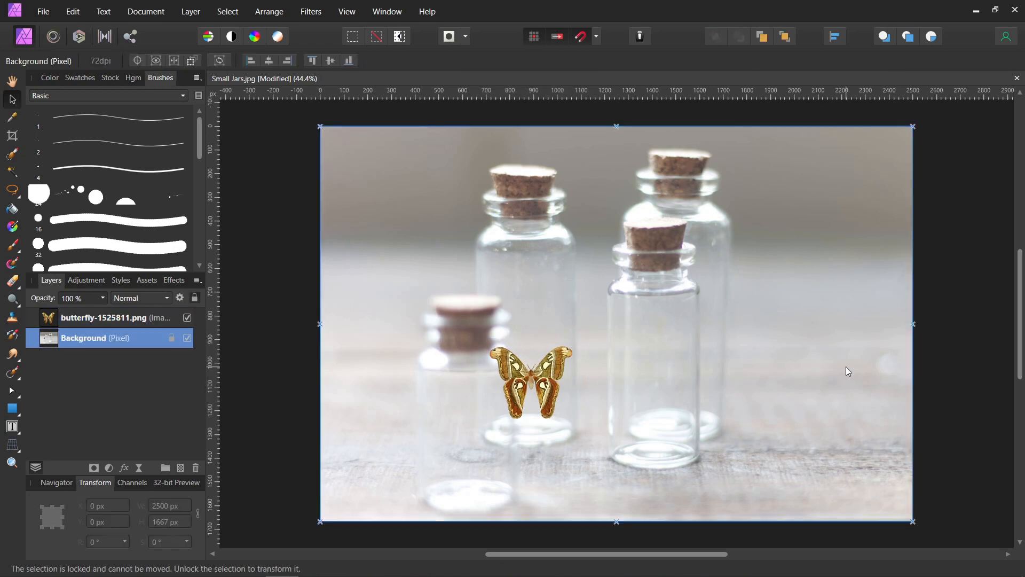
left_click(530, 379)
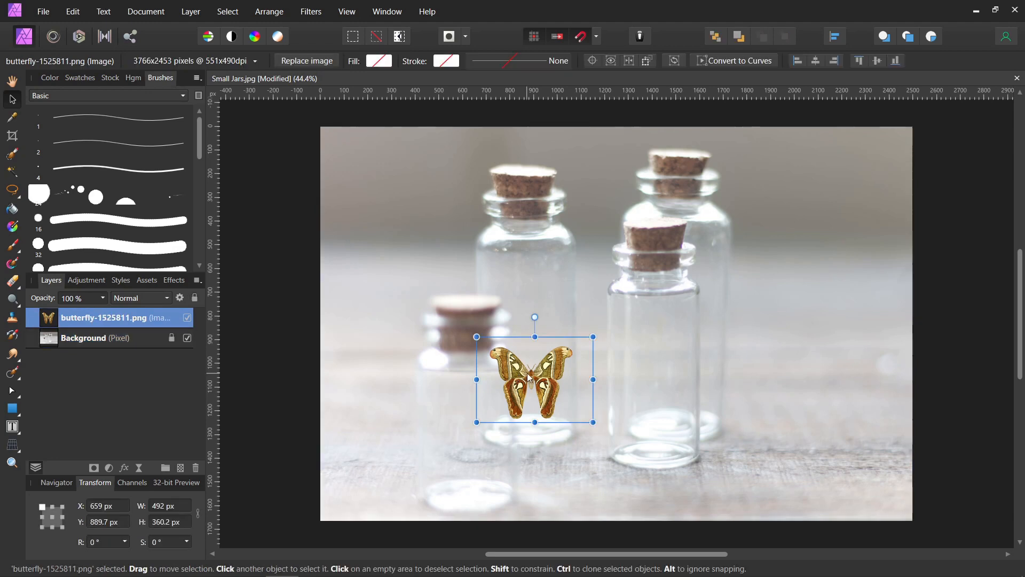
mouse_move(584, 341)
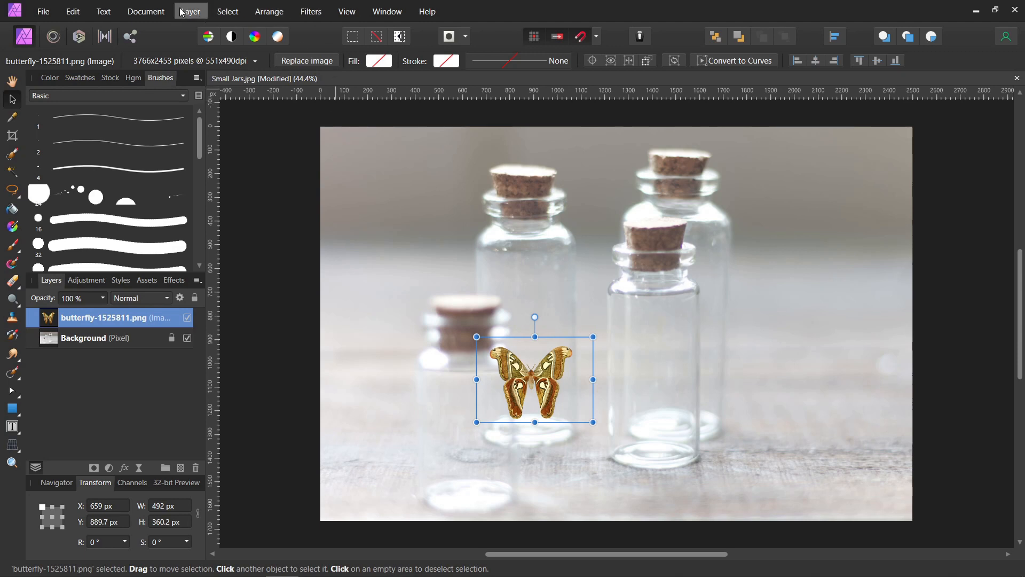
Step: Add a live Gaussian Blur filter to the butterfly with a radius under 1 px
left_click(190, 11)
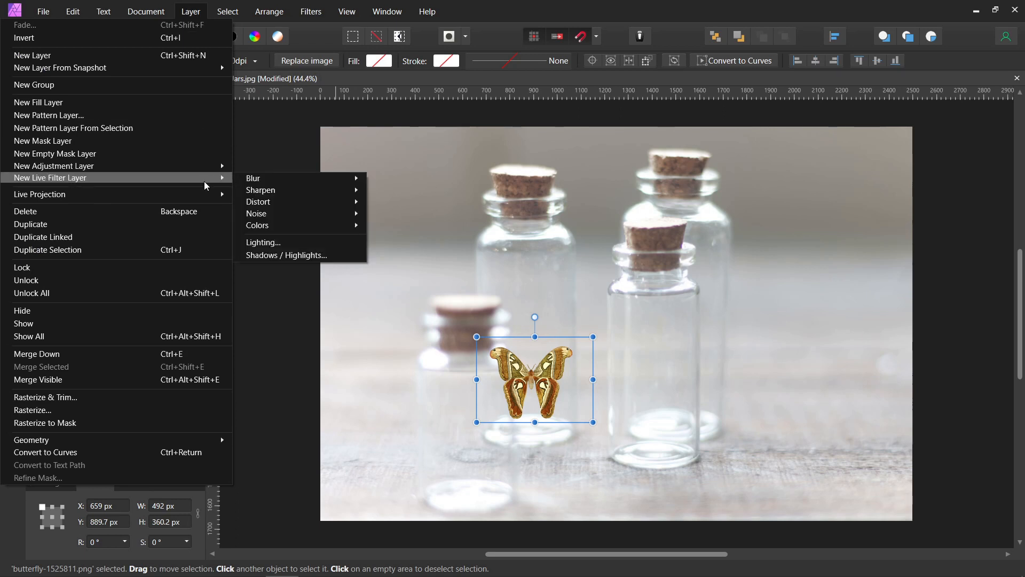
mouse_move(253, 178)
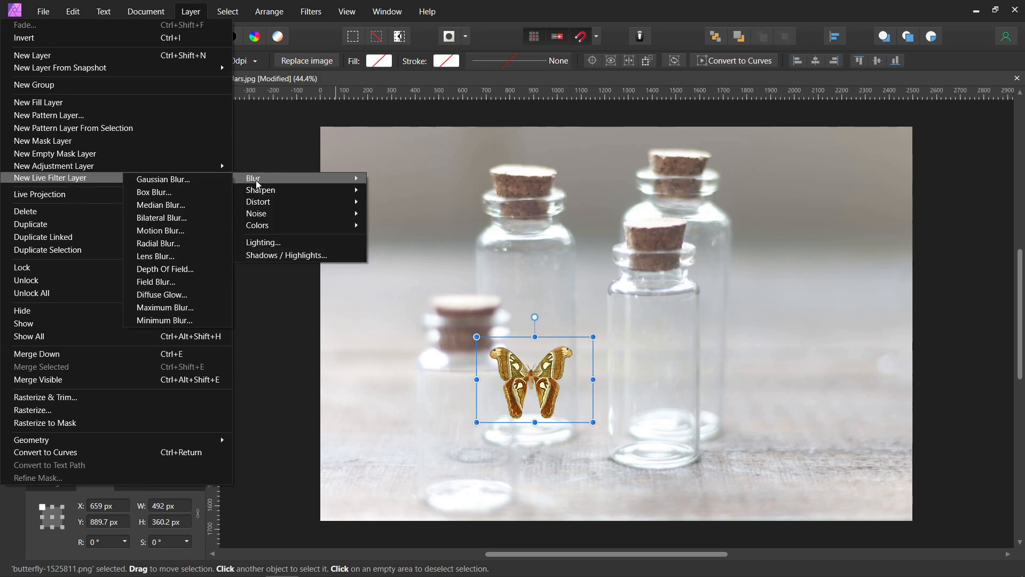
left_click(163, 178)
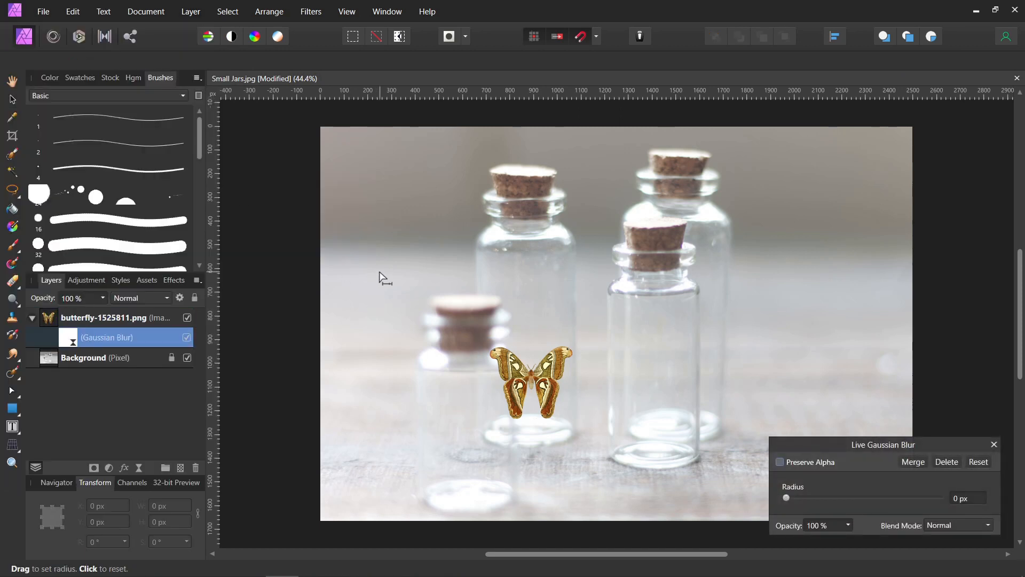
mouse_move(49, 316)
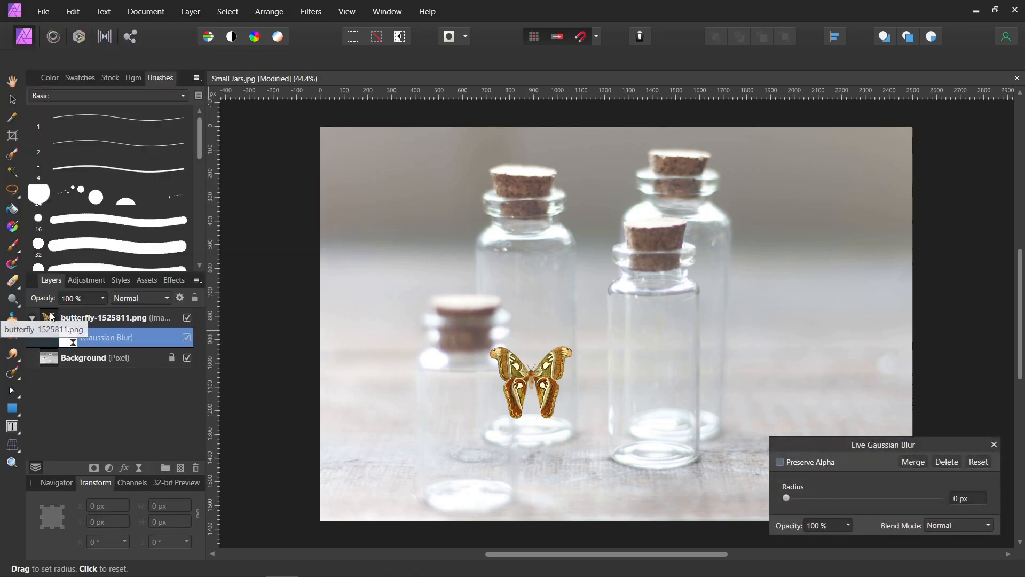
left_click_drag(883, 445, 347, 208)
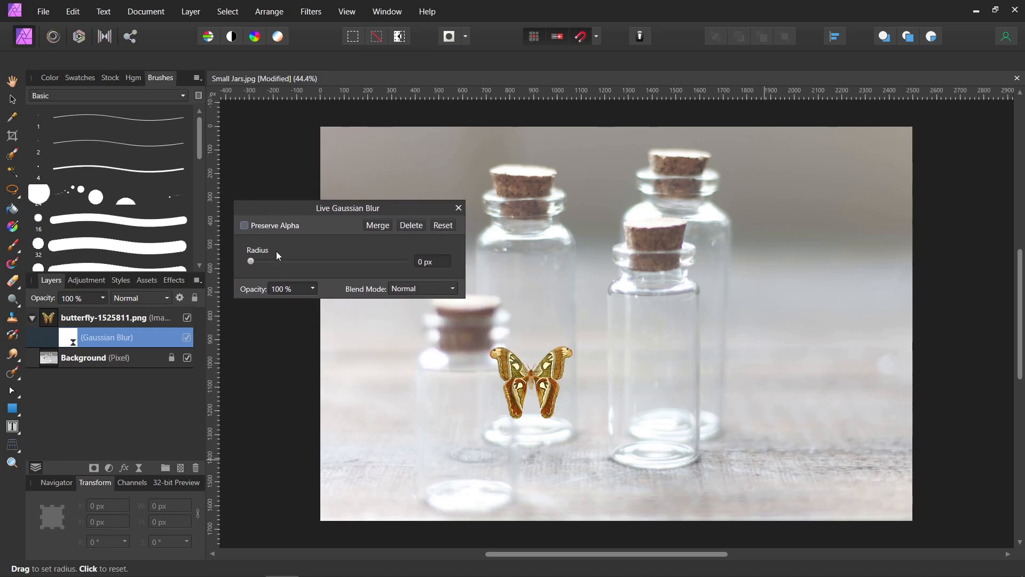
left_click_drag(251, 261, 273, 261)
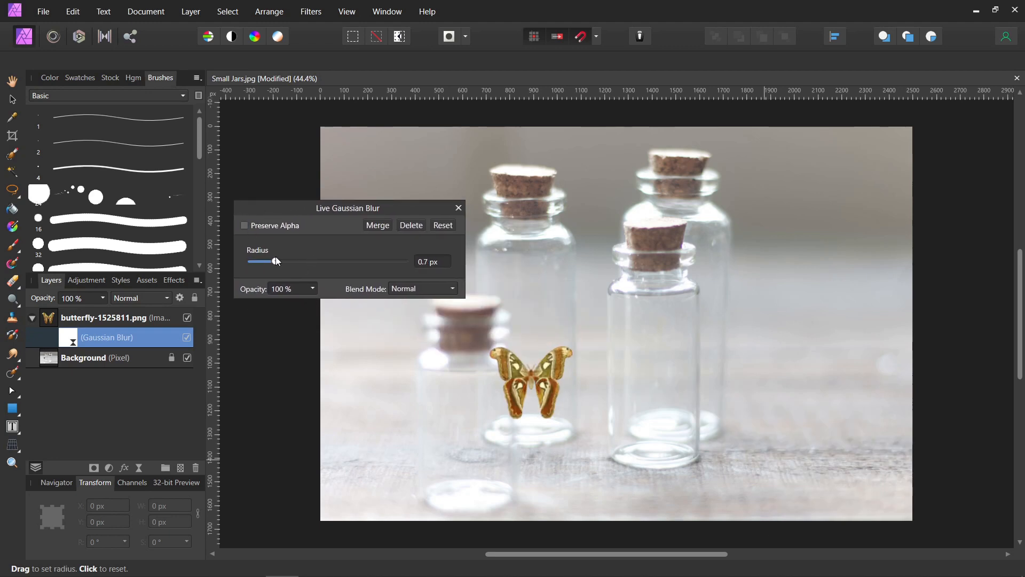
left_click_drag(276, 261, 325, 261)
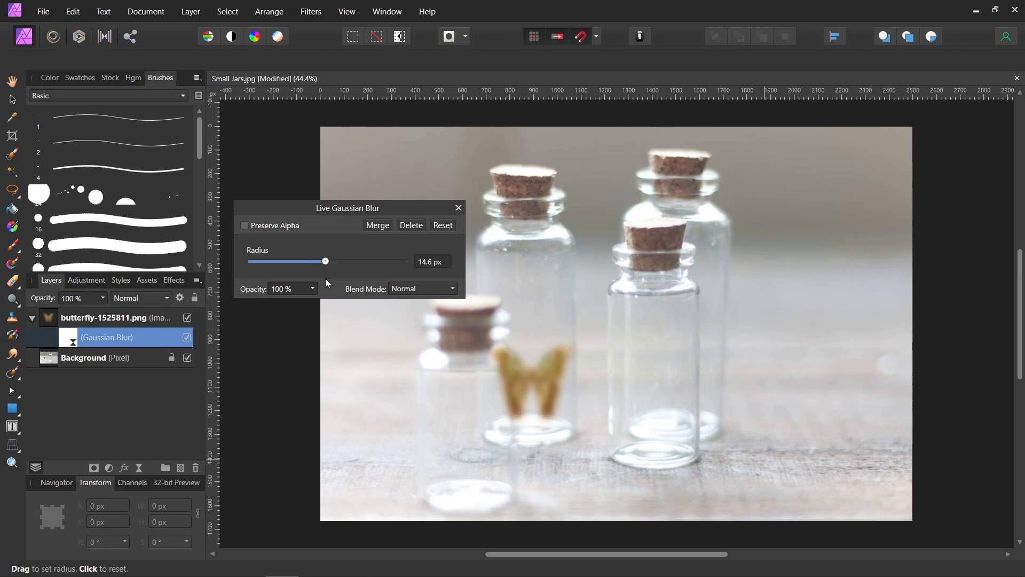
left_click_drag(325, 260, 280, 260)
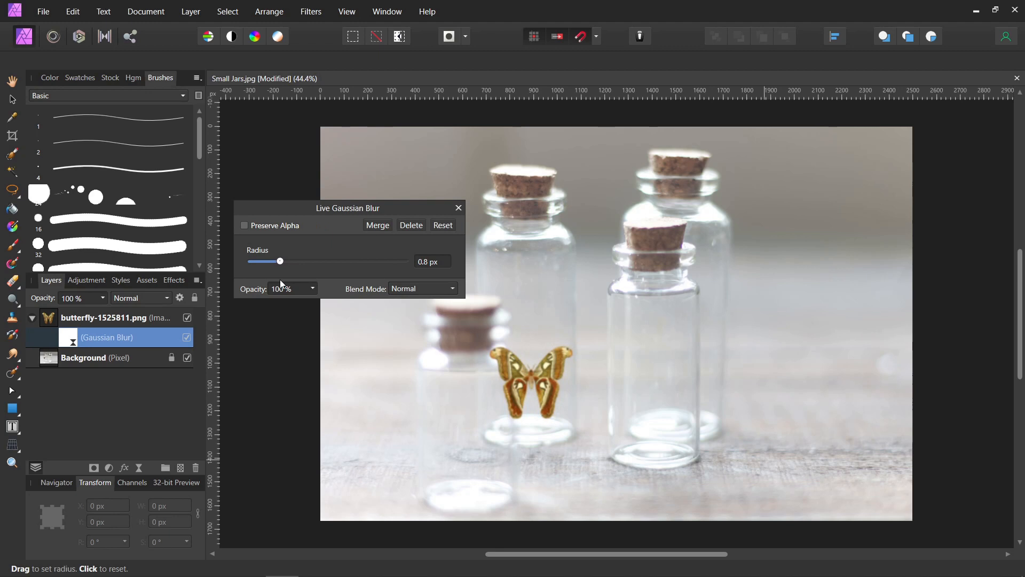
left_click(458, 208)
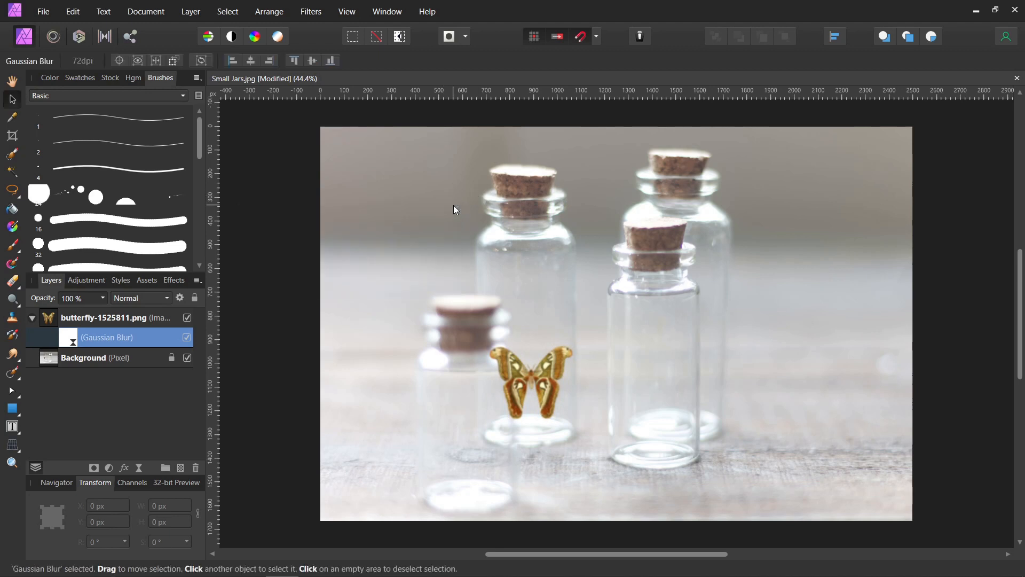
mouse_move(422, 402)
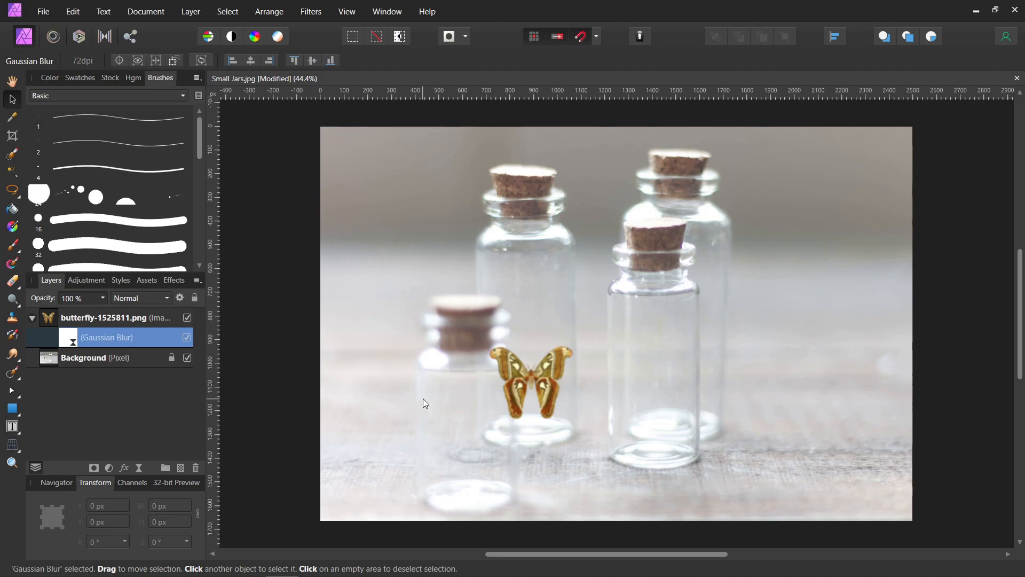
mouse_move(438, 416)
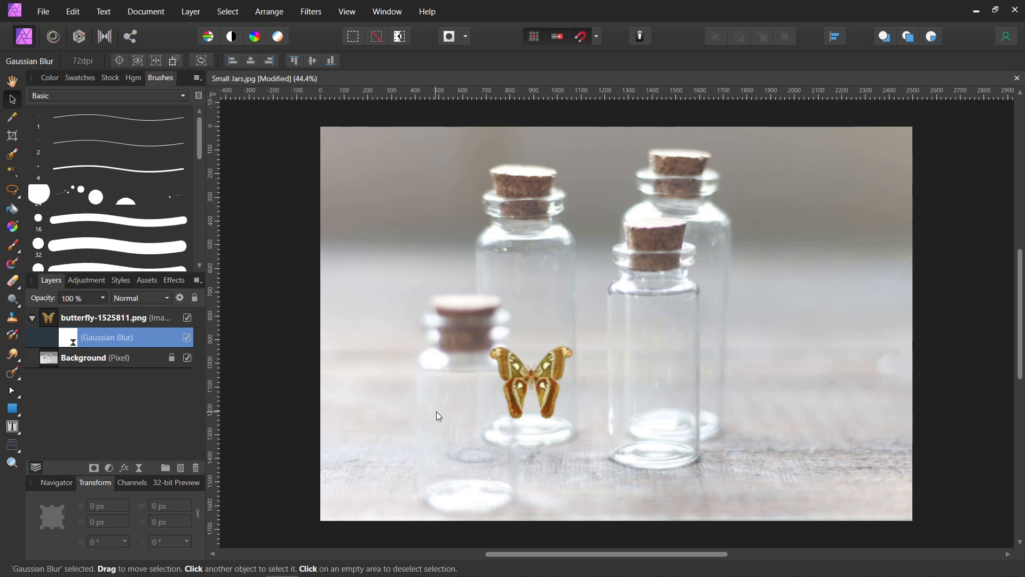
mouse_move(444, 407)
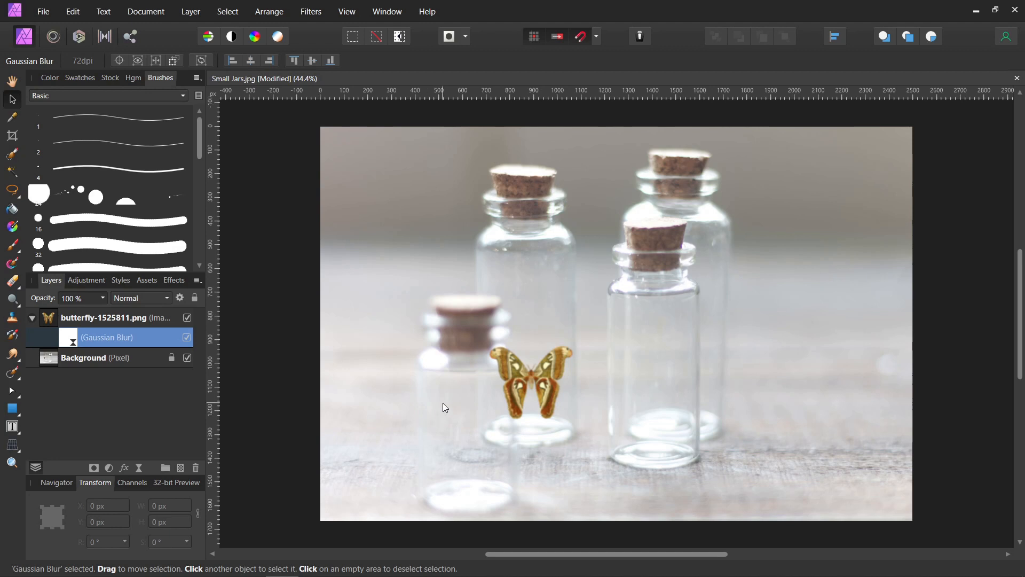
mouse_move(87, 280)
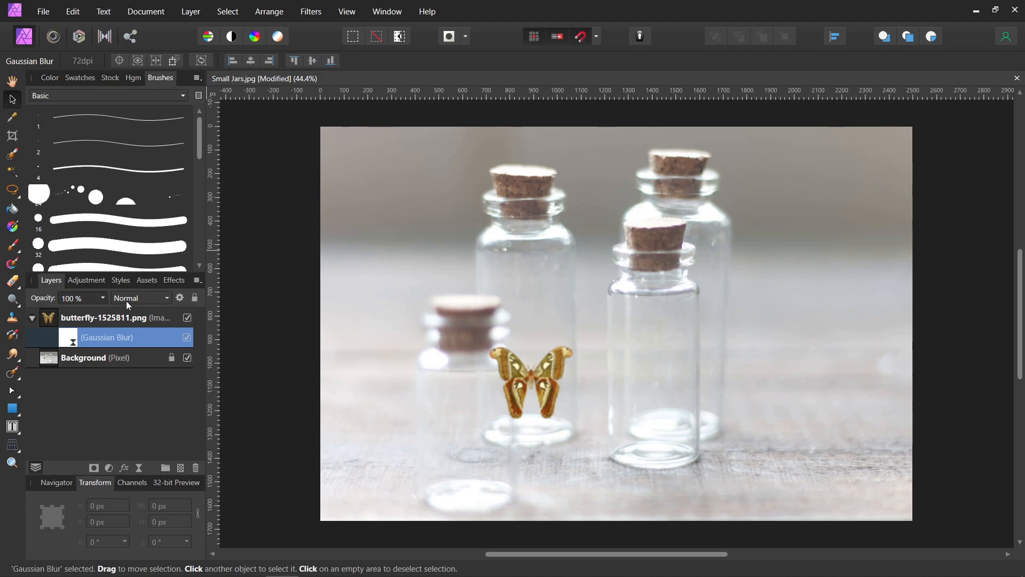
mouse_move(109, 467)
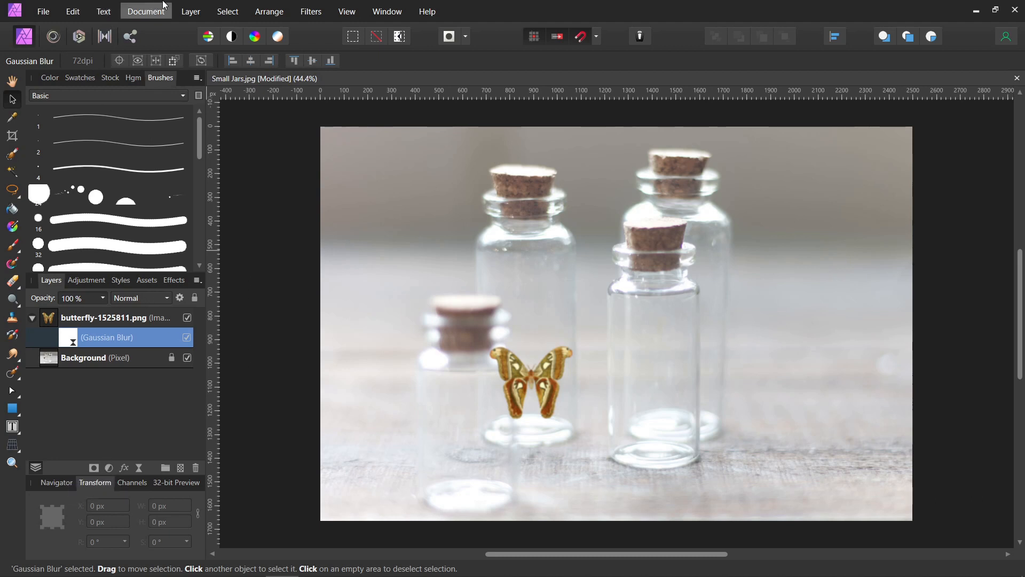
Step: Add a Gradient Map to the butterfly, sampling greyish-brown stop colours from the photo
left_click(190, 11)
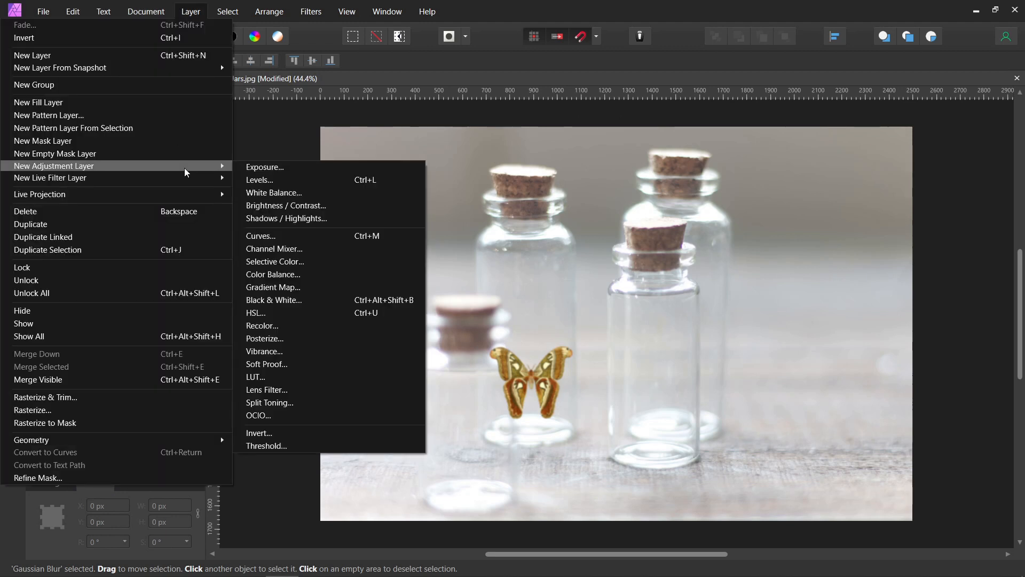
mouse_move(286, 205)
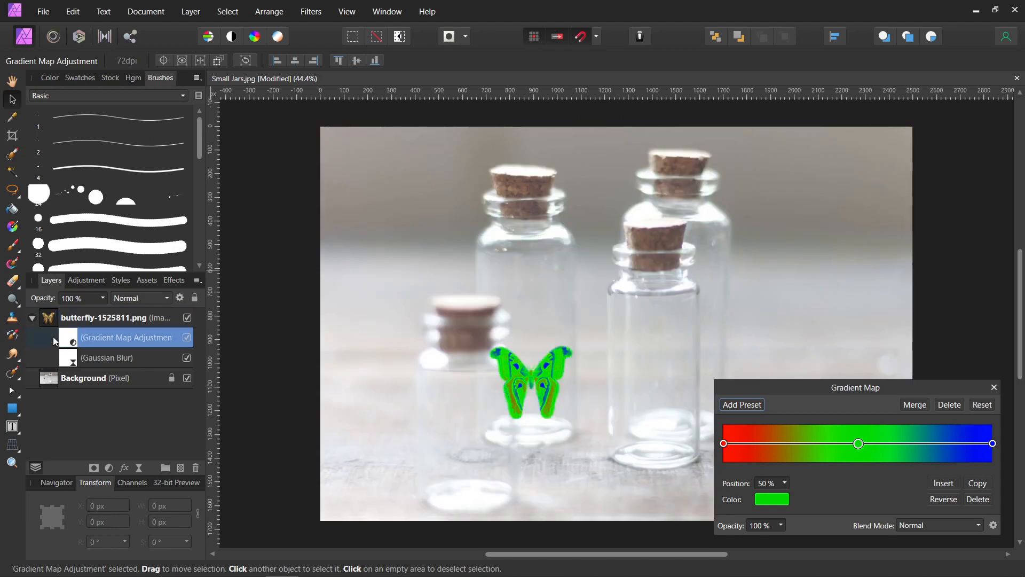
left_click_drag(854, 387, 290, 250)
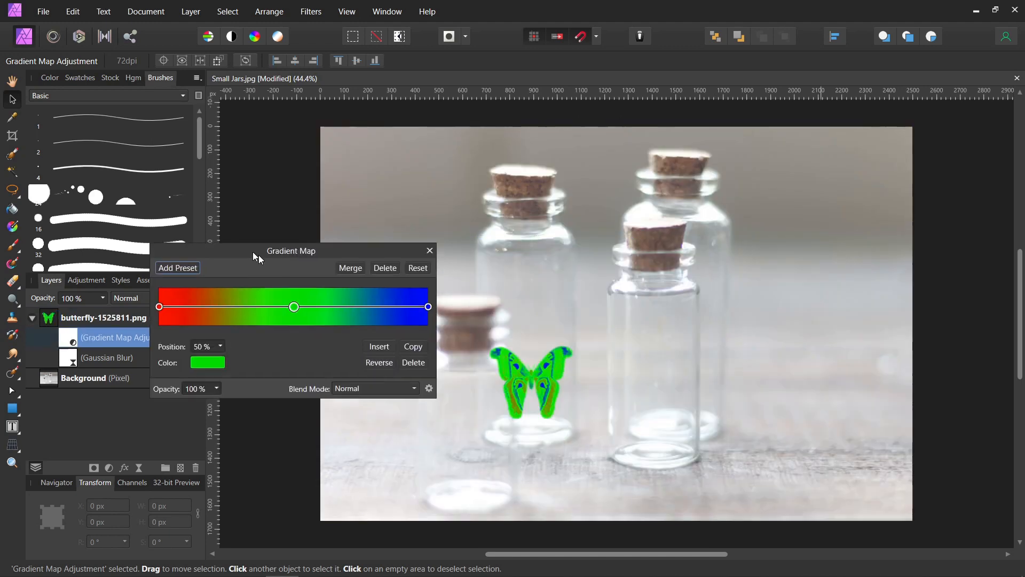
left_click_drag(290, 250, 327, 126)
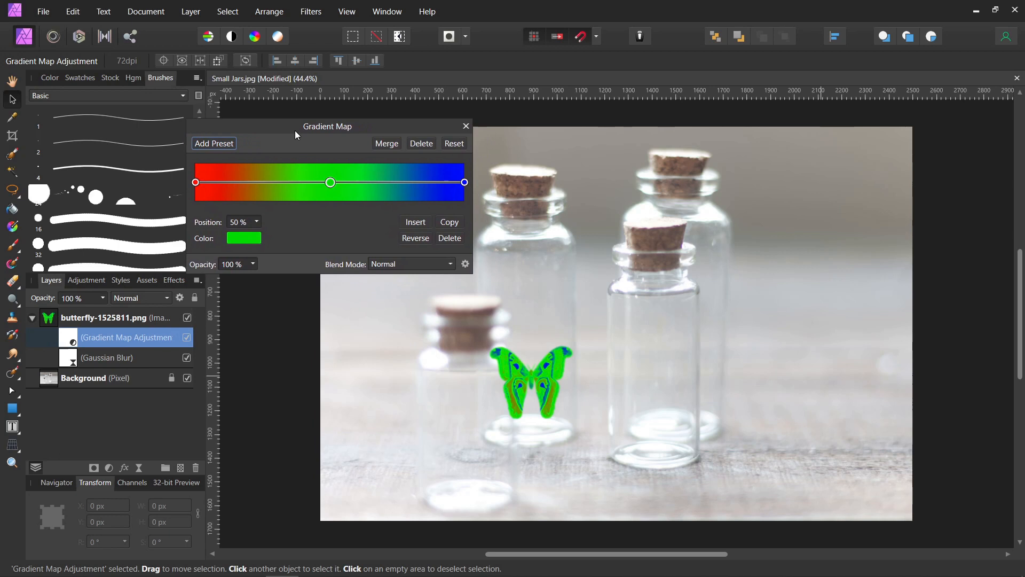
mouse_move(267, 129)
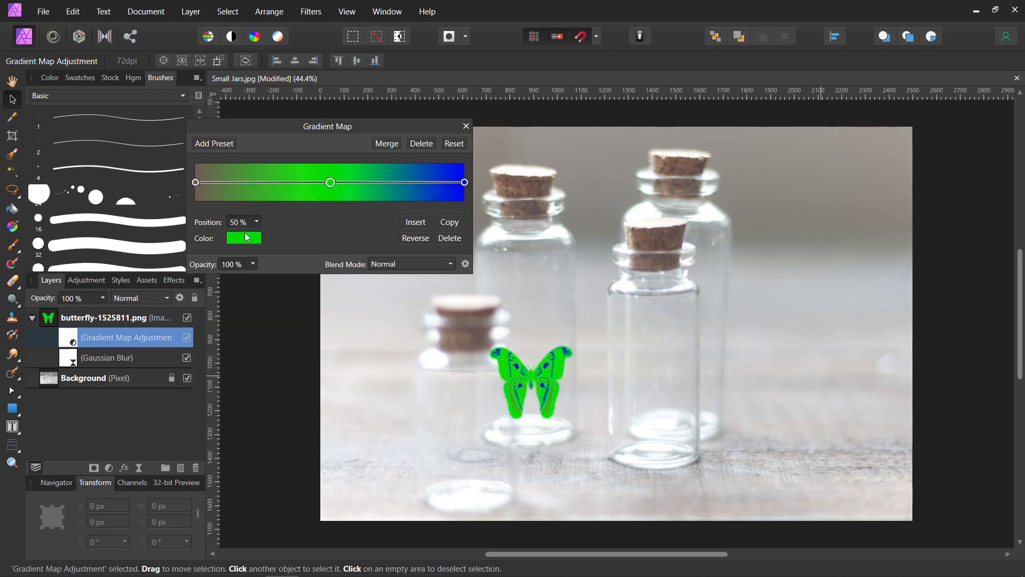
left_click(244, 237)
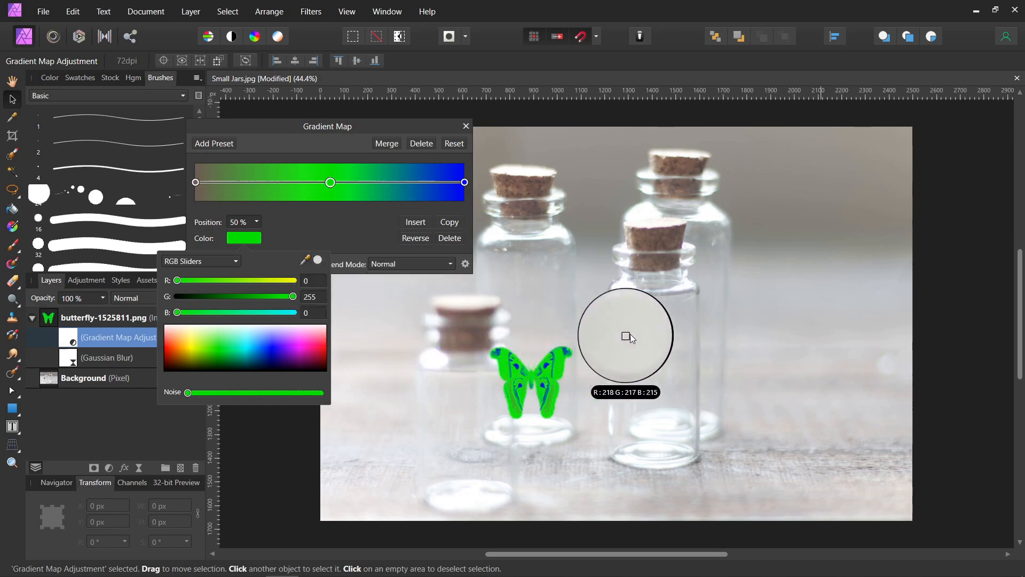
mouse_move(870, 165)
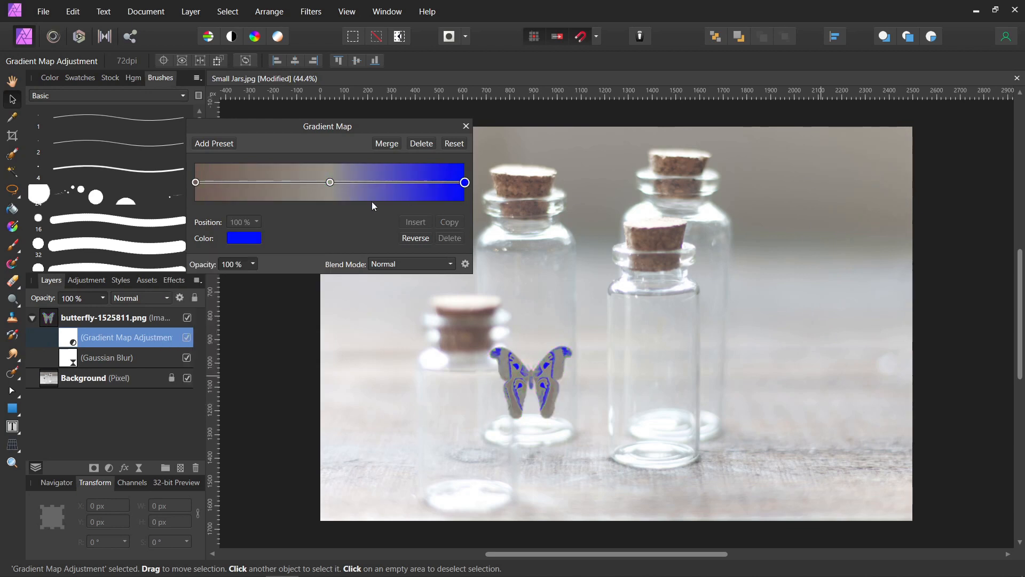
left_click(243, 238)
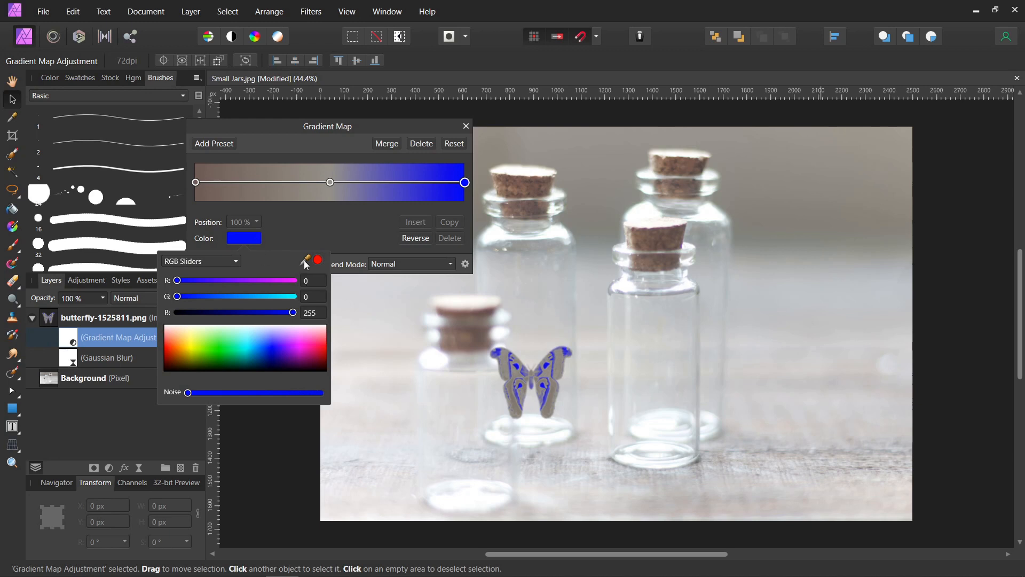
left_click(318, 260)
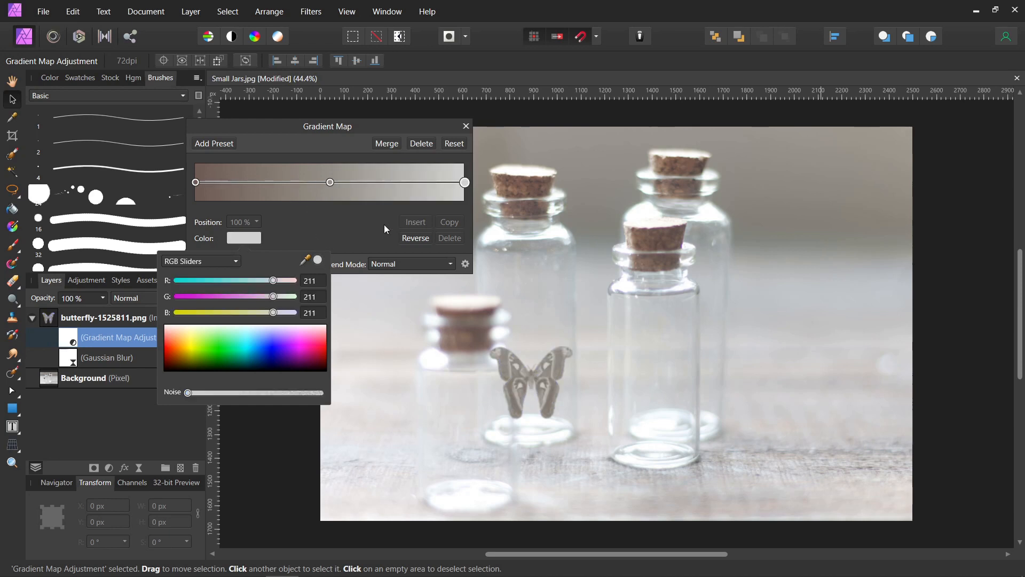
Step: Set the gradient map's blend mode to Screen and its opacity to 25%
left_click(450, 265)
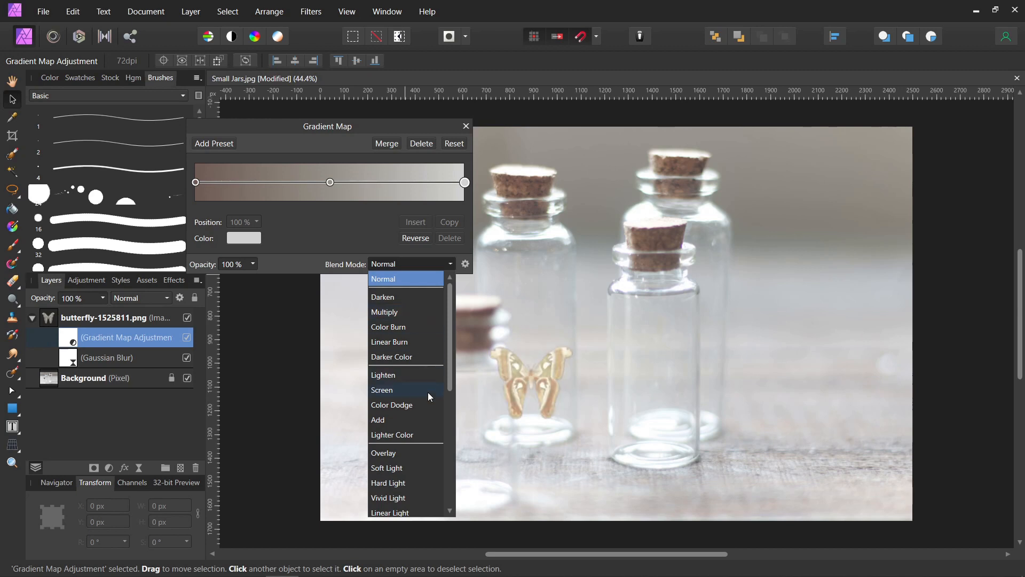
scroll("down", 3)
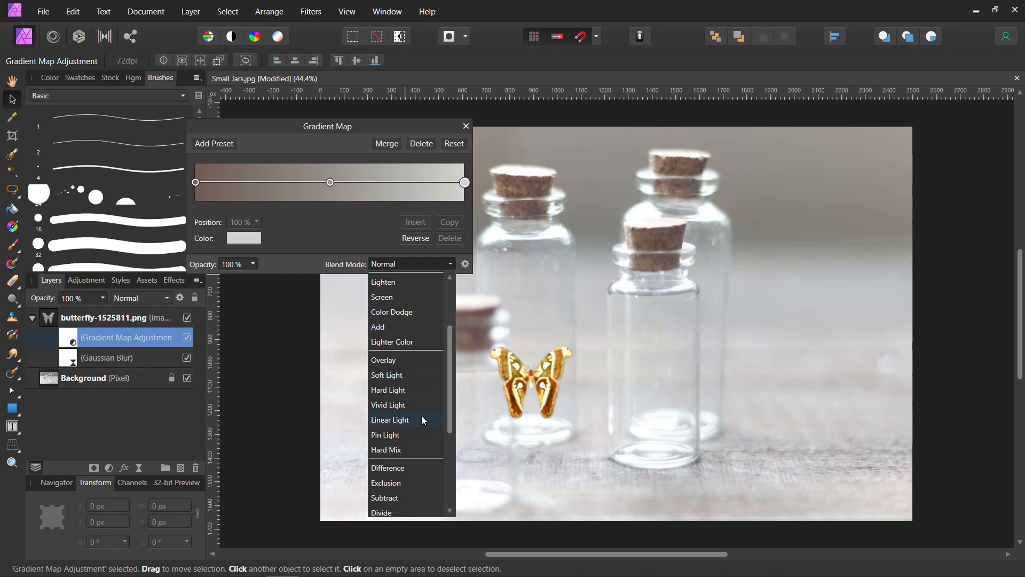
mouse_move(424, 421)
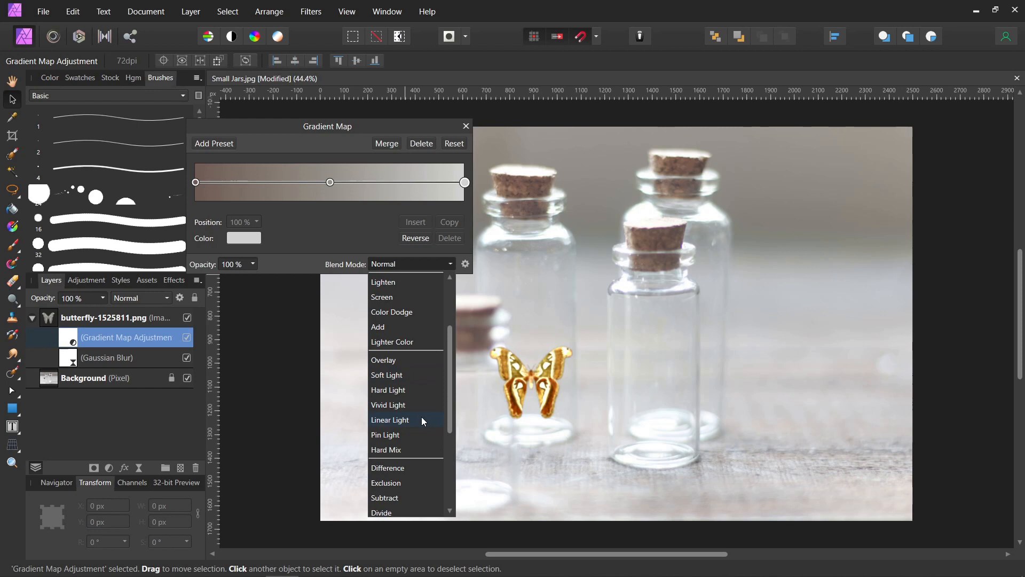
left_click(382, 297)
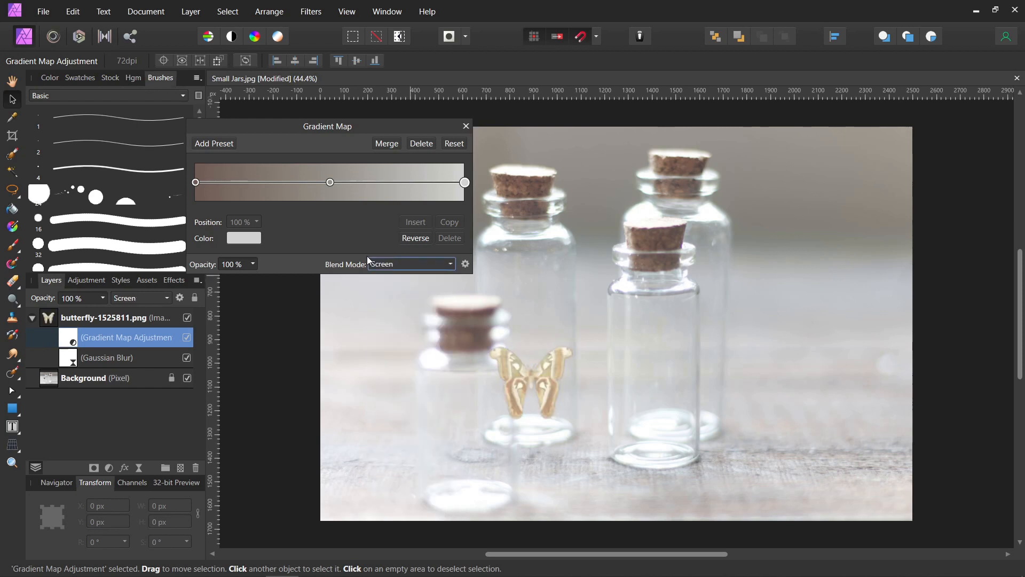
left_click_drag(252, 278, 242, 279)
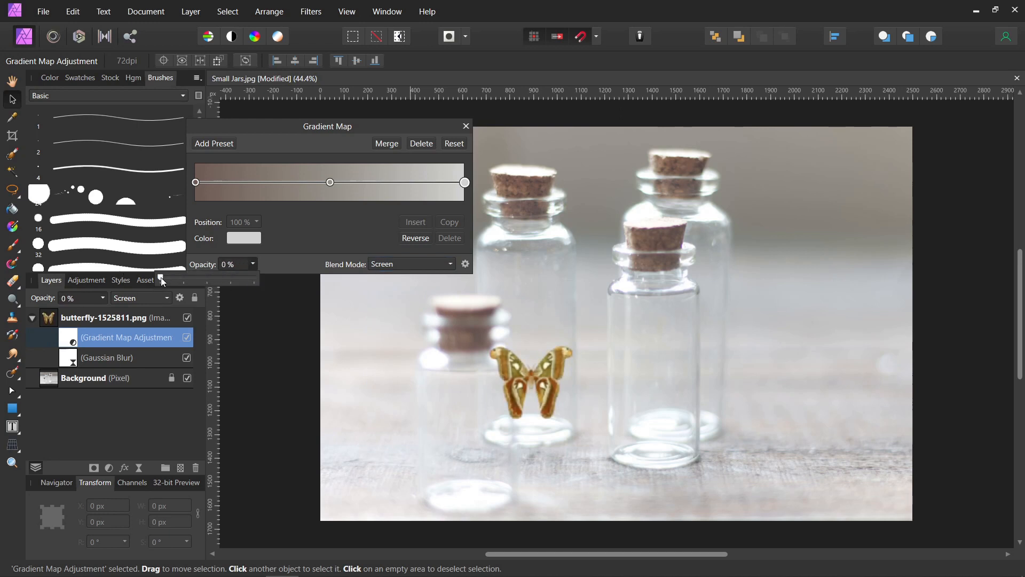
left_click_drag(164, 279, 173, 279)
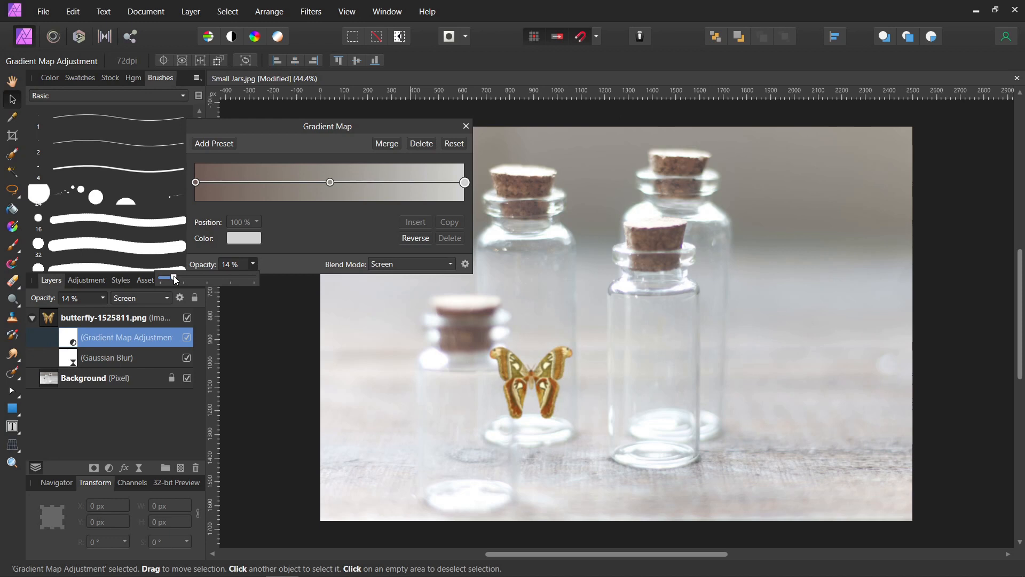
left_click_drag(167, 279, 178, 279)
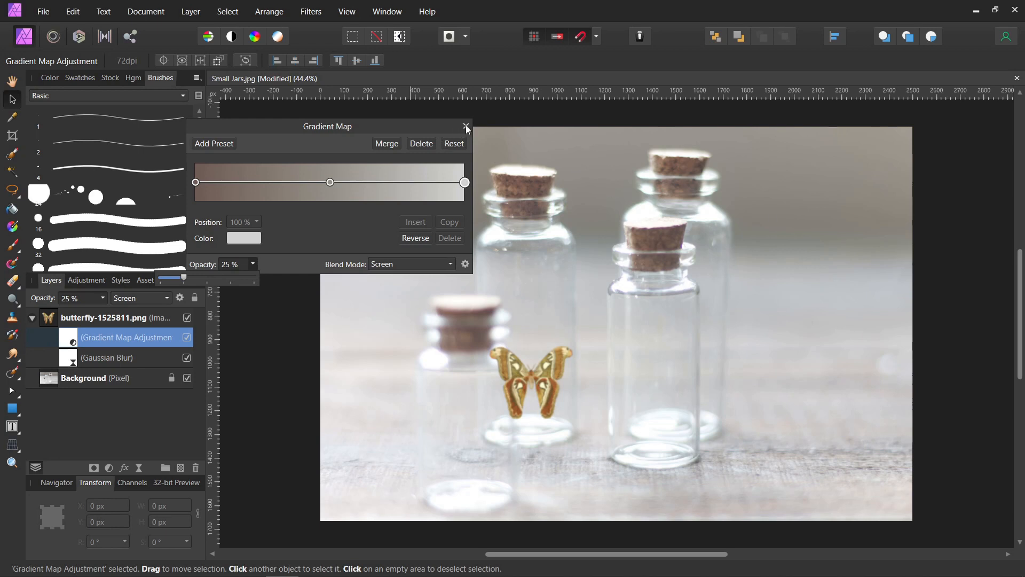
Step: Close the Gradient Map dialog
left_click(466, 126)
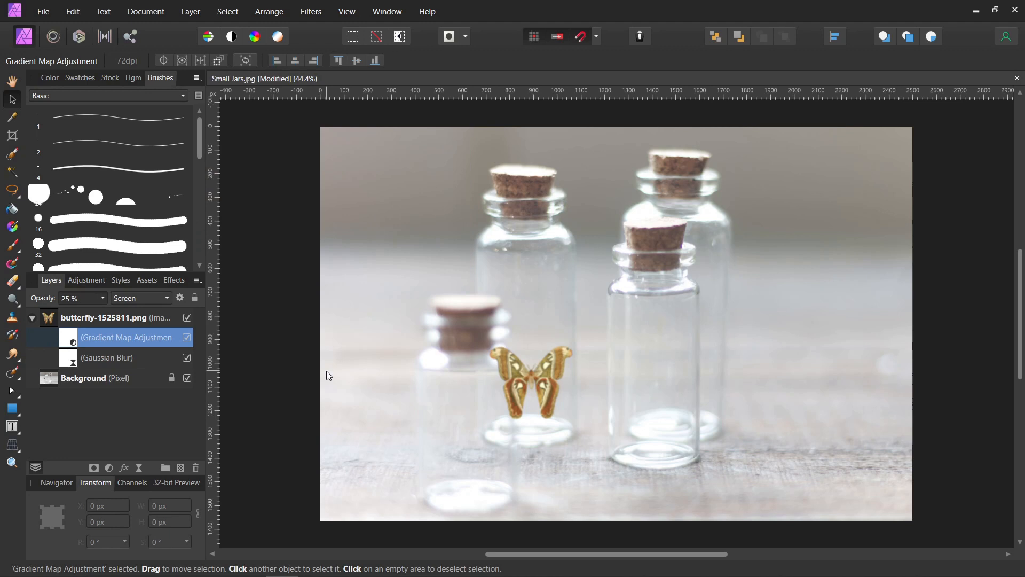
mouse_move(321, 381)
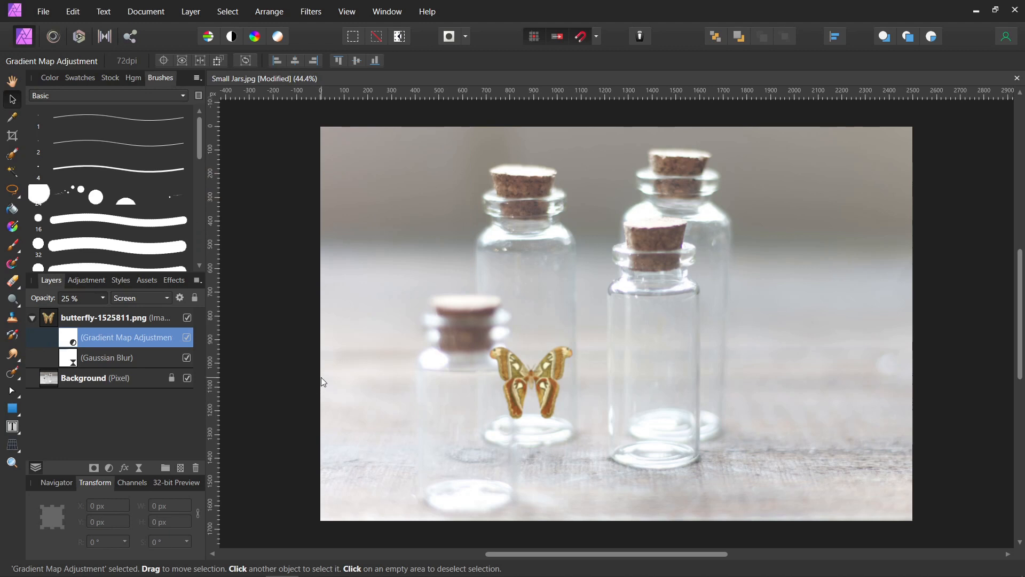
mouse_move(322, 370)
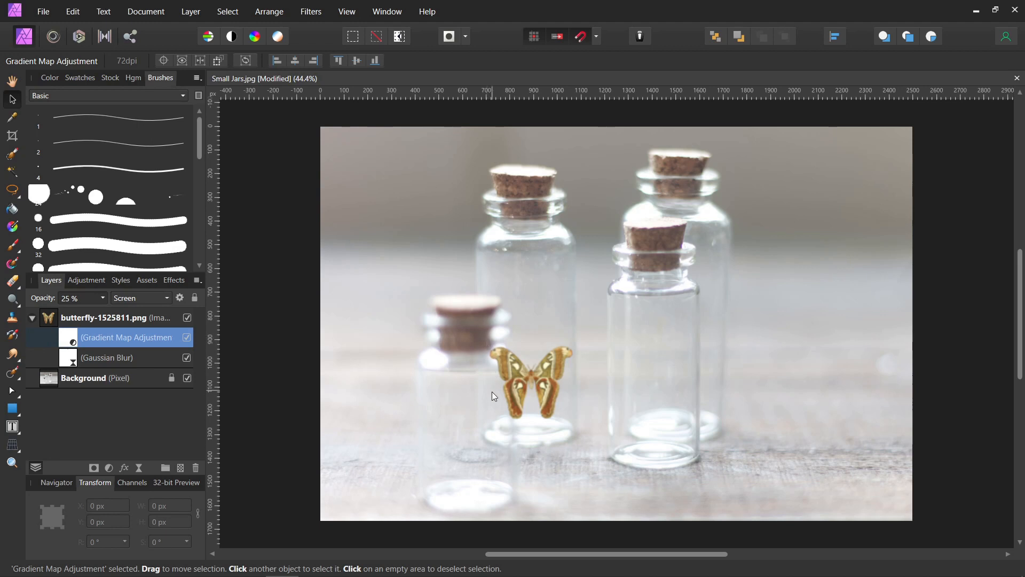
mouse_move(496, 366)
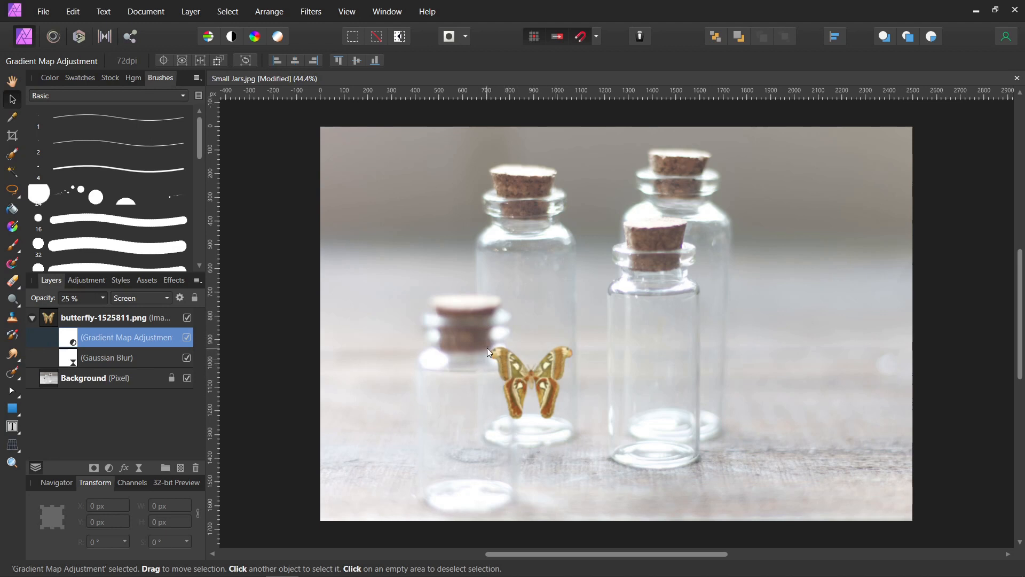
mouse_move(102, 474)
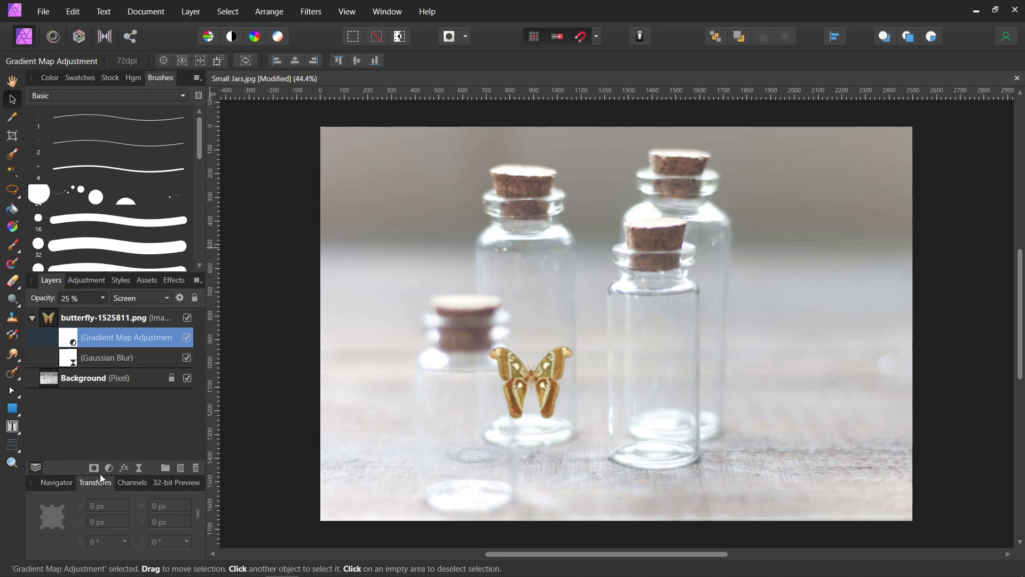
mouse_move(94, 466)
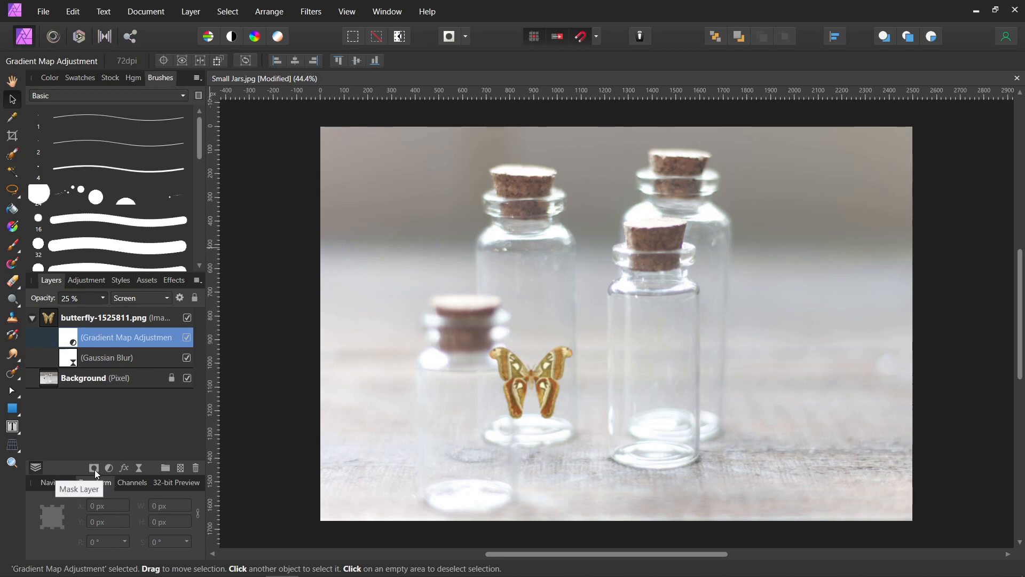
Step: Add a mask to the butterfly layer and select the 128 px Round Soft Brush
left_click(94, 466)
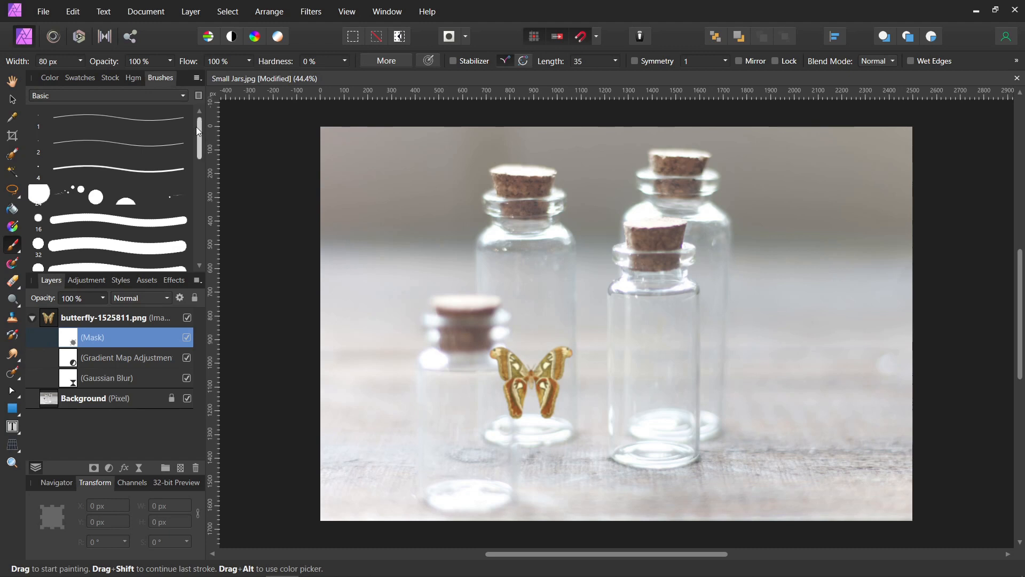
mouse_move(463, 400)
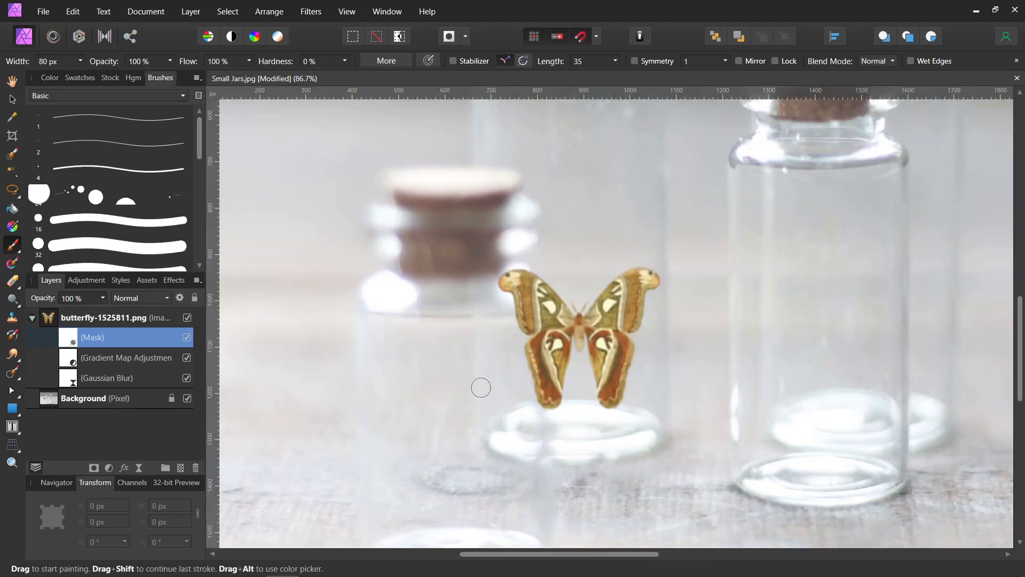
left_click_drag(481, 388, 537, 366)
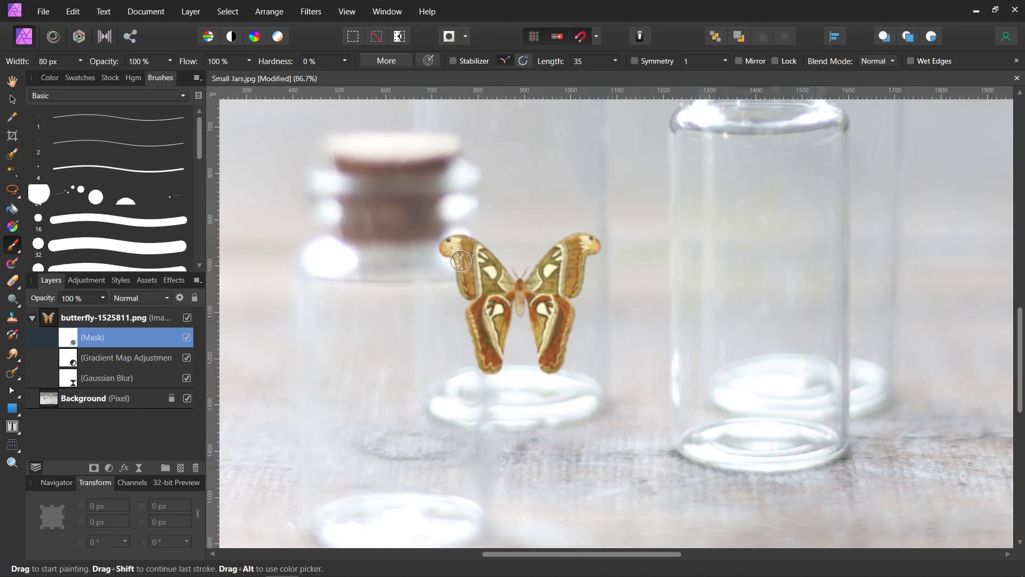
left_click_drag(460, 260, 488, 311)
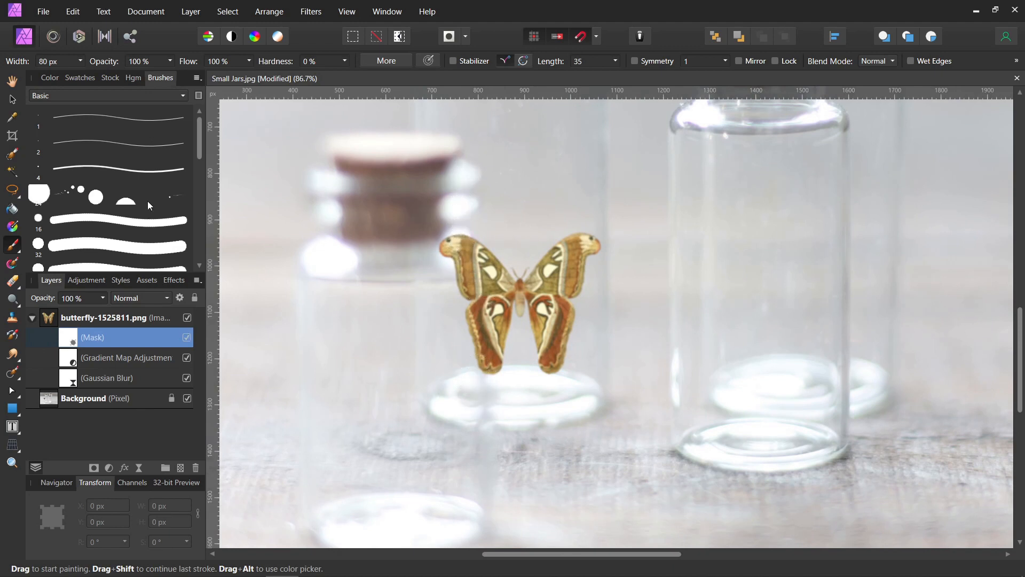
scroll("down", 3)
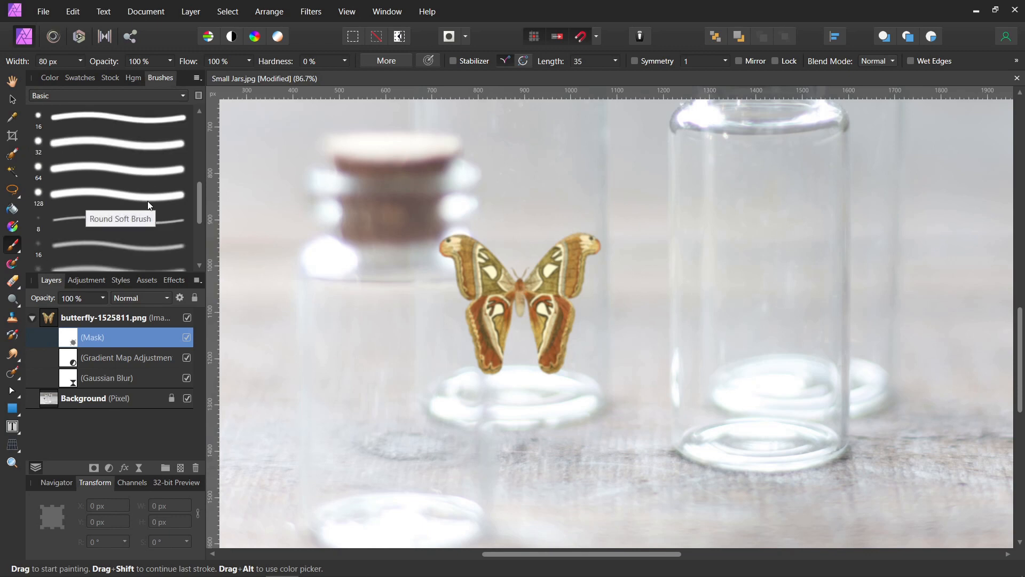
left_click(118, 193)
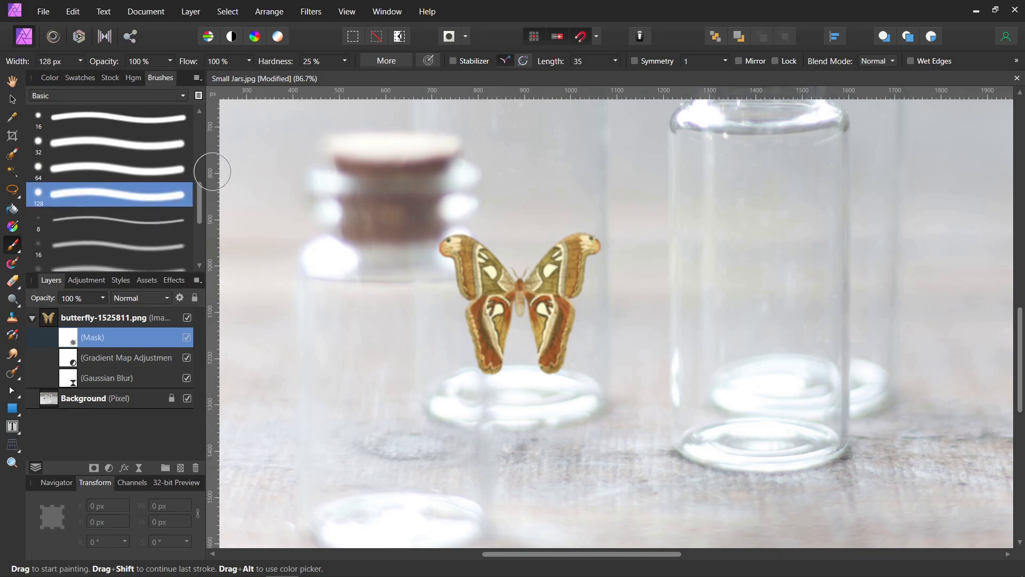
Step: Paint on the butterfly's mask to hide its left wings, then partly restore them
left_click(80, 77)
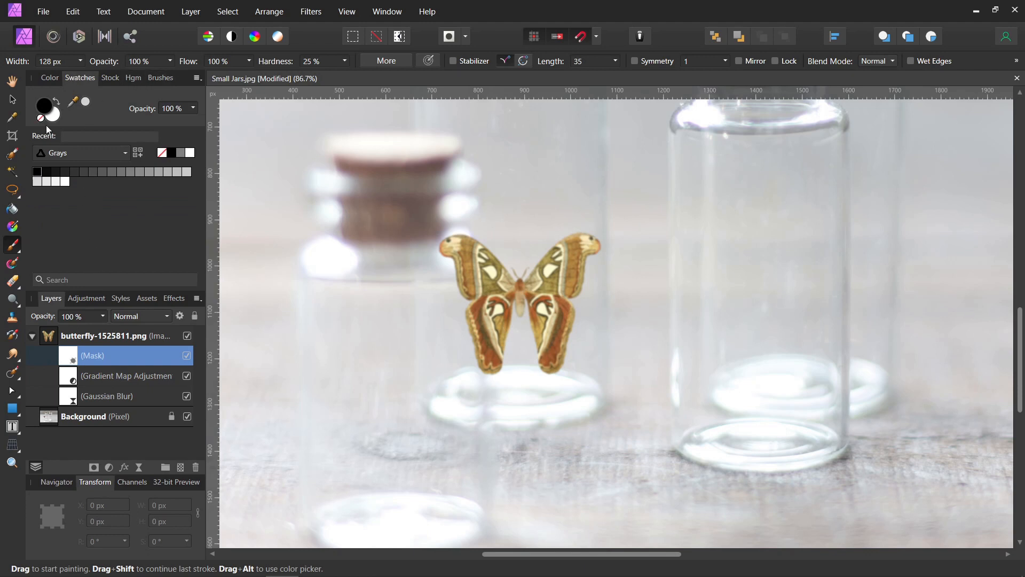
mouse_move(373, 294)
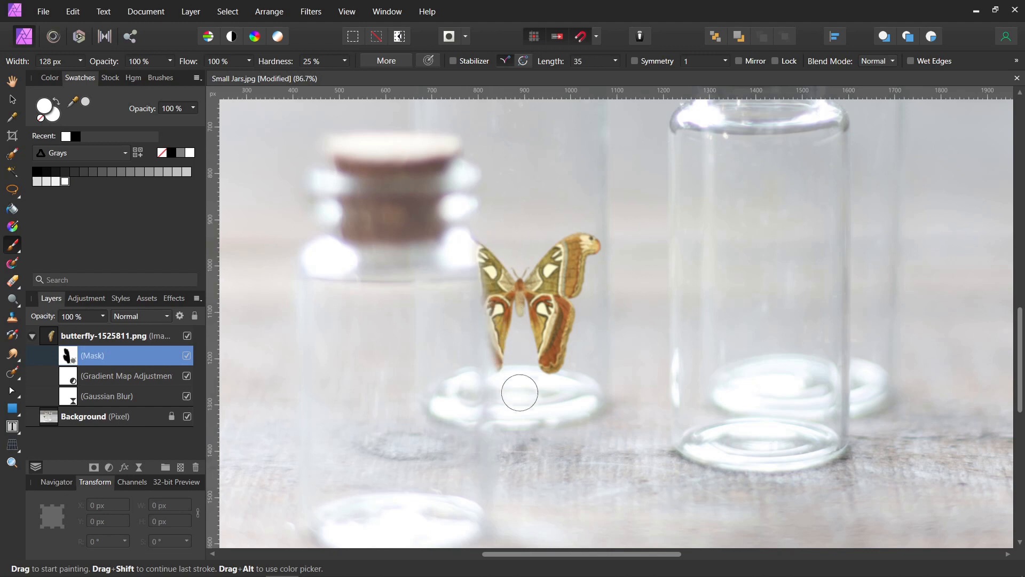
left_click_drag(520, 393, 330, 219)
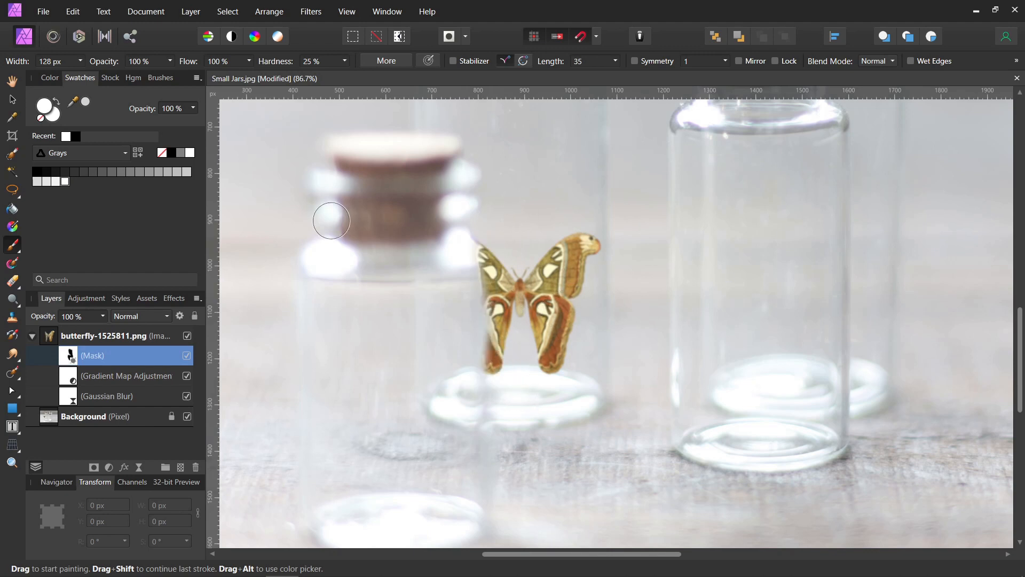
mouse_move(458, 423)
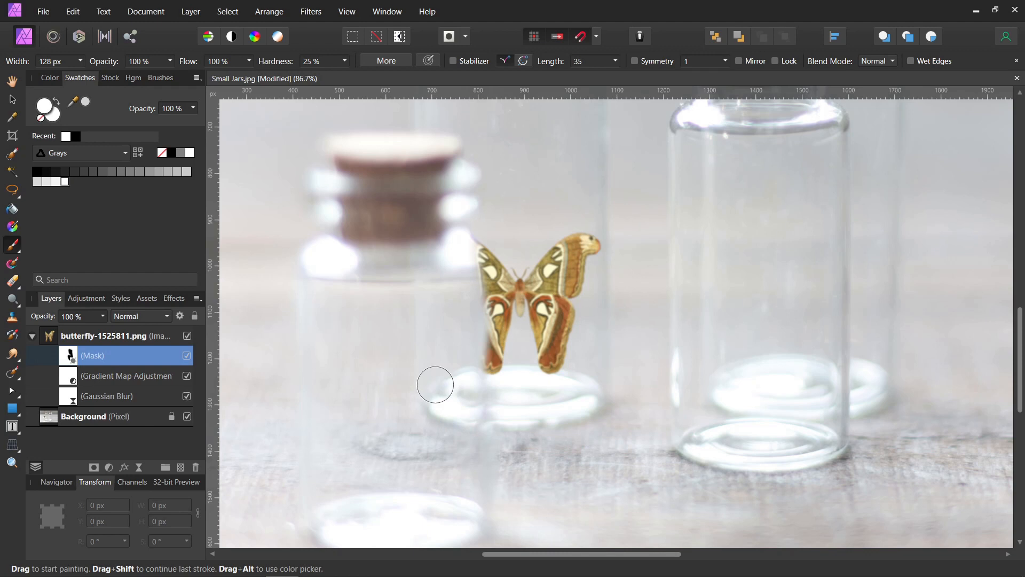
mouse_move(242, 233)
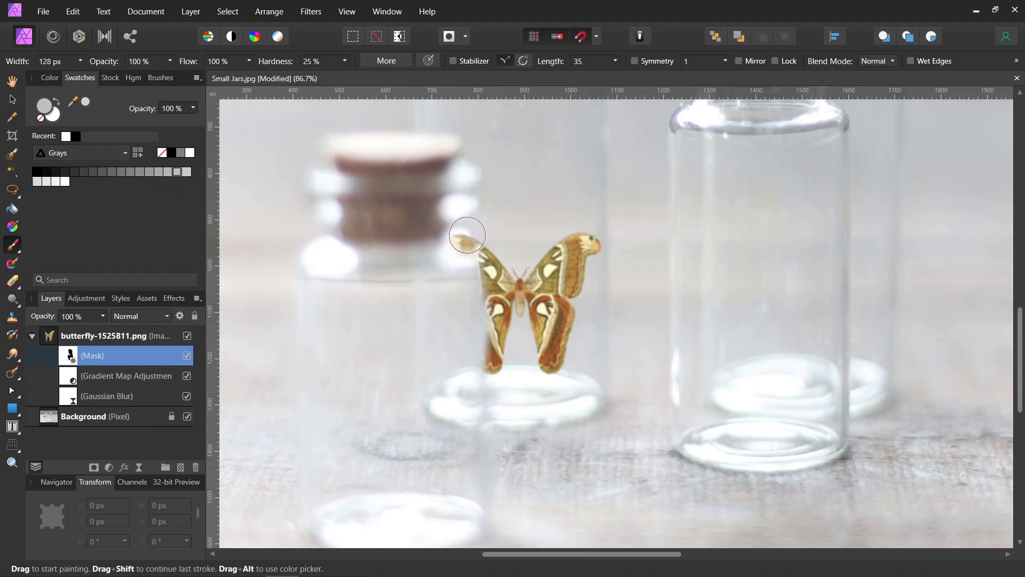
left_click_drag(468, 236, 478, 370)
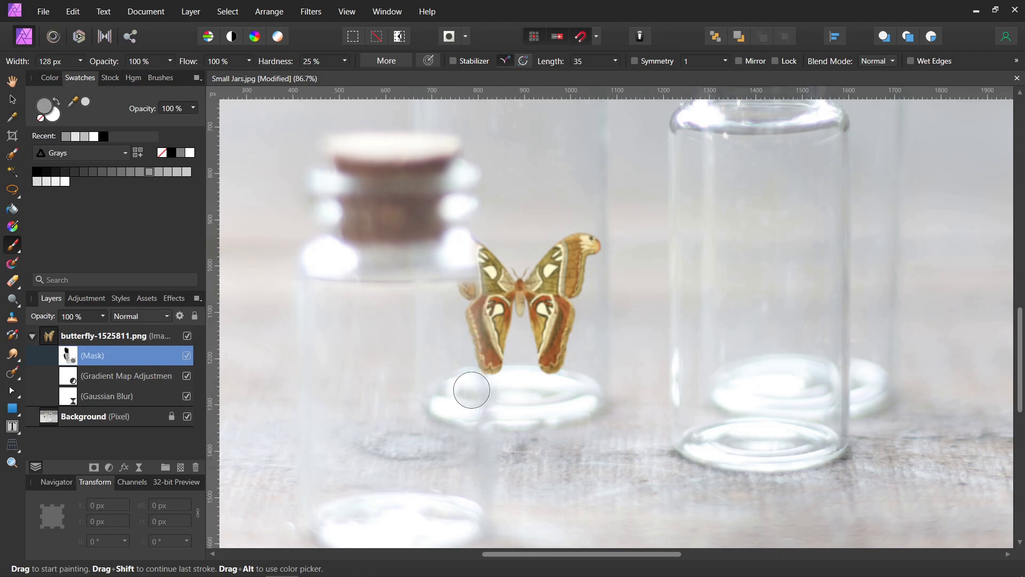
left_click_drag(471, 390, 448, 234)
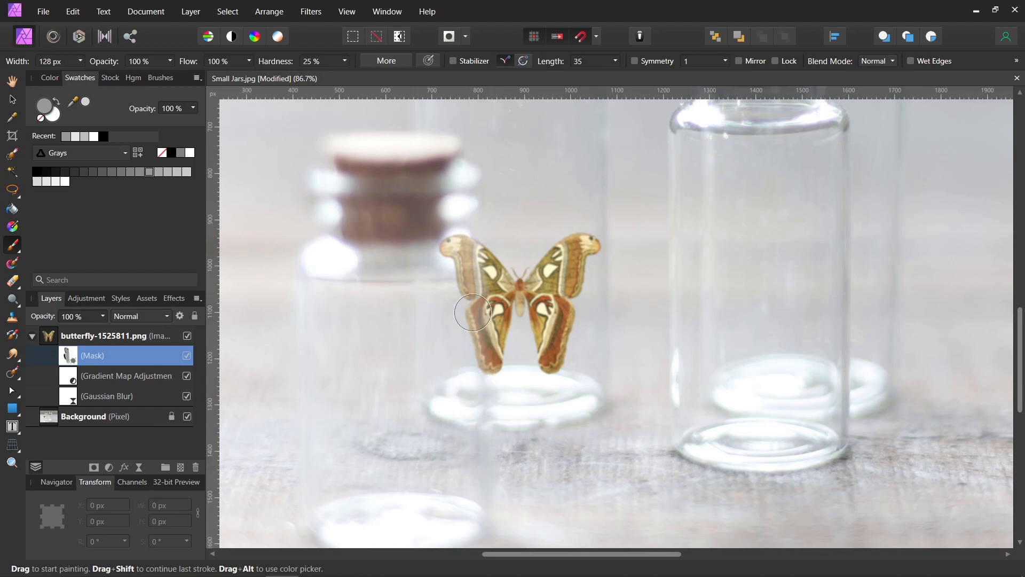
mouse_move(468, 378)
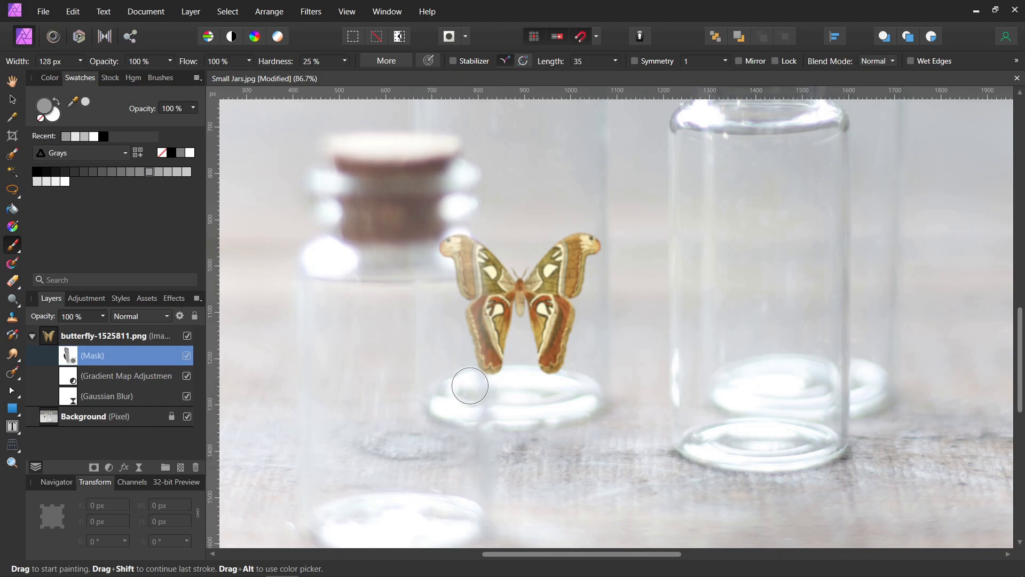
mouse_move(119, 172)
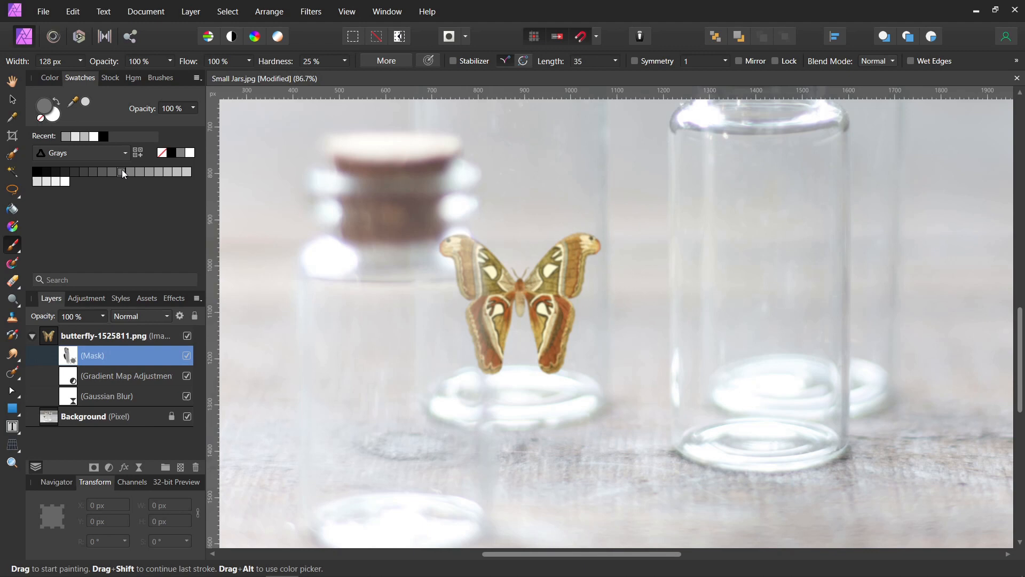
mouse_move(233, 215)
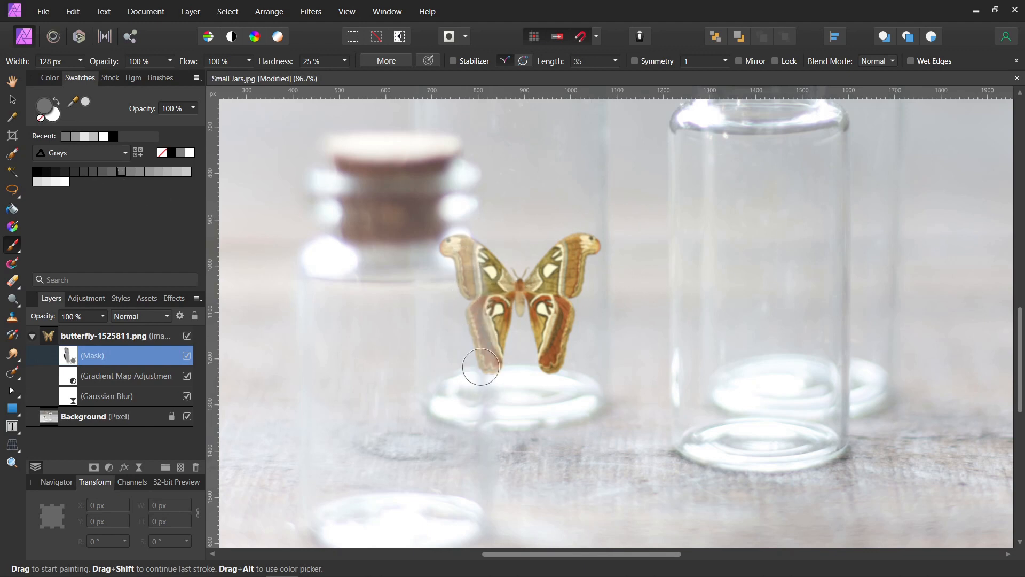
Step: Fade the upper and lower left wings behind the glass with gray mask strokes
left_click_drag(480, 367, 428, 234)
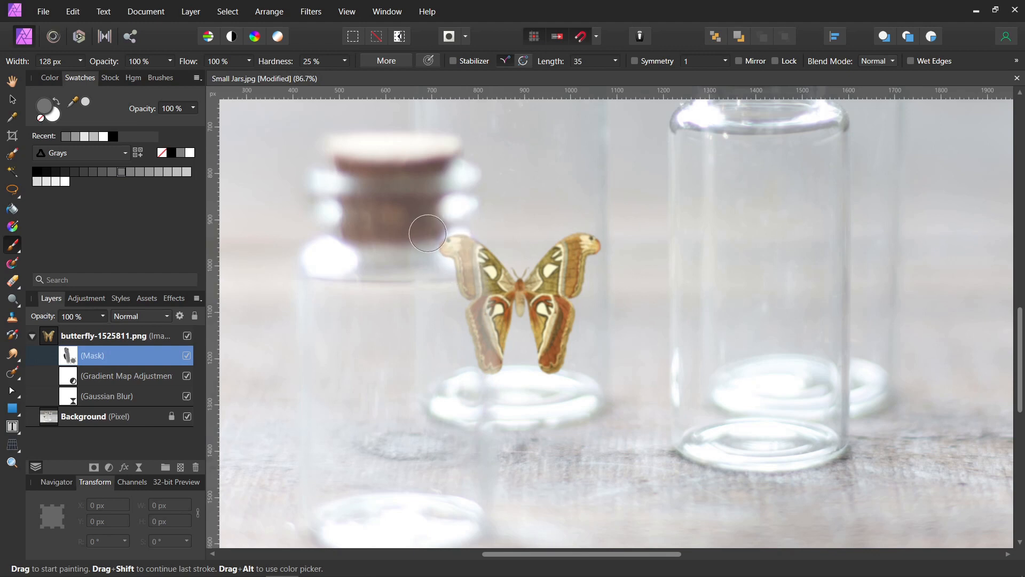
left_click_drag(428, 234, 455, 248)
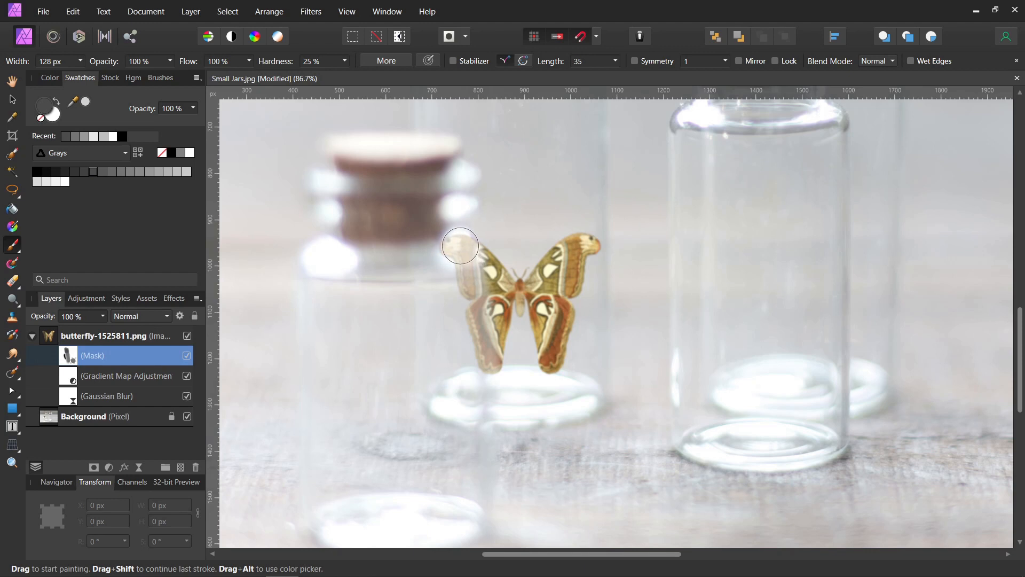
left_click_drag(460, 245, 490, 323)
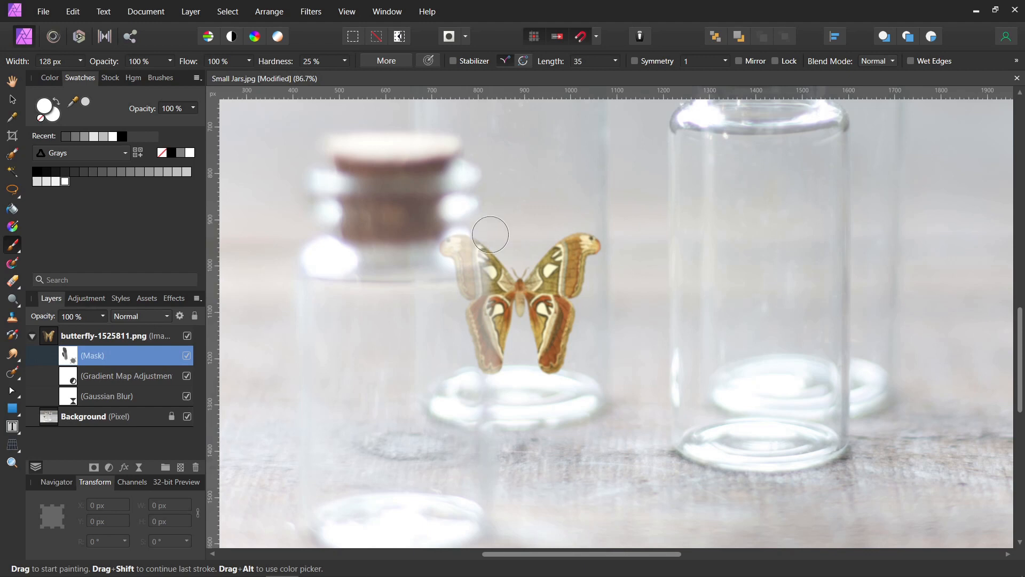
left_click_drag(490, 234, 504, 343)
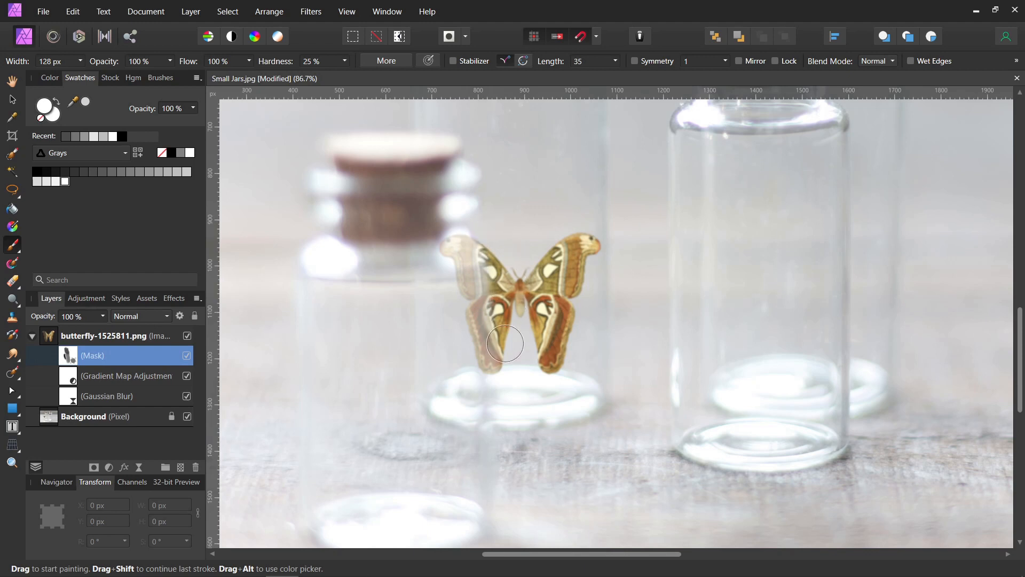
left_click_drag(504, 343, 510, 266)
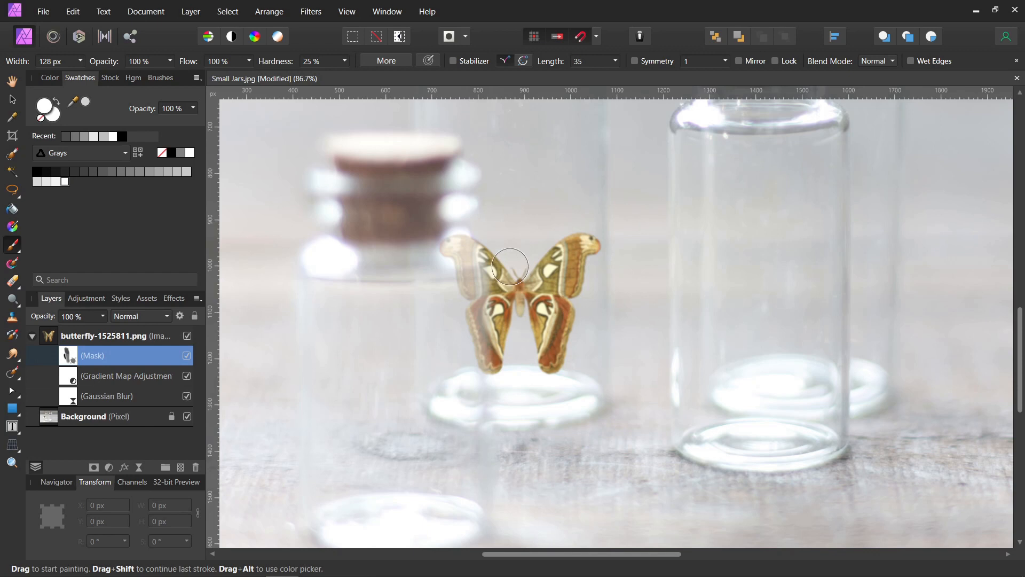
left_click_drag(510, 267, 510, 373)
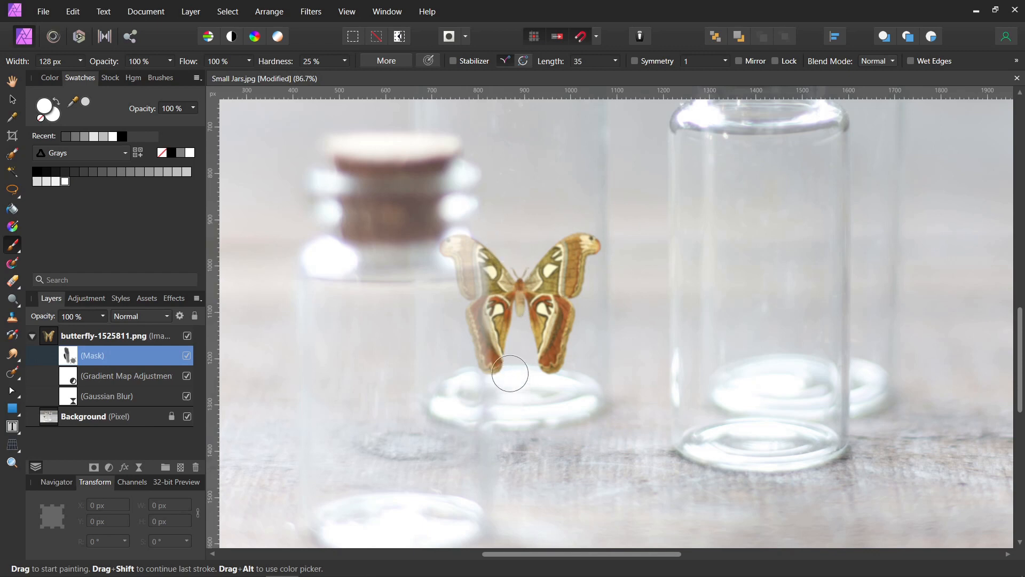
mouse_move(696, 271)
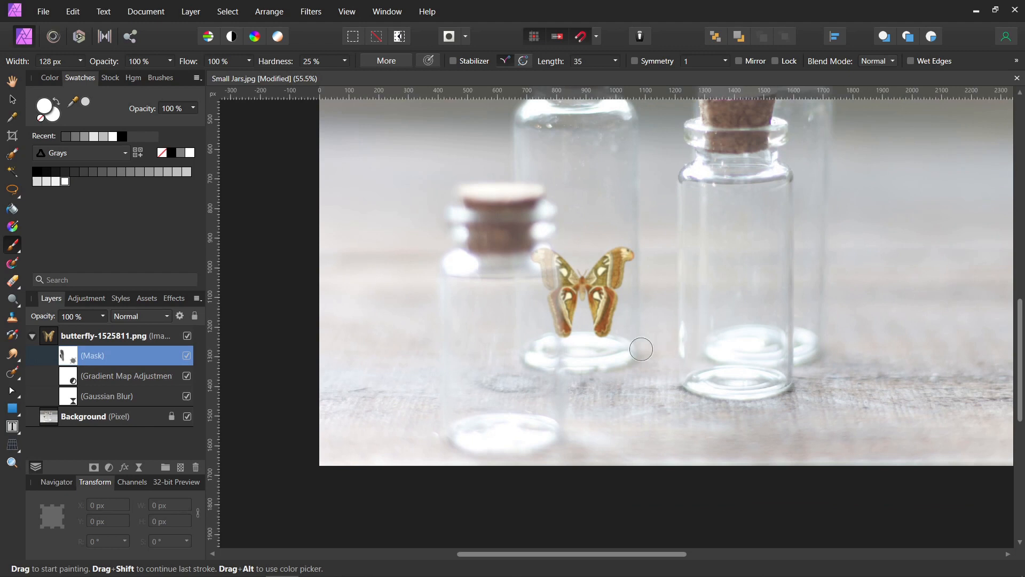
mouse_move(710, 233)
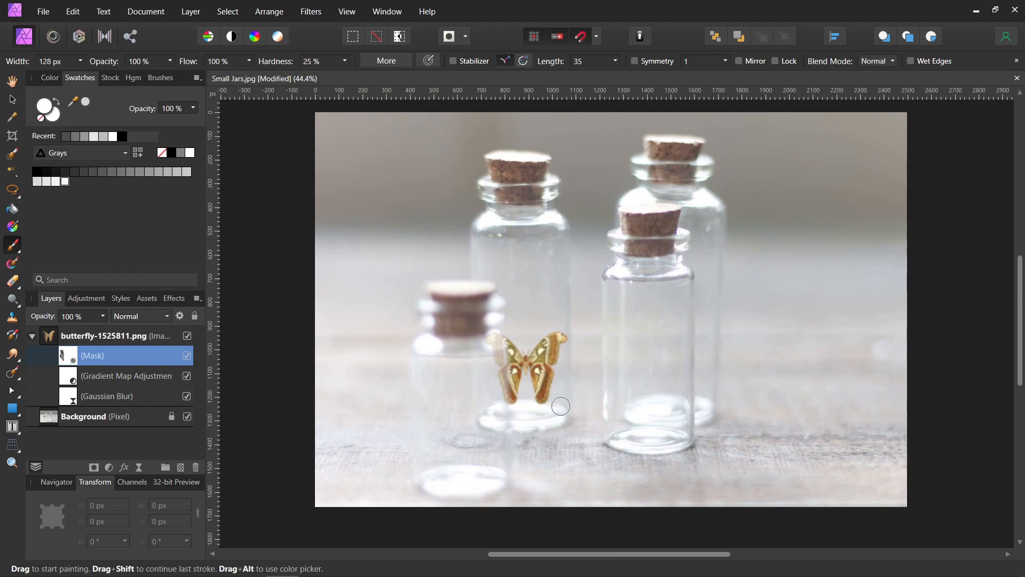
mouse_move(565, 406)
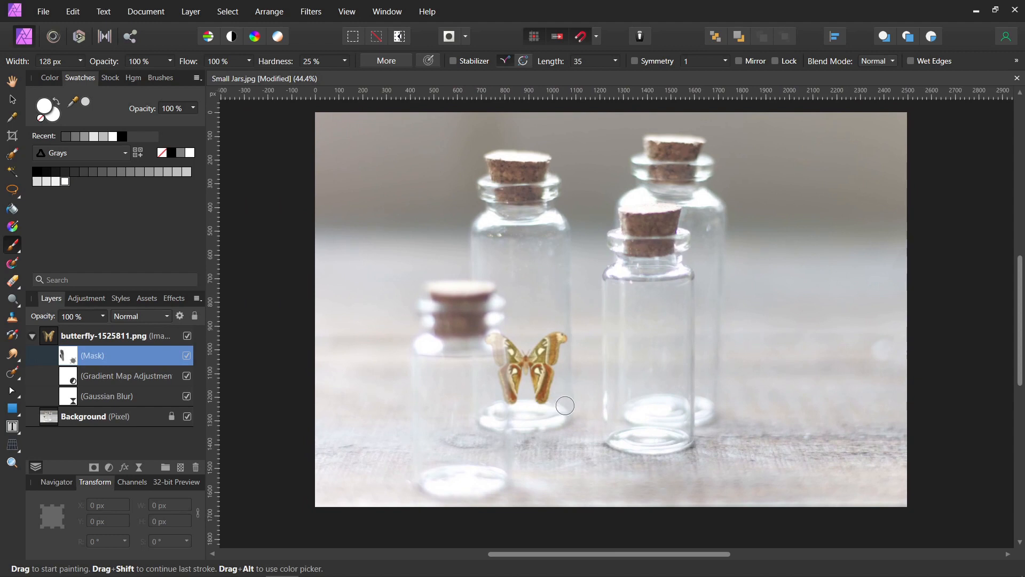
mouse_move(640, 399)
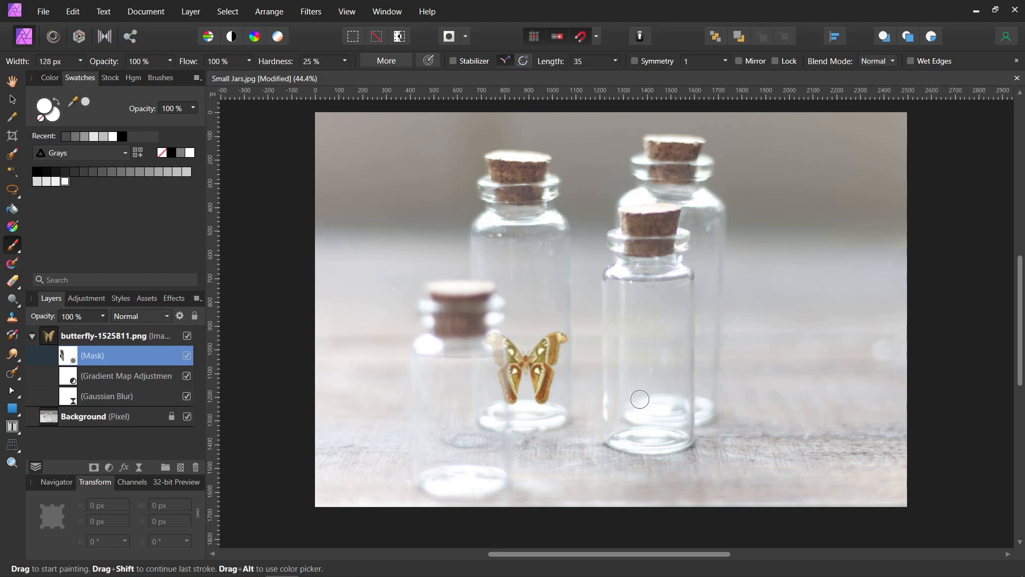
mouse_move(667, 405)
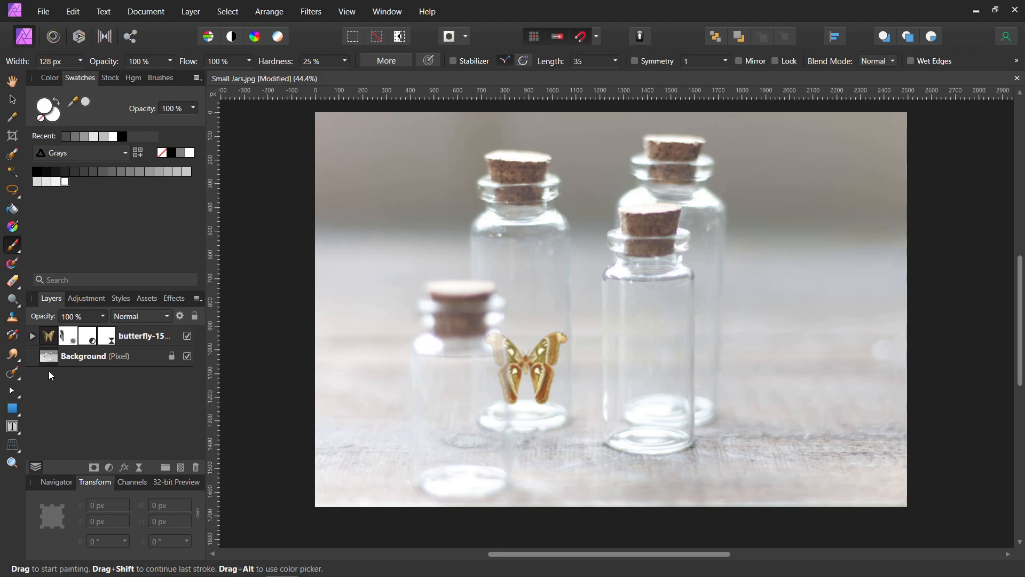
mouse_move(181, 466)
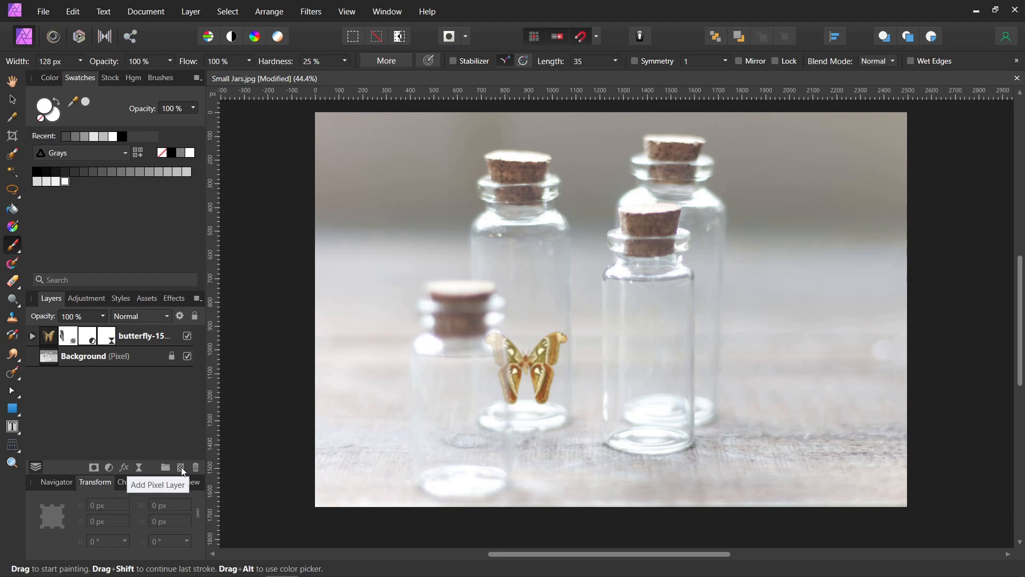
Step: Add an empty pixel layer above the butterfly and browse to the 'Mine' brush category
left_click(181, 467)
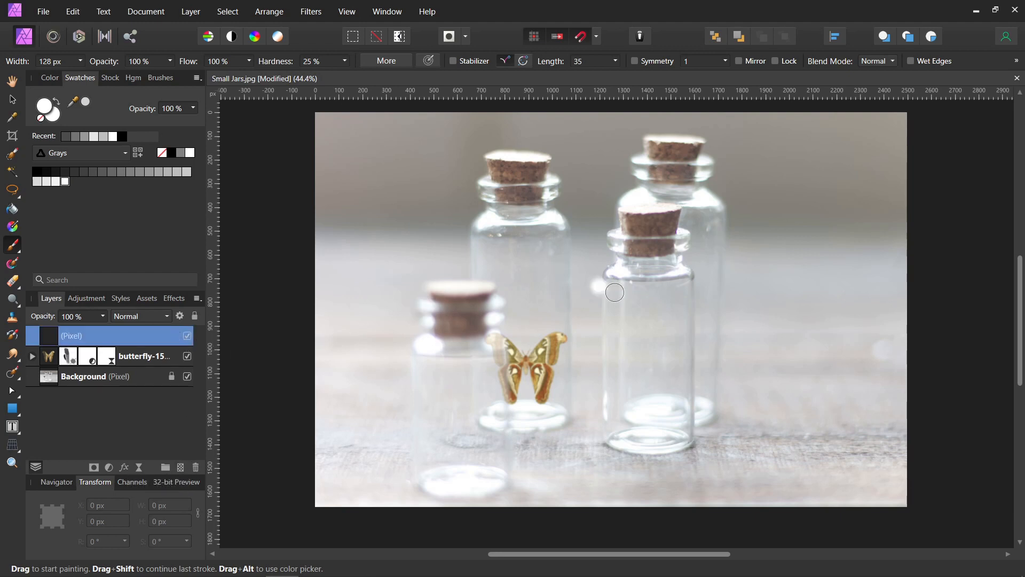
mouse_move(555, 440)
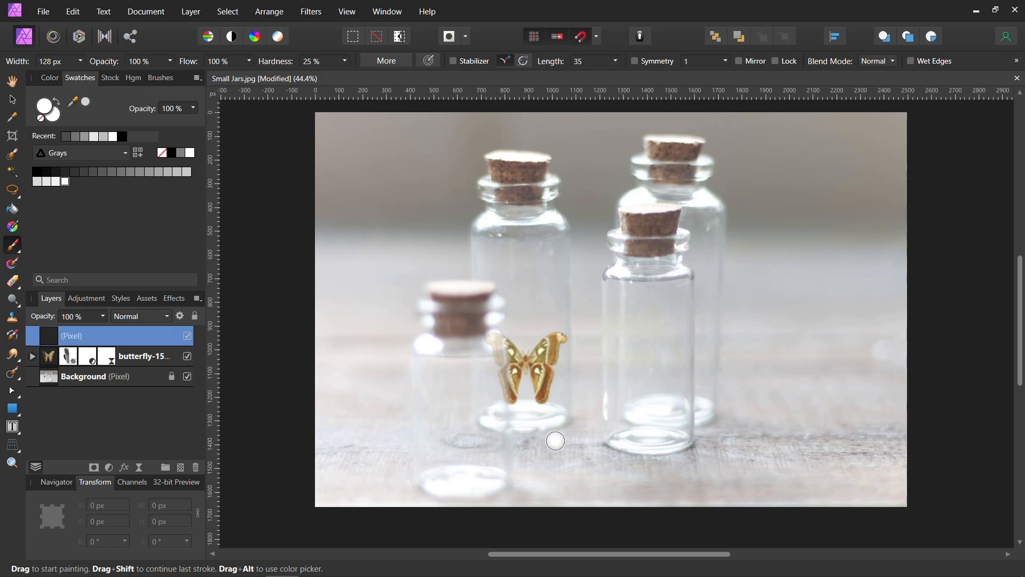
mouse_move(565, 437)
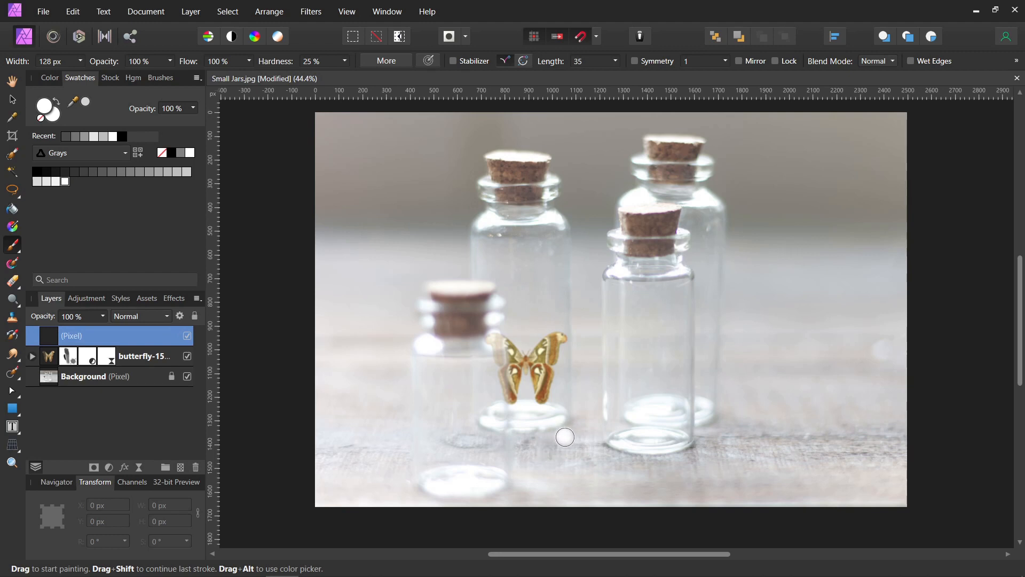
mouse_move(525, 330)
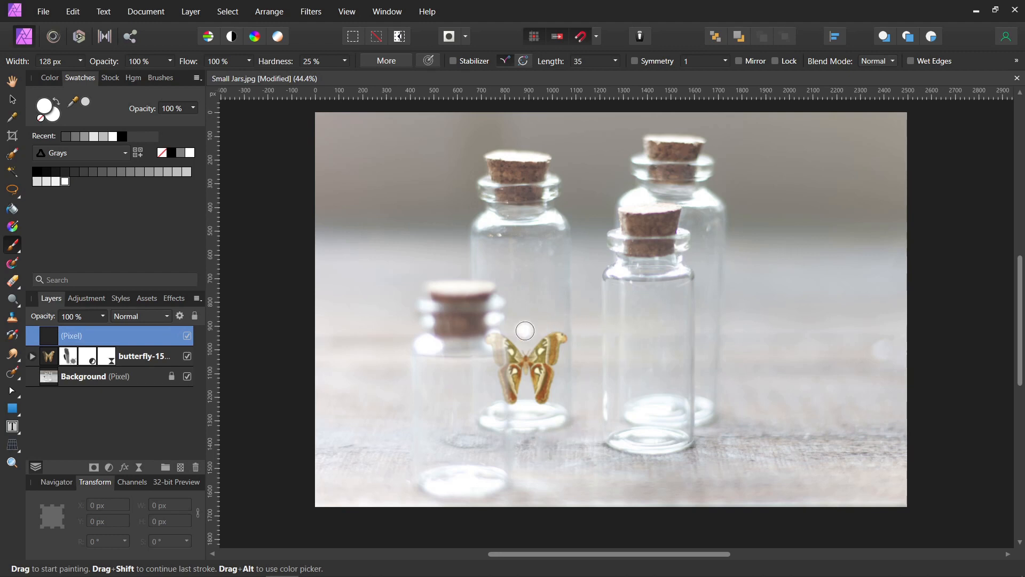
left_click(161, 78)
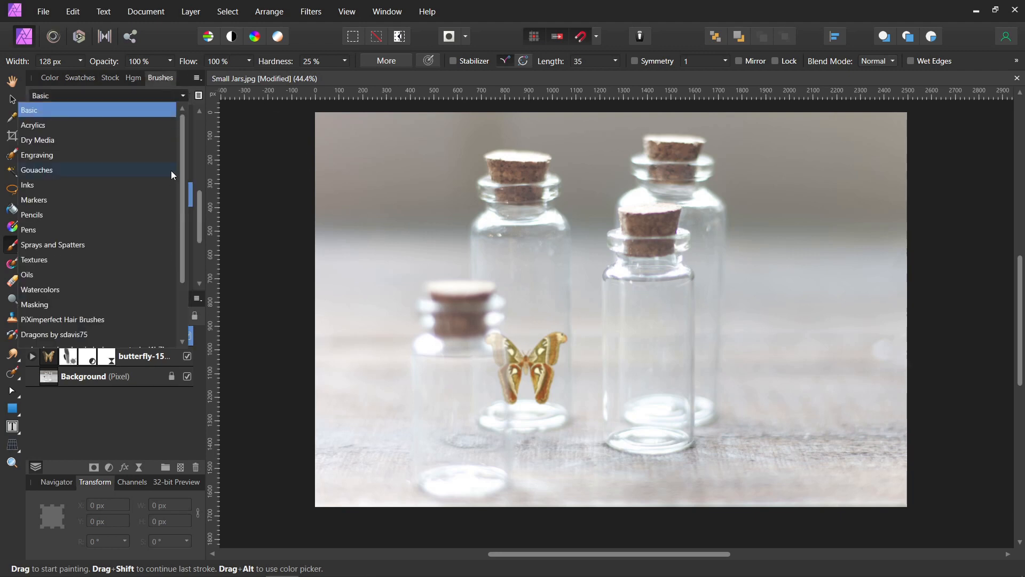
scroll("down", 3)
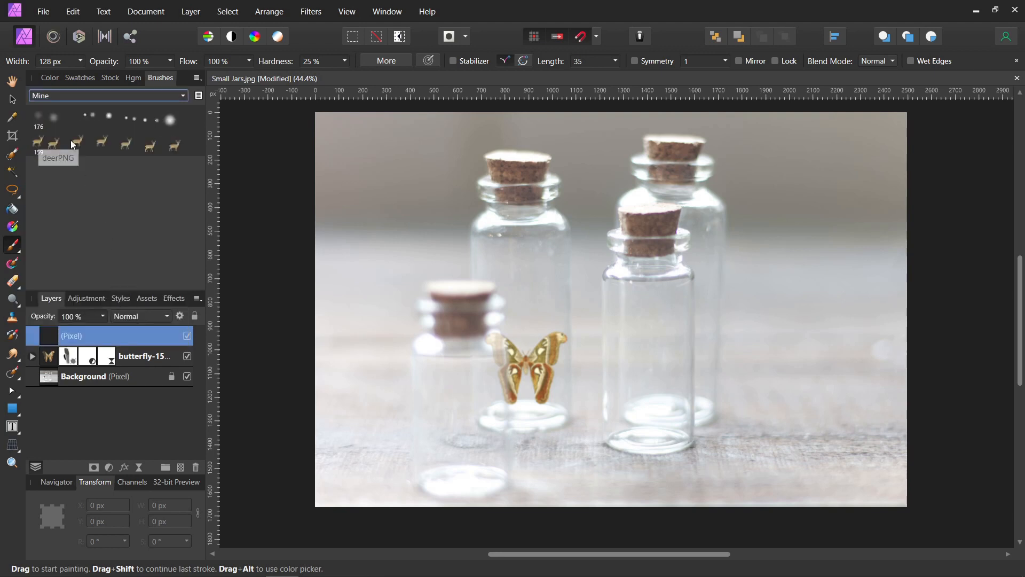
Step: Stamp a deer brush at about 368 px inside the front right jar, then return to Basic brushes
left_click(72, 143)
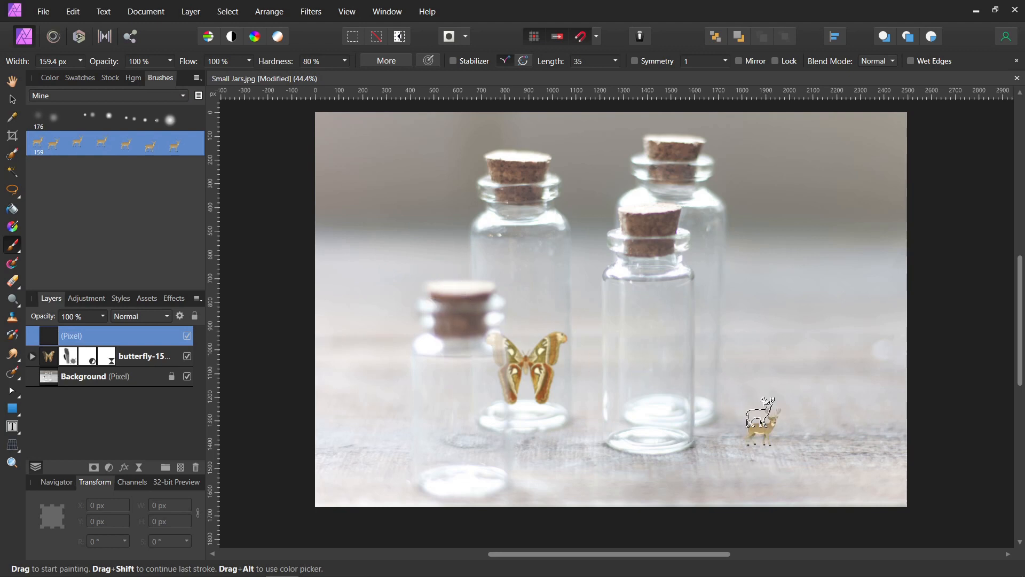
left_click_drag(762, 419, 667, 389)
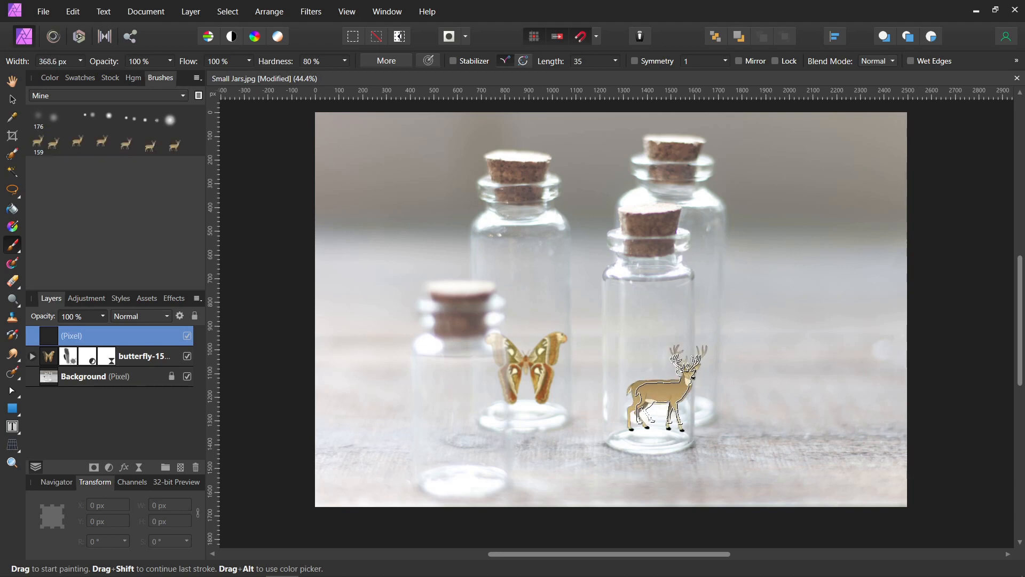
left_click_drag(654, 392, 667, 353)
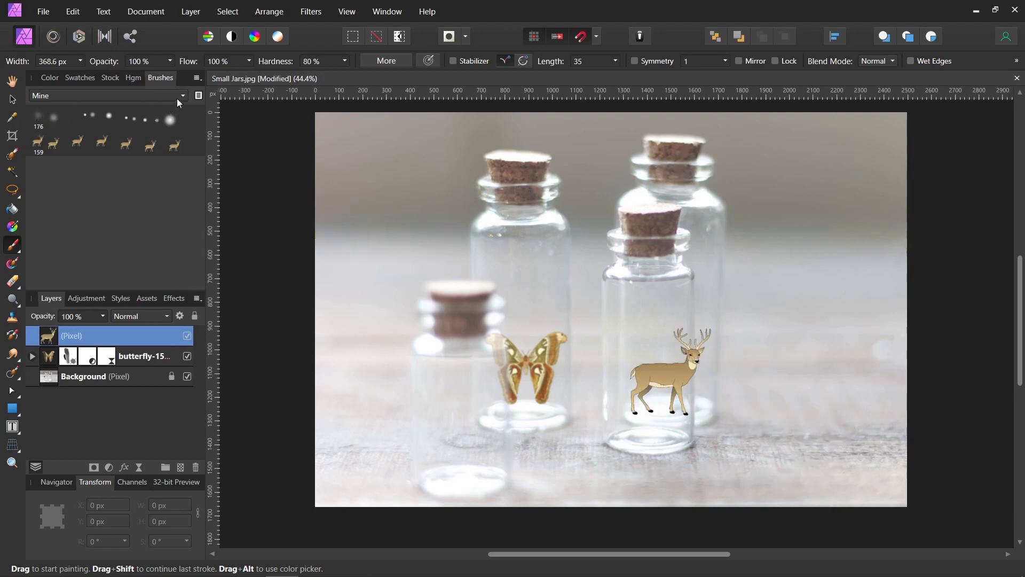
left_click(183, 96)
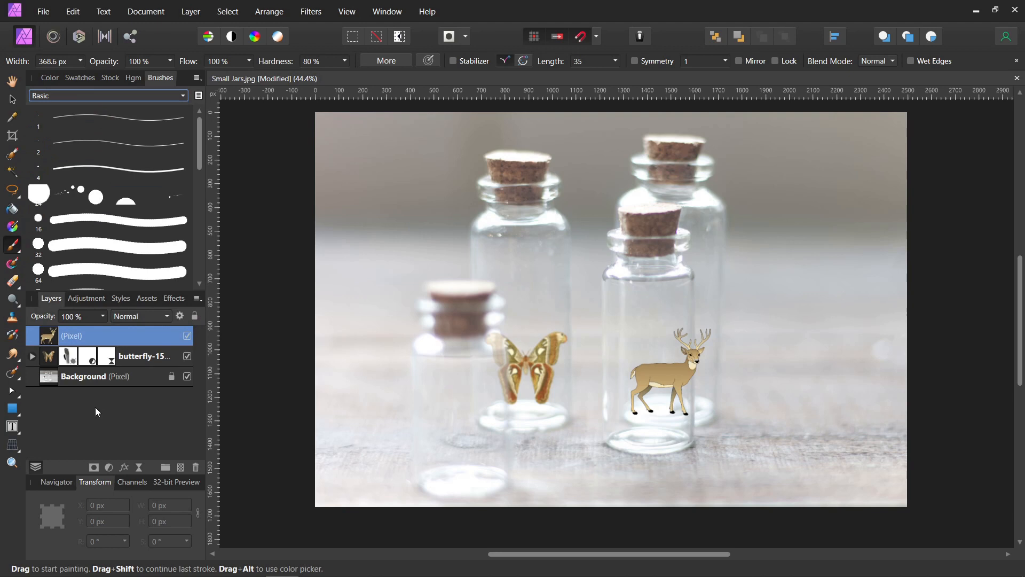
mouse_move(101, 410)
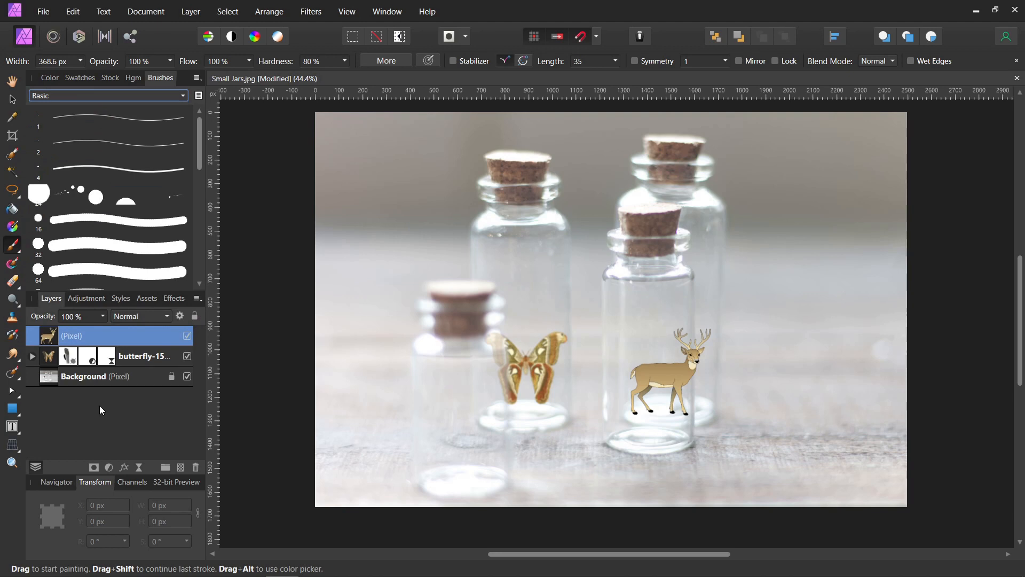
Step: Add a Live Gaussian Blur with a 3 px radius to the deer pixel layer
left_click(32, 356)
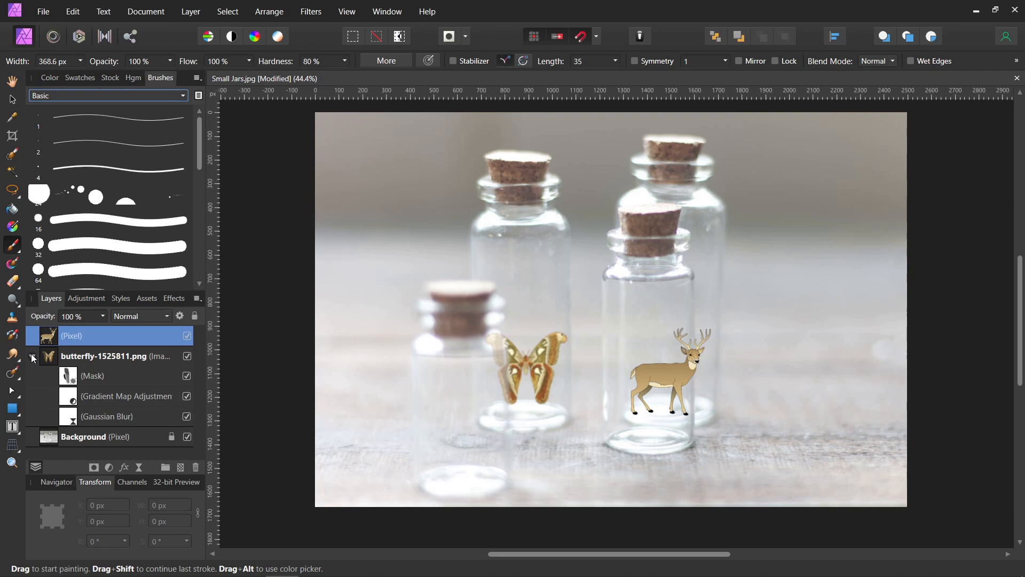
left_click(106, 417)
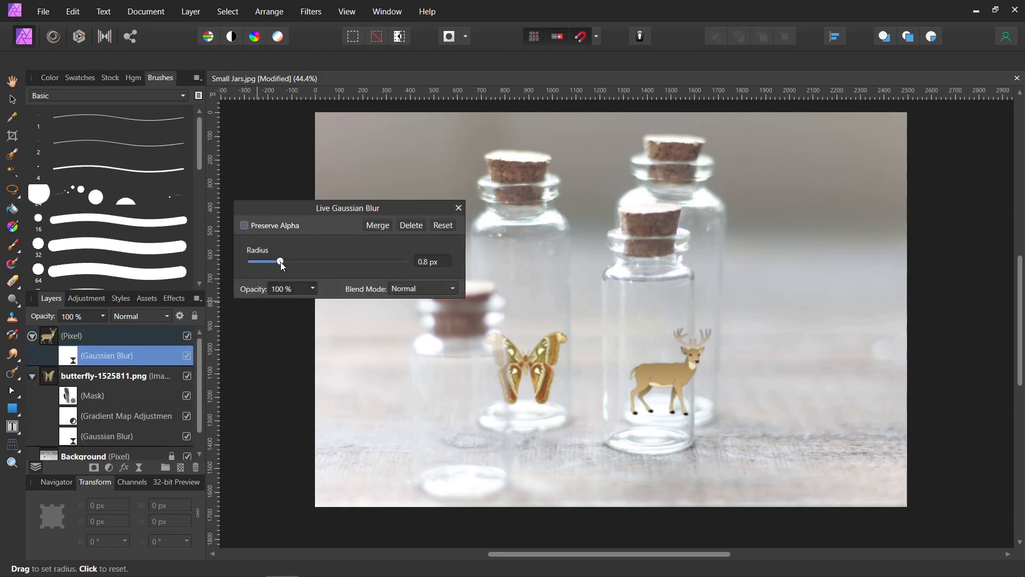
left_click_drag(280, 261, 284, 261)
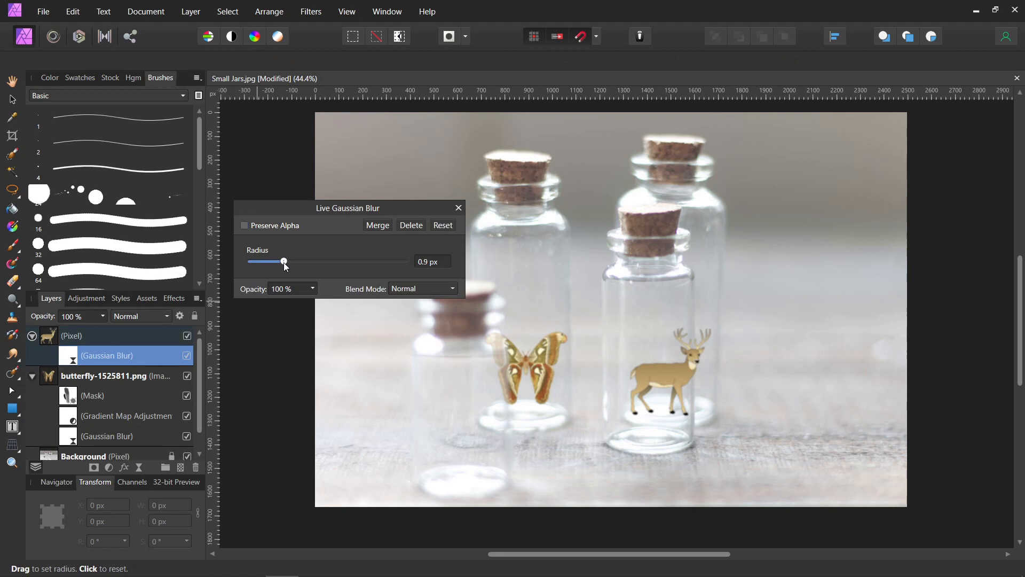
left_click_drag(282, 261, 293, 262)
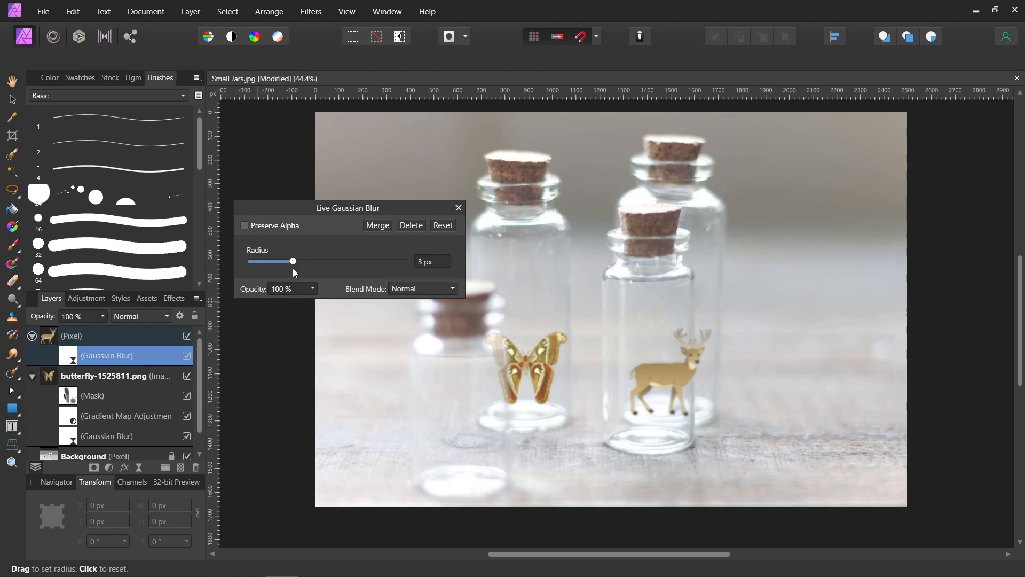
left_click_drag(292, 261, 286, 261)
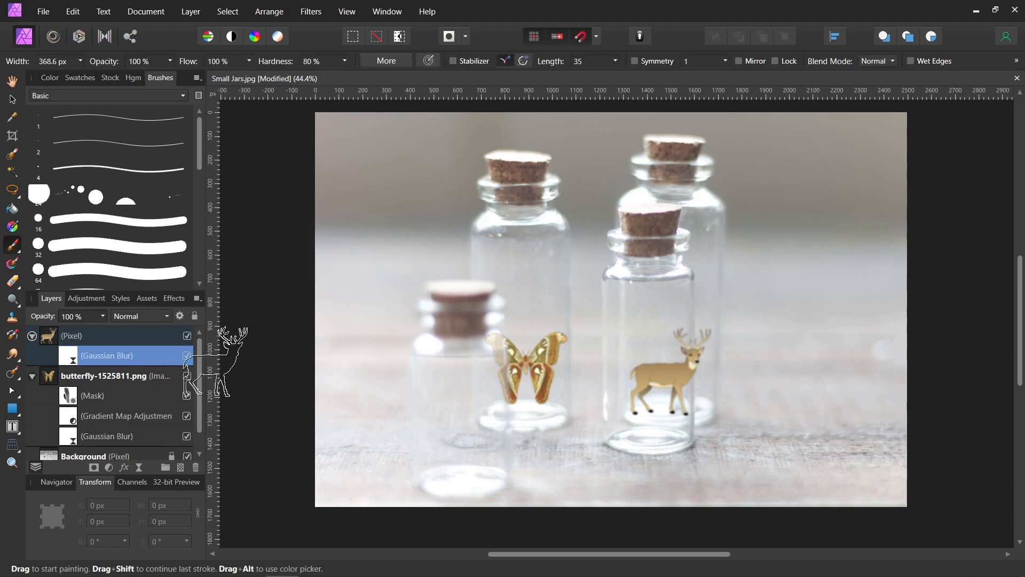
Step: Nest a copy of the butterfly's mask and gradient map adjustment under the deer layer
left_click(126, 416)
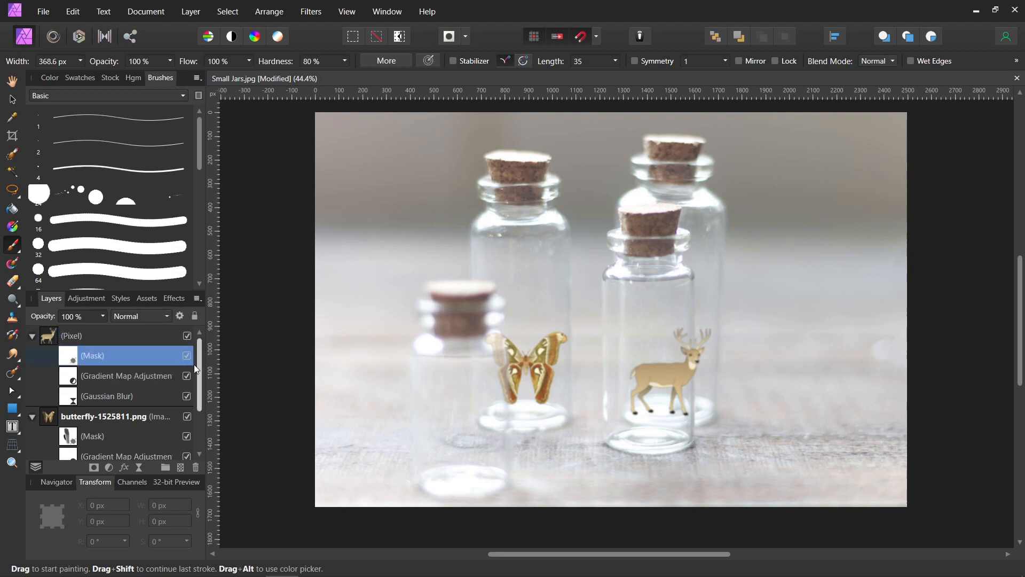
Step: Paint grey soft-brush strokes on the deer's mask to fade it behind the jar glass
scroll("down", 3)
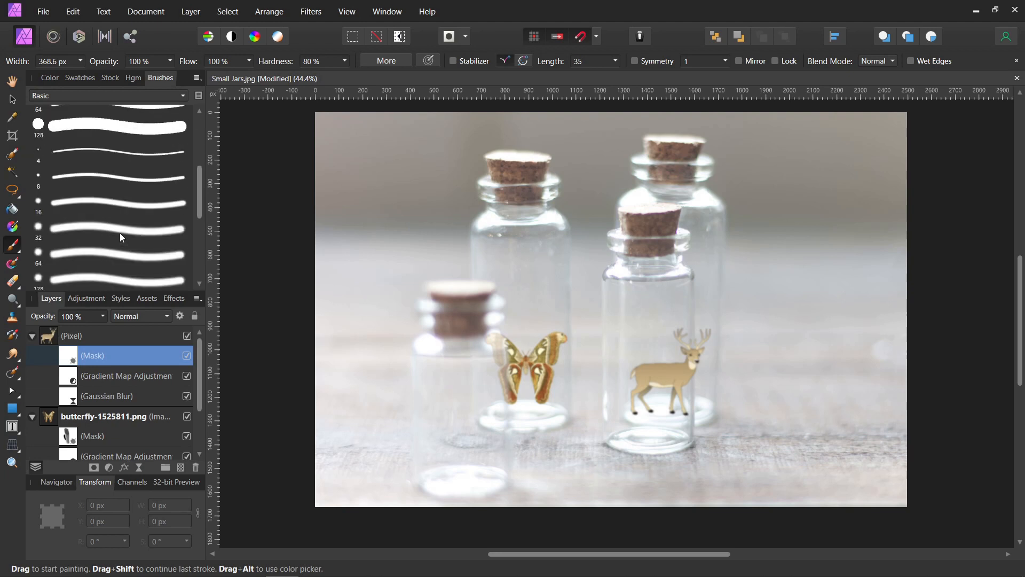
left_click(118, 237)
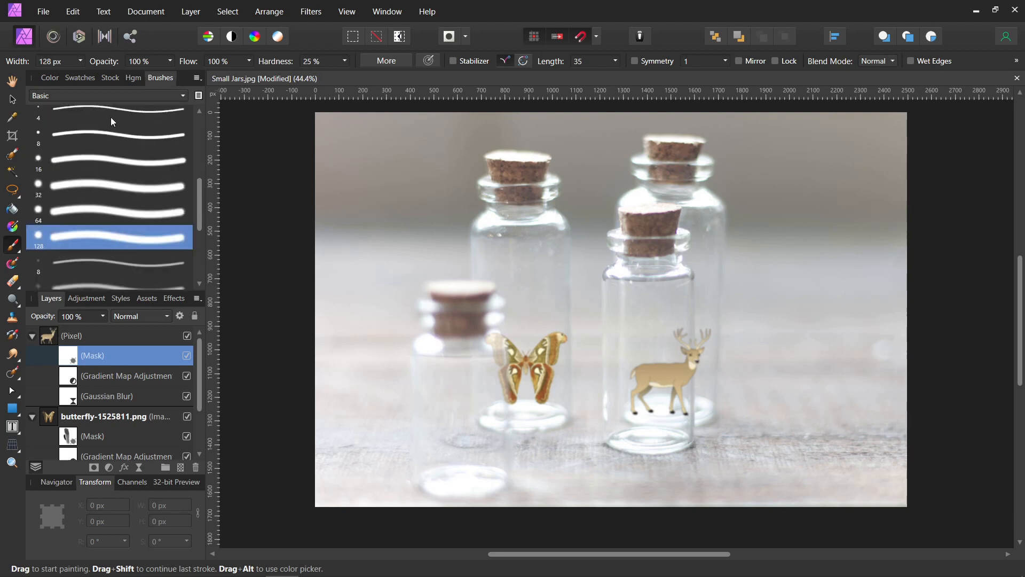
left_click(80, 77)
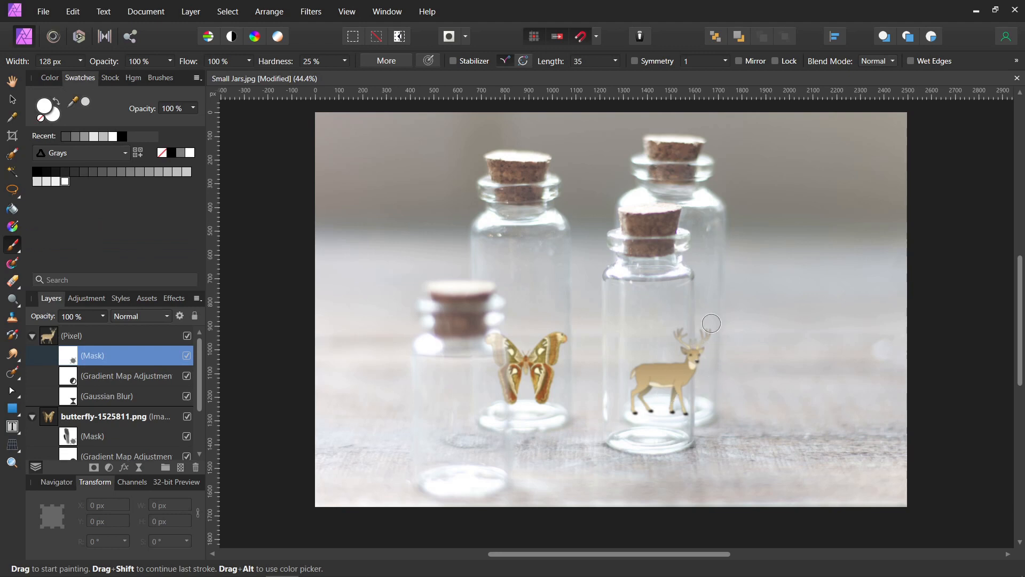
mouse_move(710, 344)
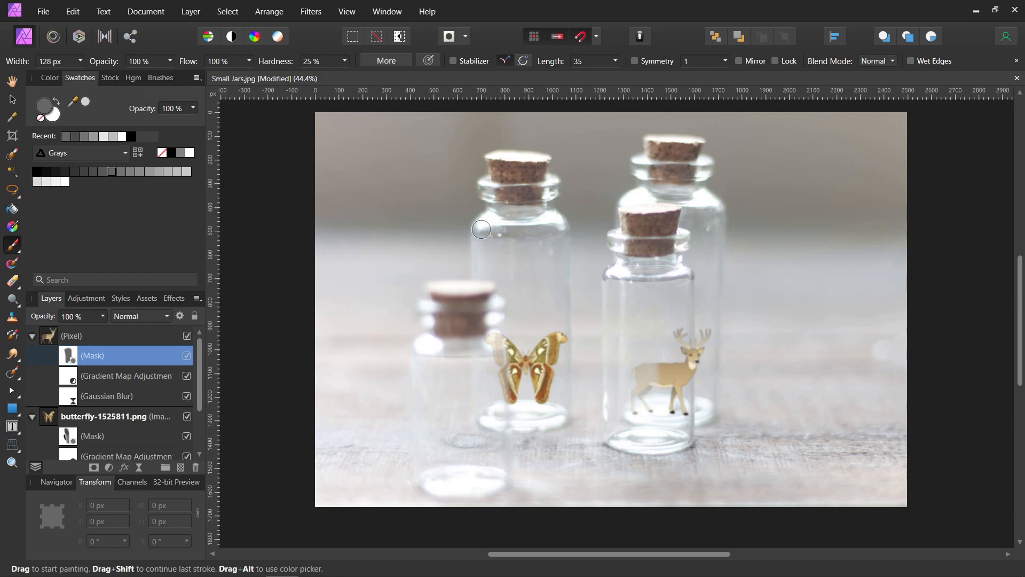
mouse_move(113, 172)
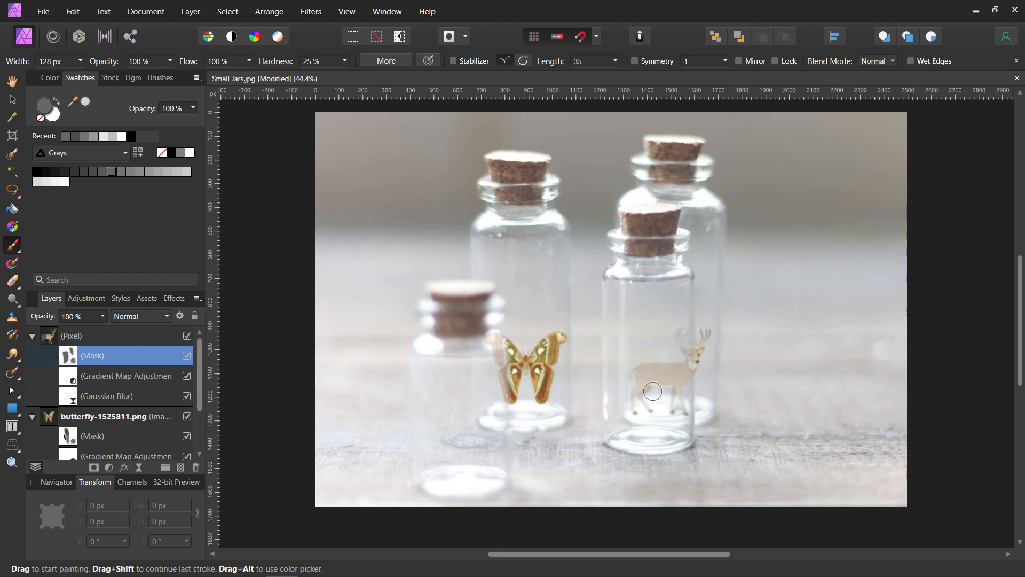
mouse_move(680, 343)
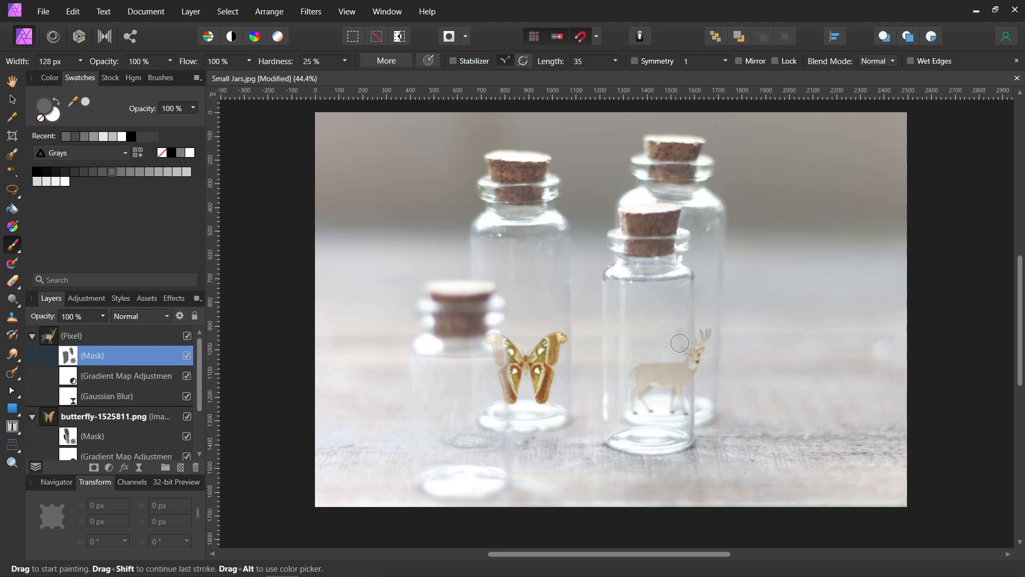
left_click_drag(680, 343, 680, 422)
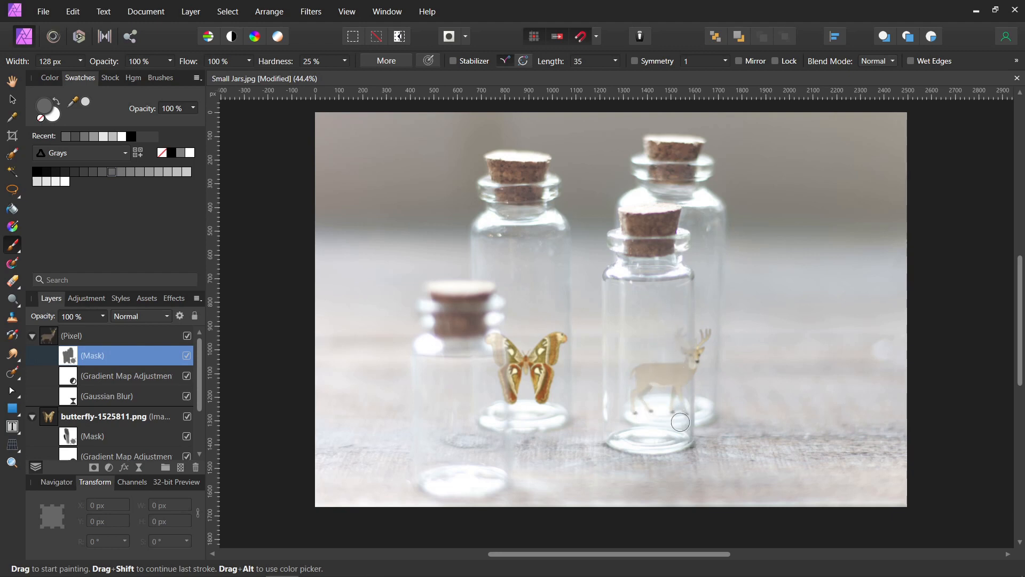
mouse_move(922, 367)
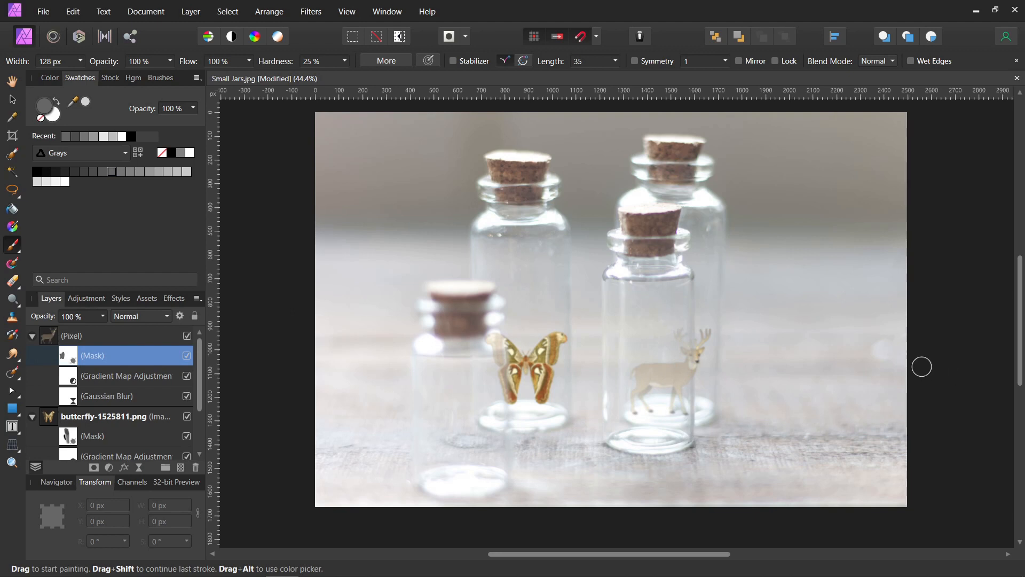
mouse_move(856, 381)
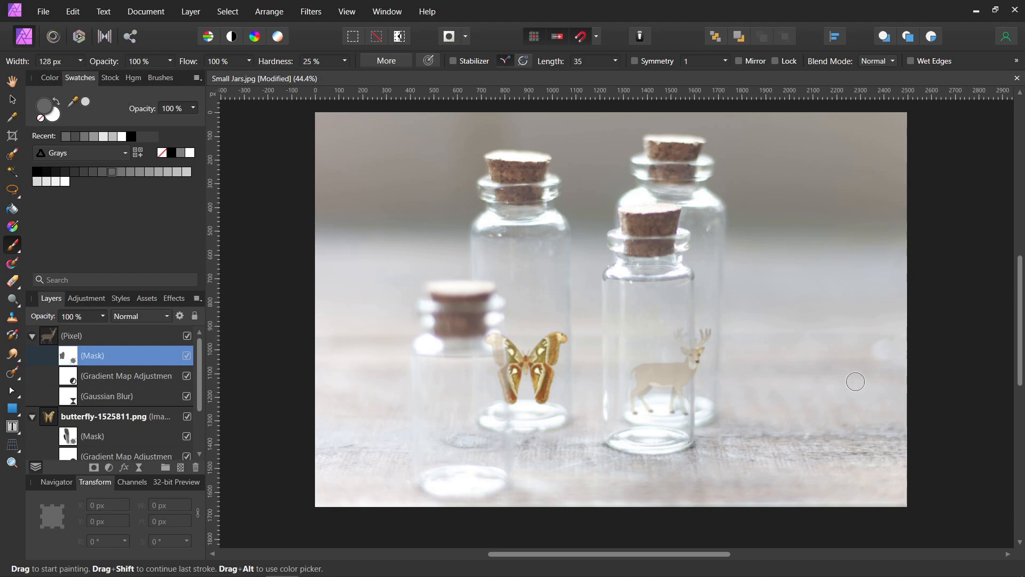
mouse_move(835, 365)
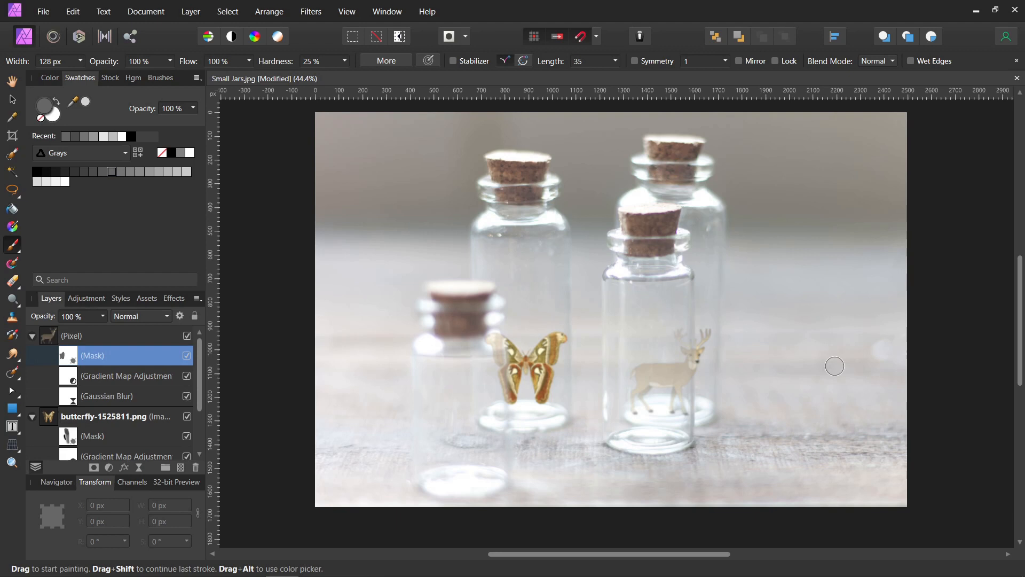
mouse_move(833, 399)
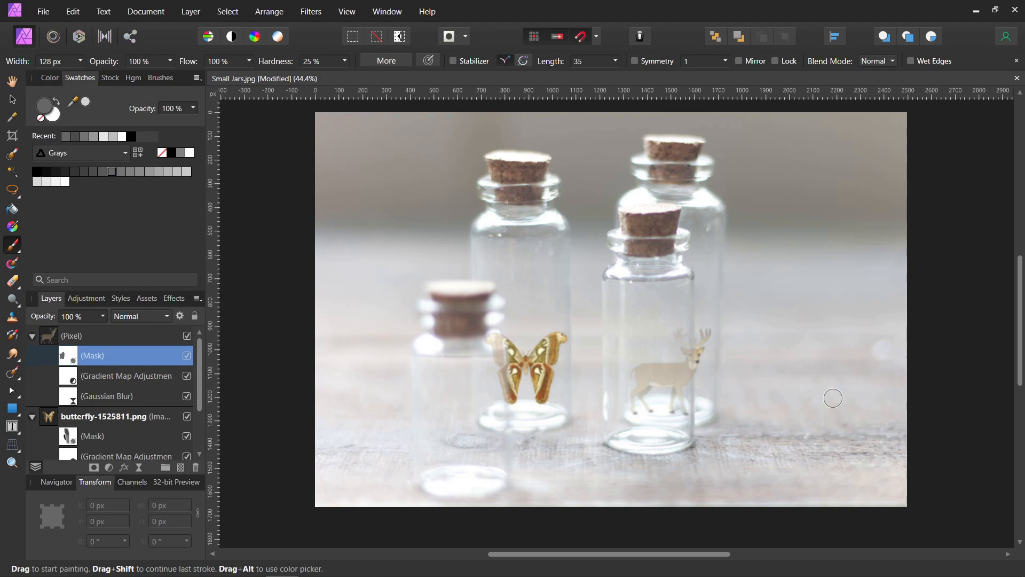
mouse_move(674, 435)
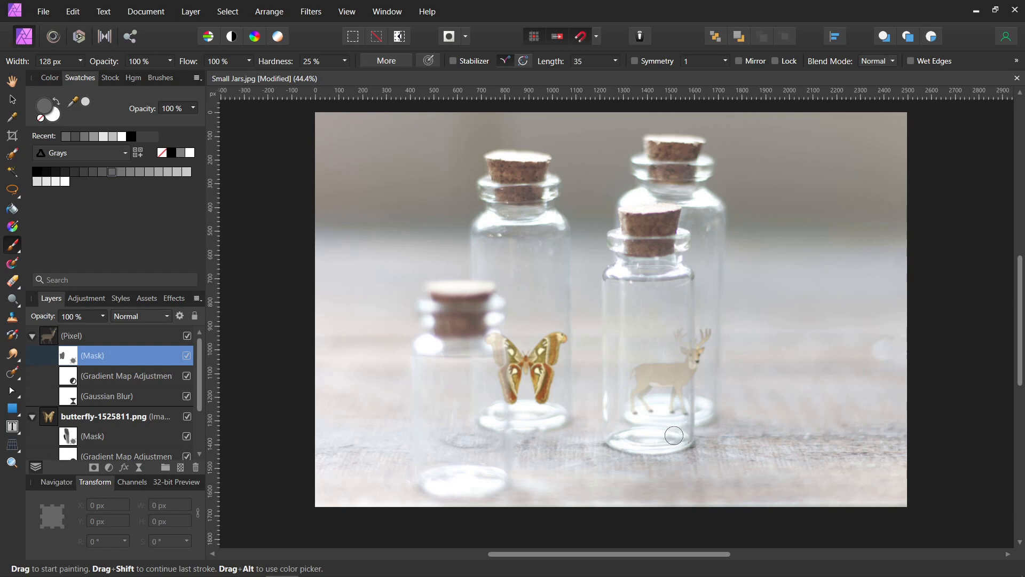
mouse_move(658, 155)
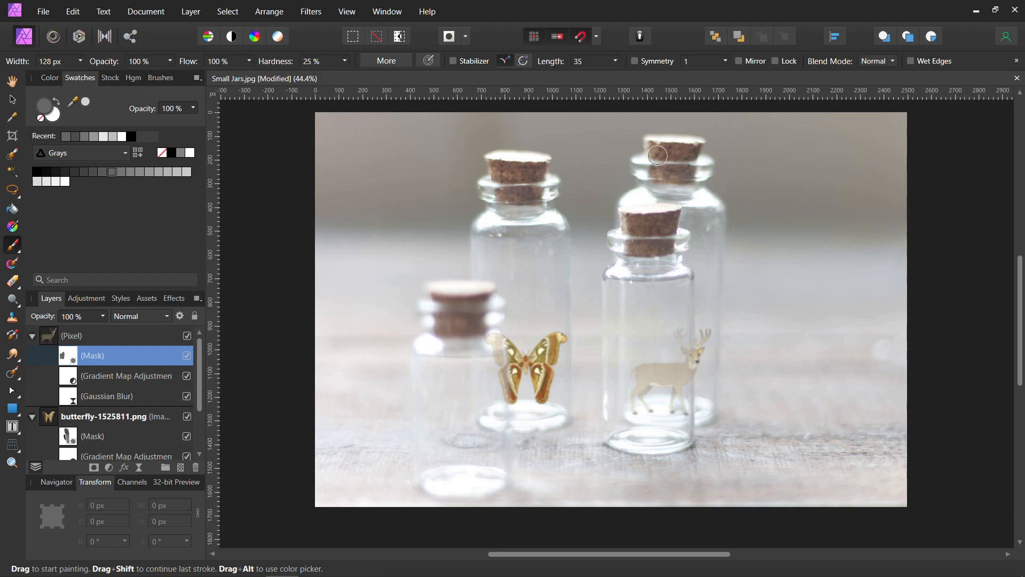
mouse_move(818, 303)
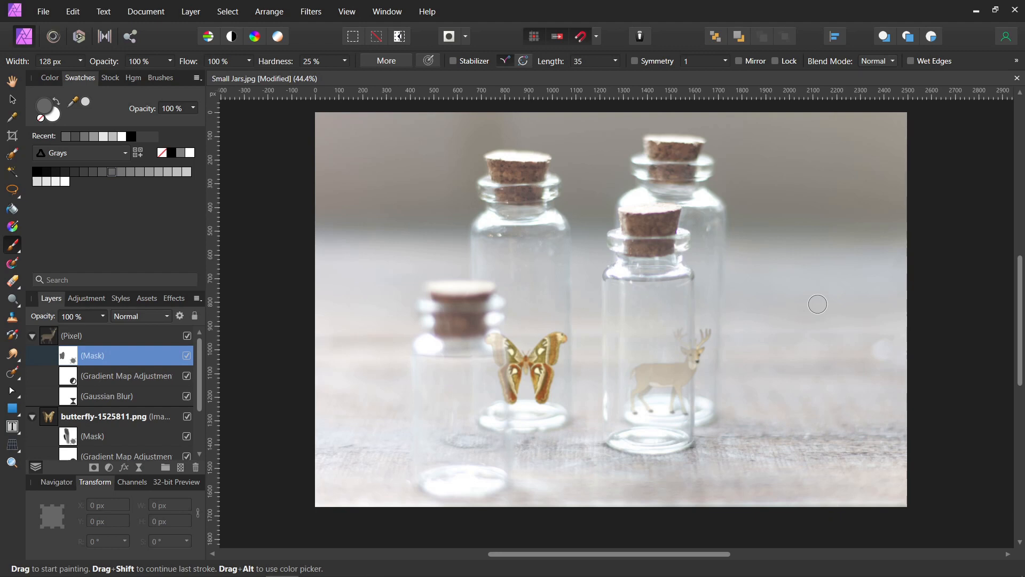
mouse_move(679, 274)
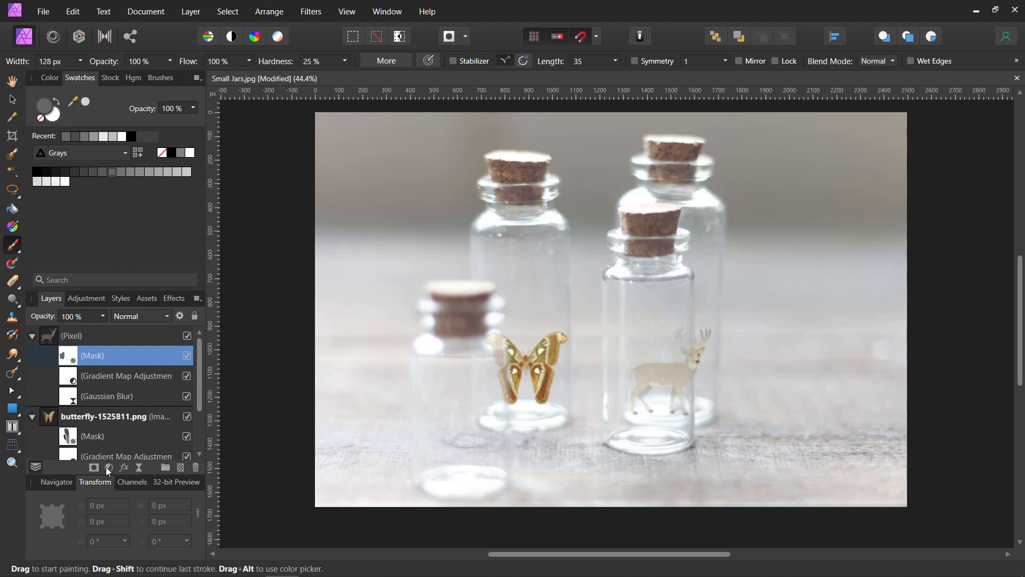
Step: Add a Curves adjustment pulling down the shadows and upper midtones
left_click(109, 467)
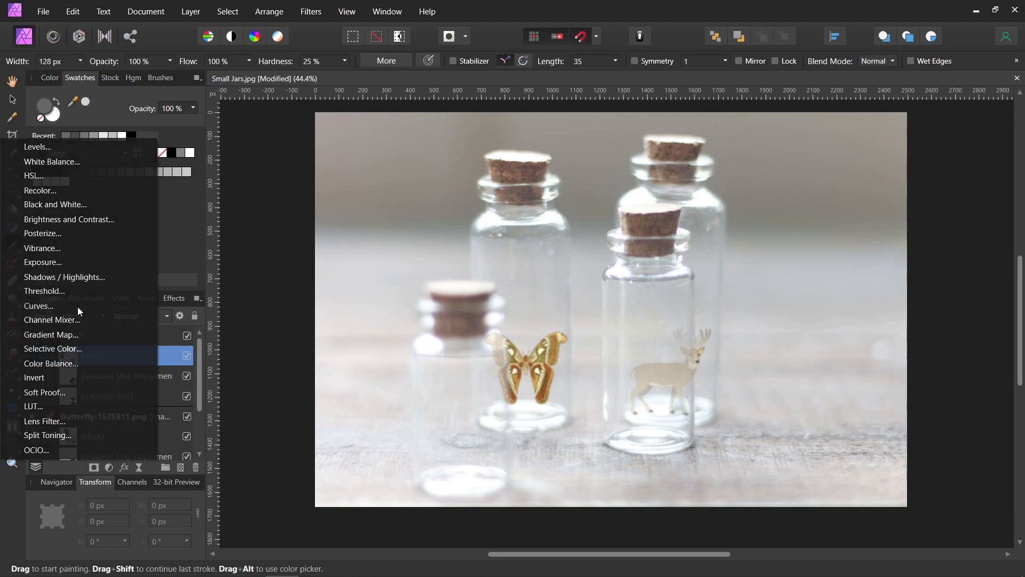
left_click(38, 306)
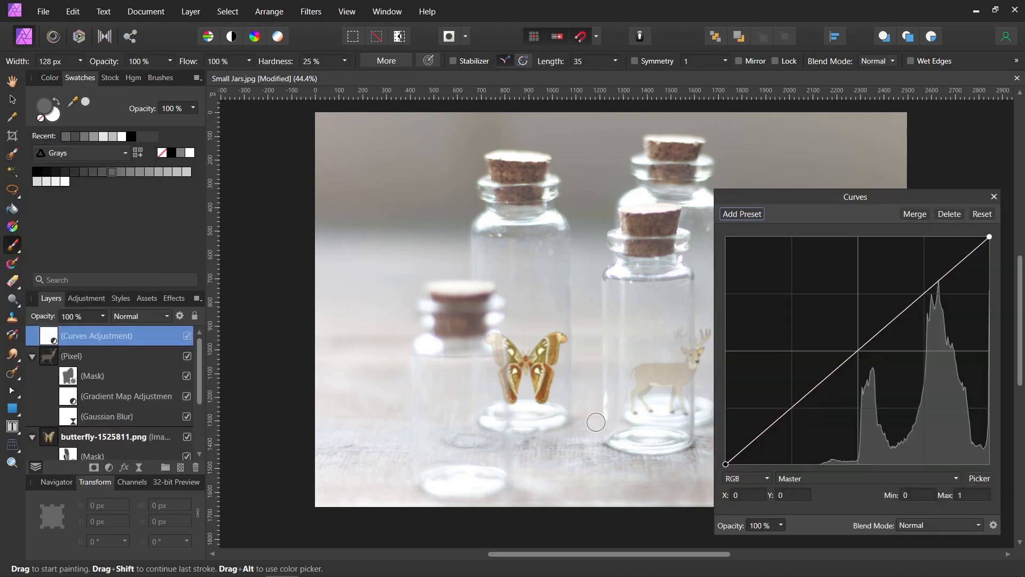
left_click_drag(855, 196, 181, 73)
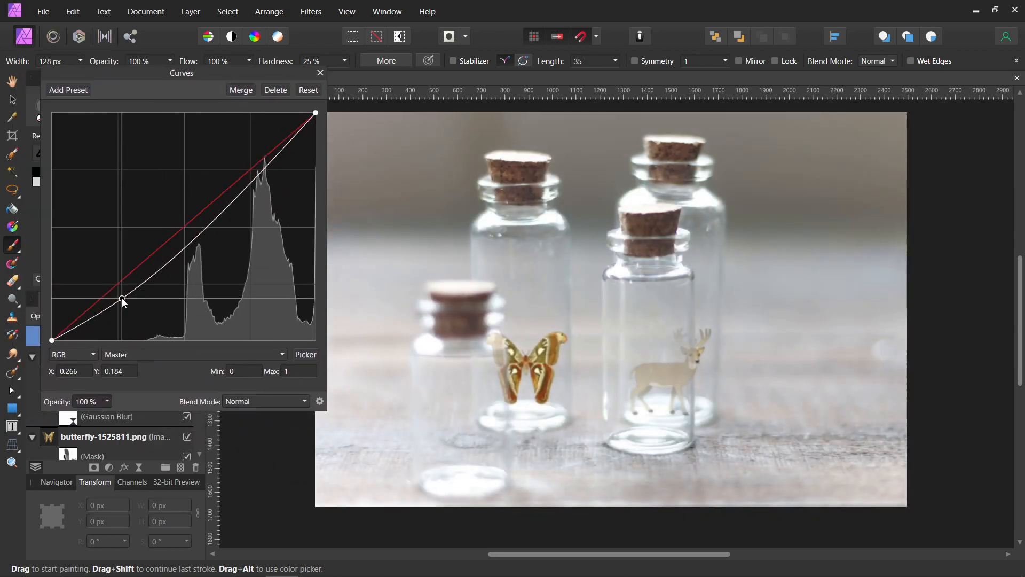
left_click_drag(122, 300, 122, 303)
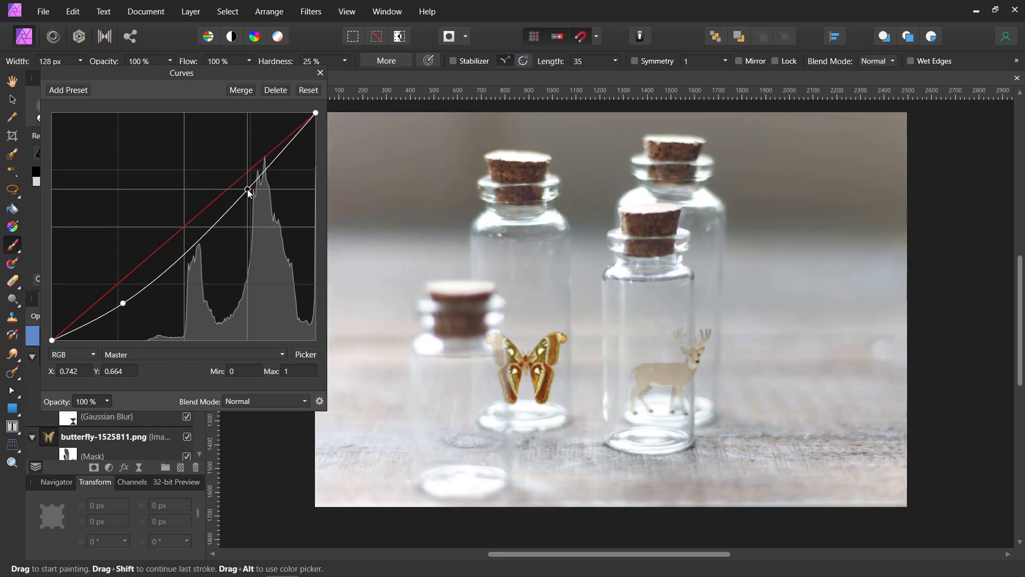
left_click_drag(247, 192, 256, 187)
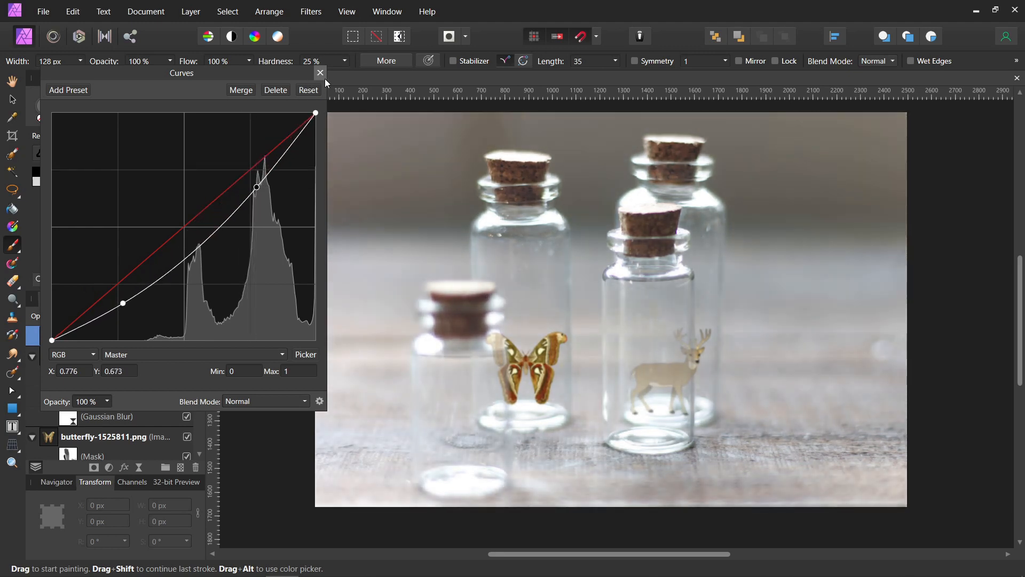
left_click(190, 11)
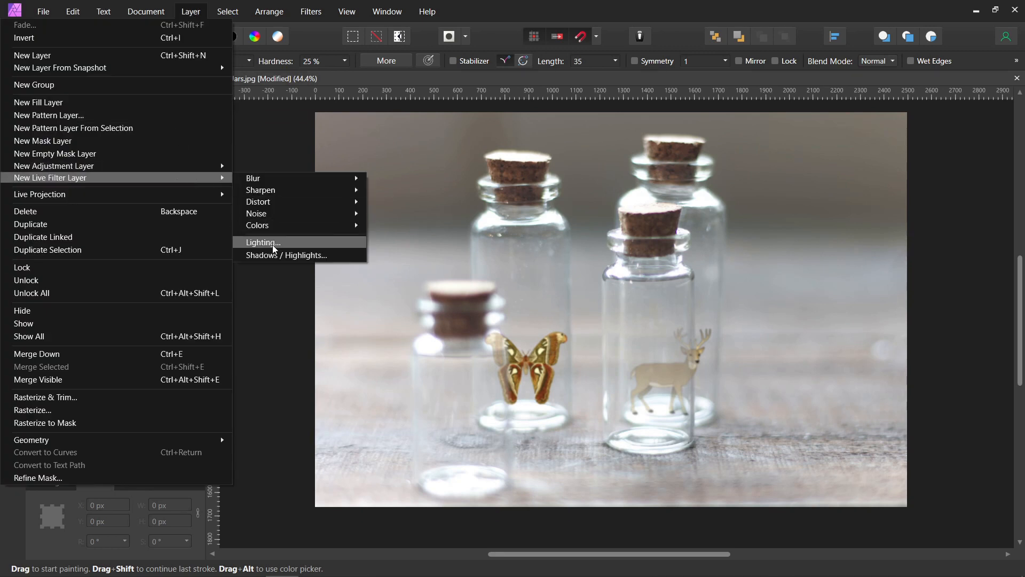
Step: Add a Live Lighting filter as a point light with 0% specular, reduced distance, placed near the top
left_click(262, 243)
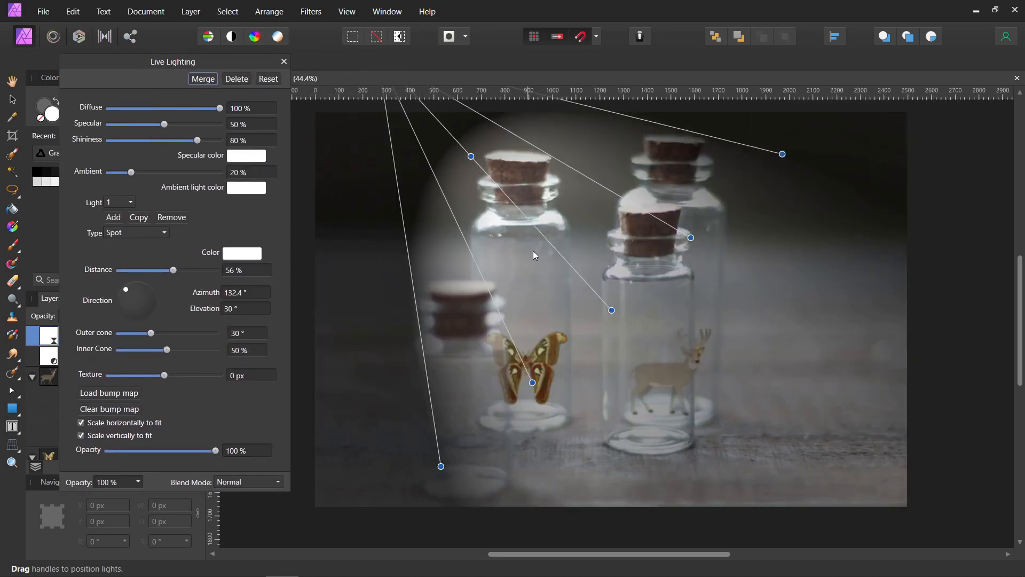
left_click_drag(531, 382, 513, 246)
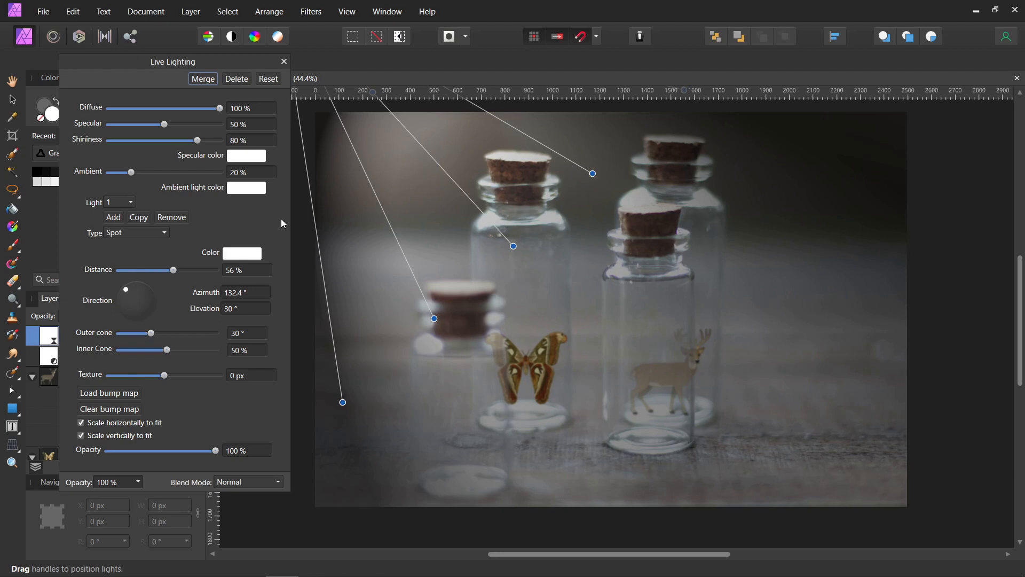
mouse_move(160, 234)
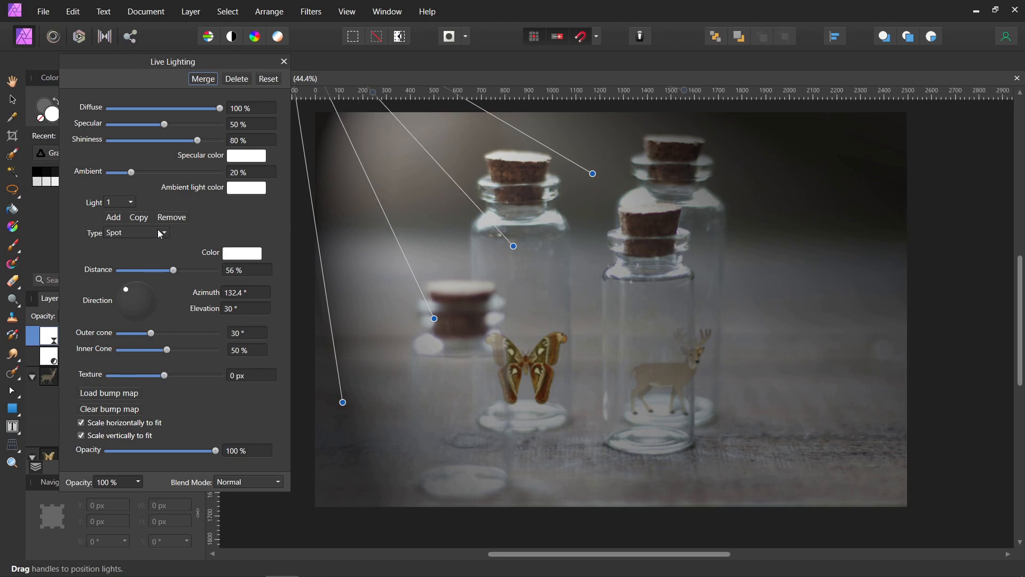
left_click(136, 233)
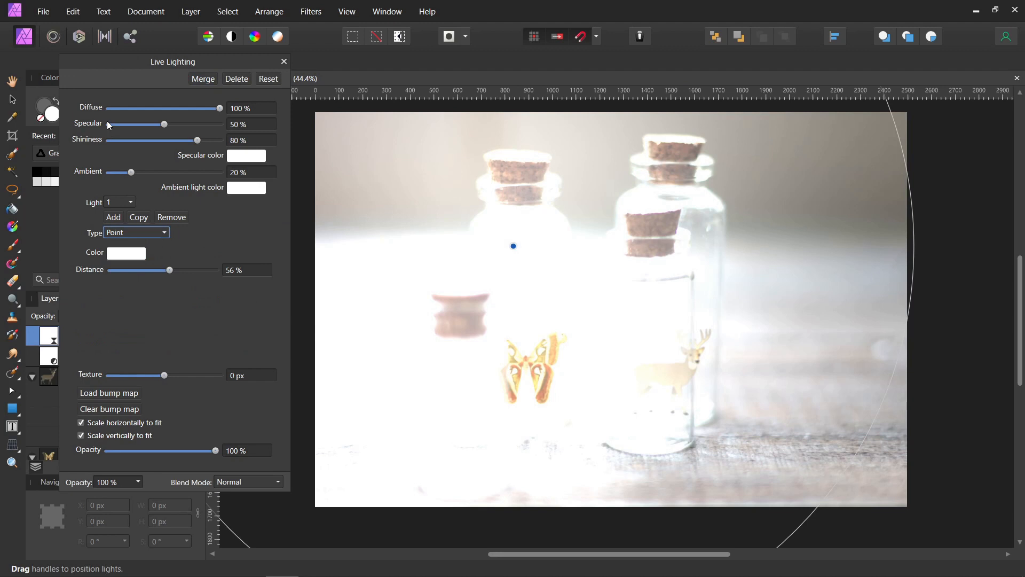
left_click_drag(164, 125, 108, 125)
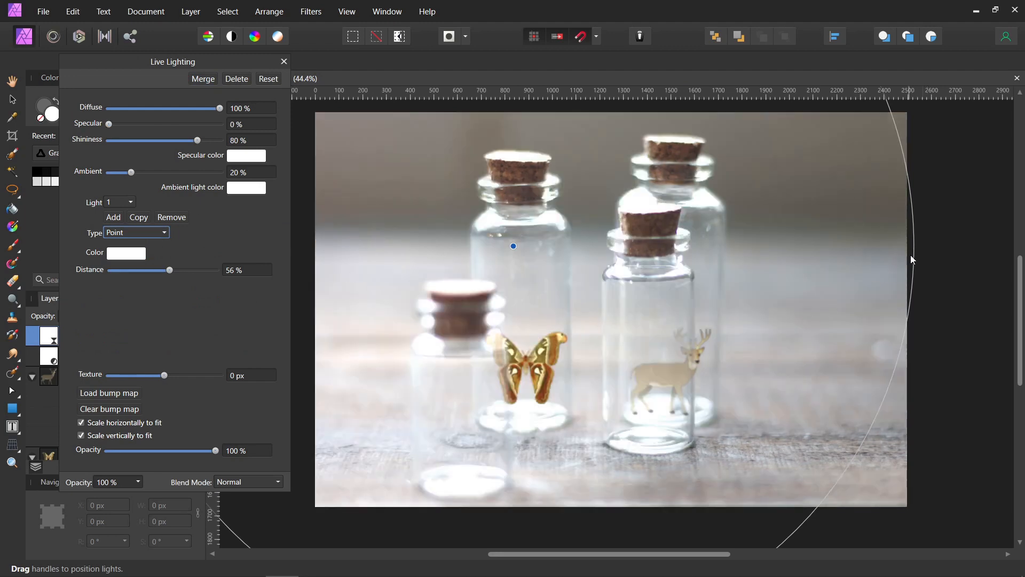
left_click_drag(168, 270, 134, 270)
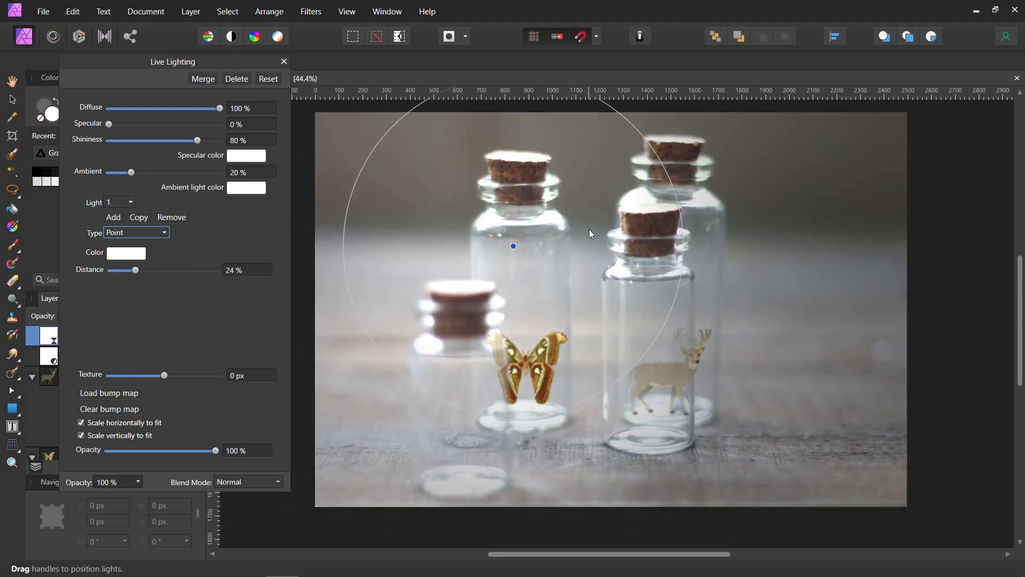
left_click_drag(512, 245, 481, 143)
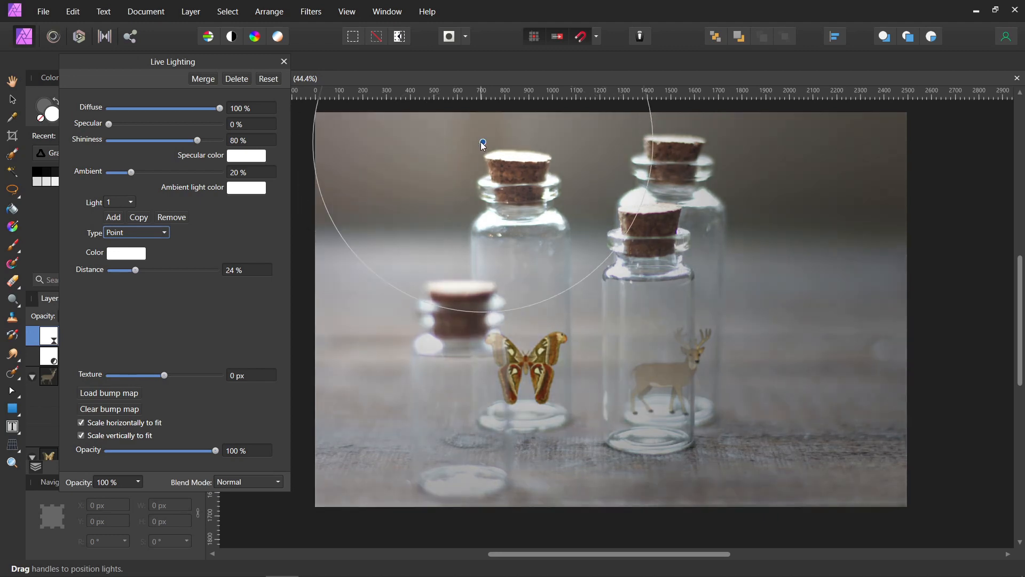
left_click_drag(482, 143, 498, 122)
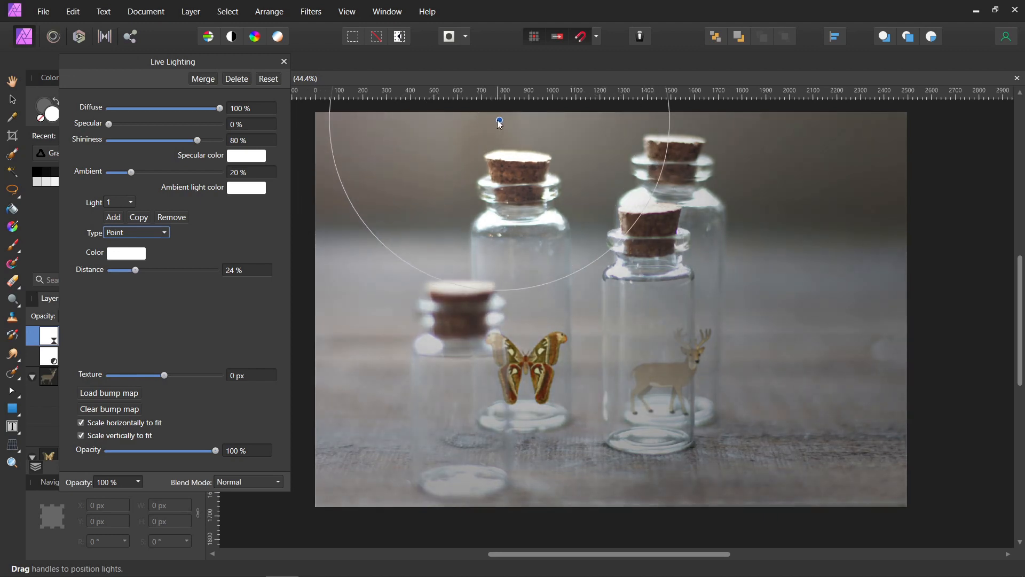
Step: Set the lighting blend mode to Soft Light and move the light further above the top
left_click(277, 481)
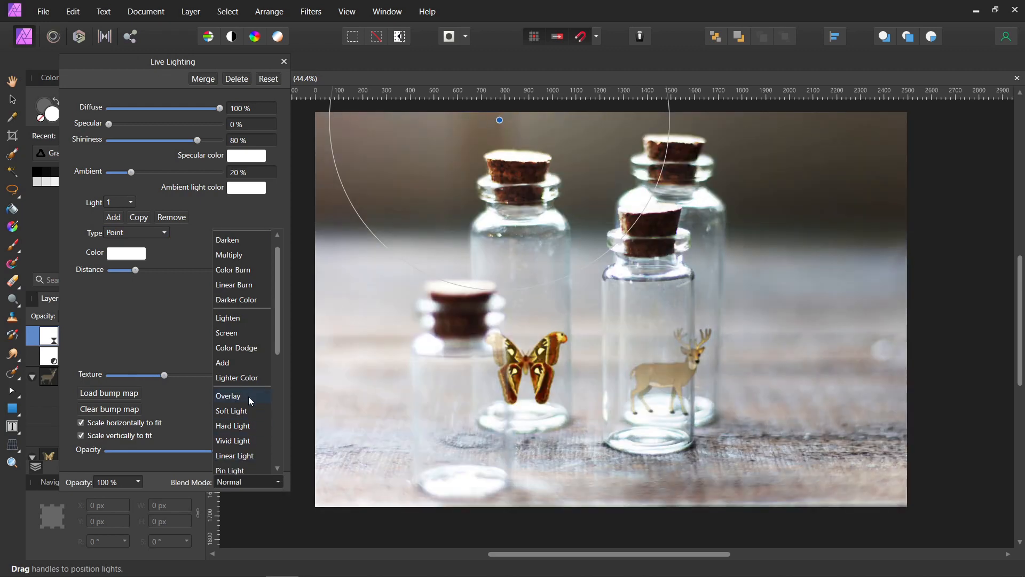
left_click(233, 440)
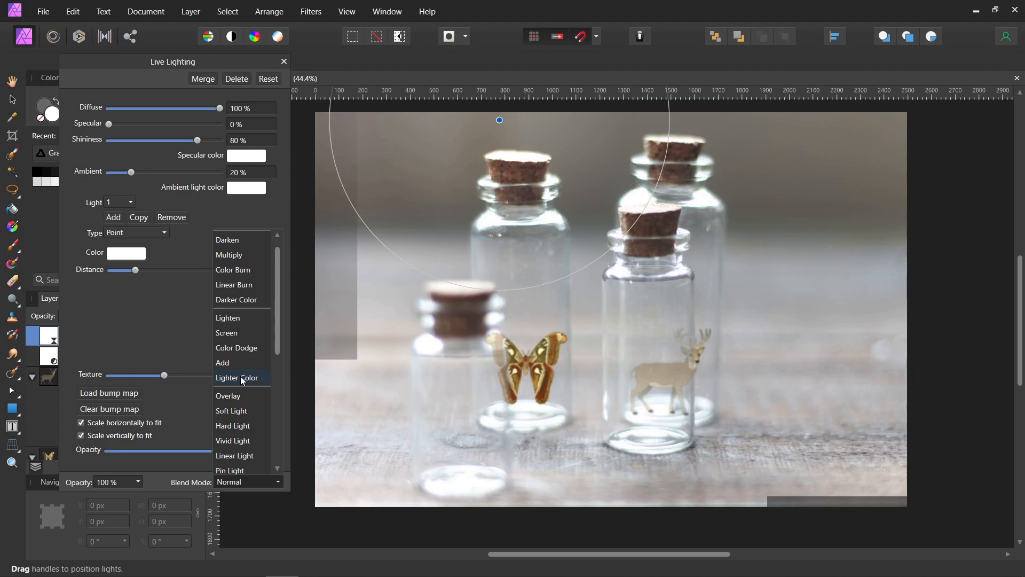
left_click(231, 411)
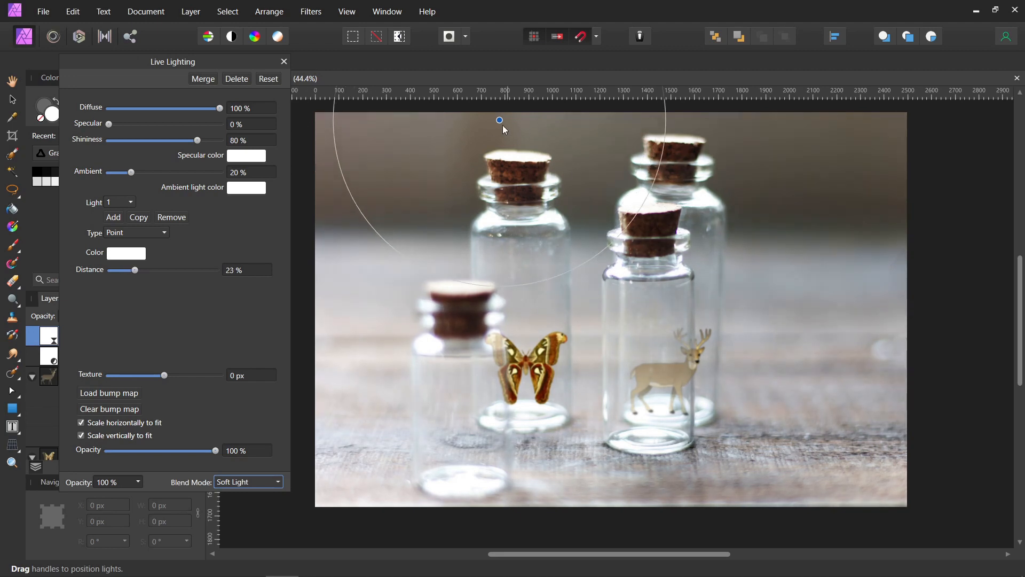
left_click_drag(500, 120, 422, 114)
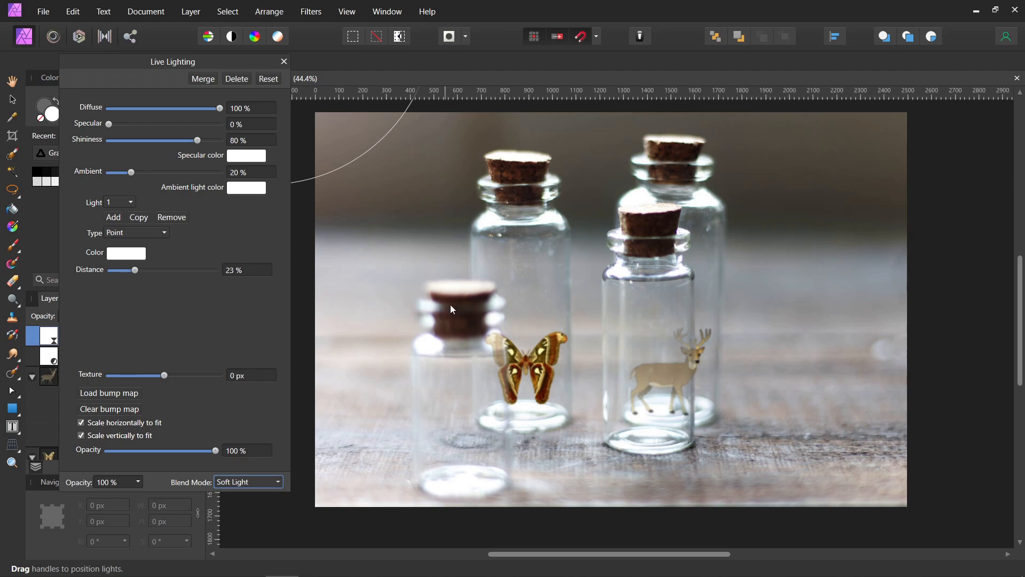
left_click(284, 62)
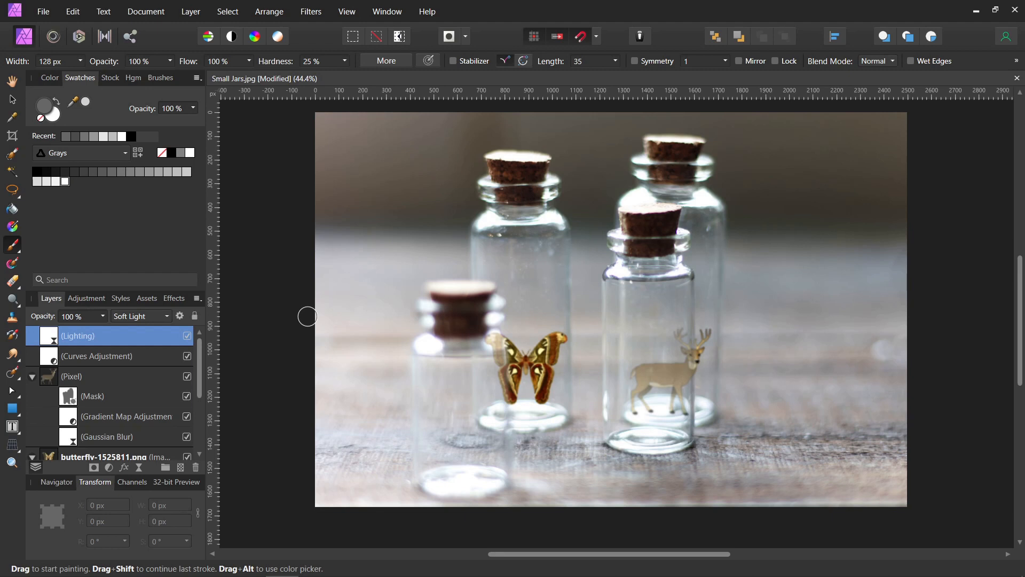
mouse_move(85, 385)
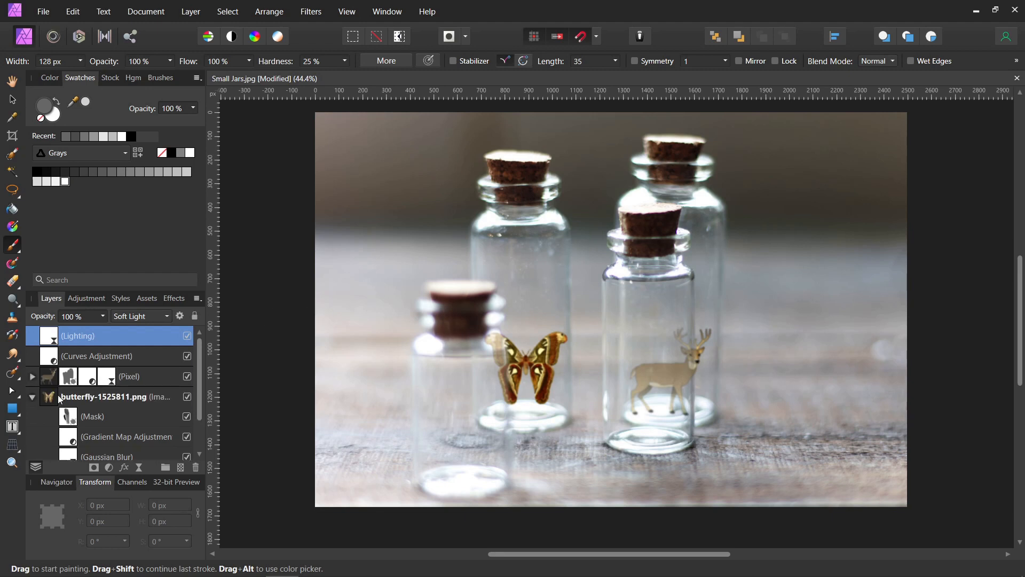
Step: Select the butterfly layer and lower its opacity to 70%
left_click(102, 397)
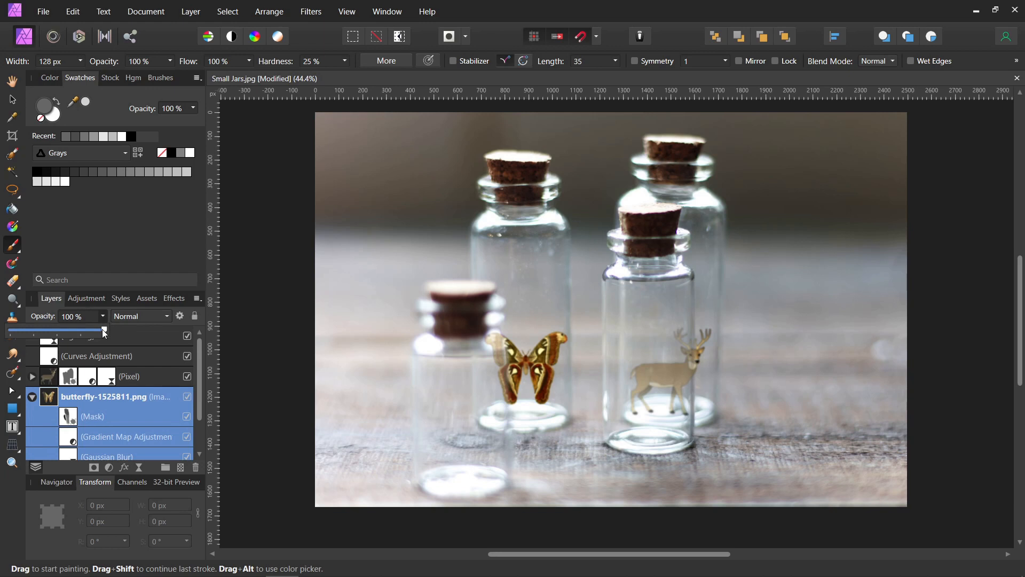
left_click_drag(103, 332, 84, 332)
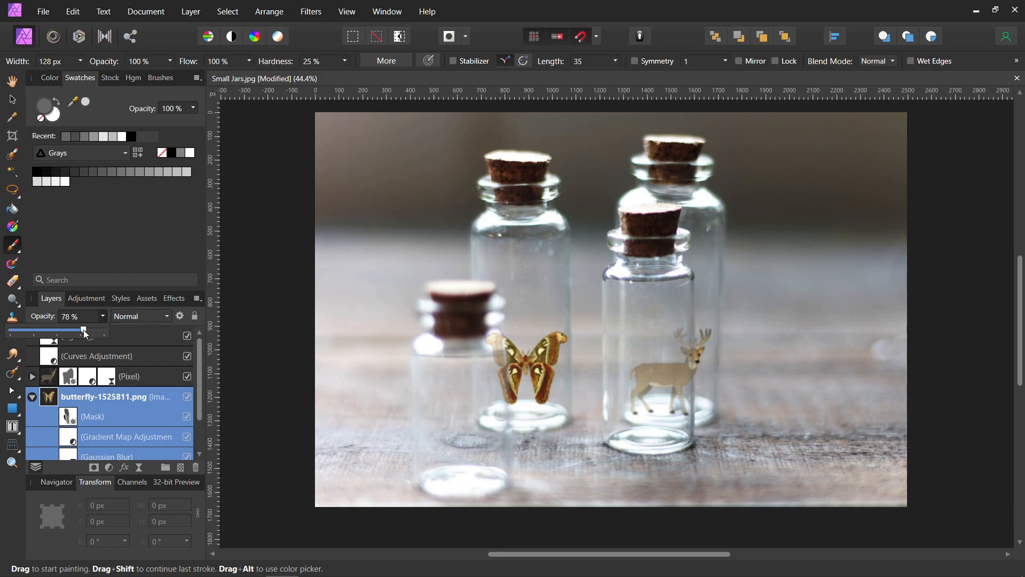
left_click_drag(84, 332, 77, 332)
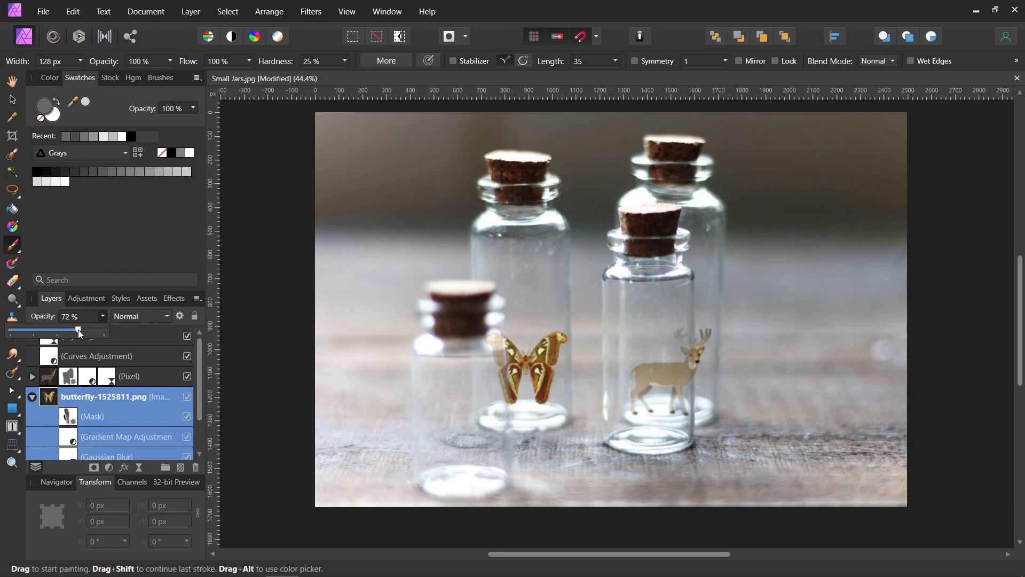
left_click_drag(77, 330, 76, 330)
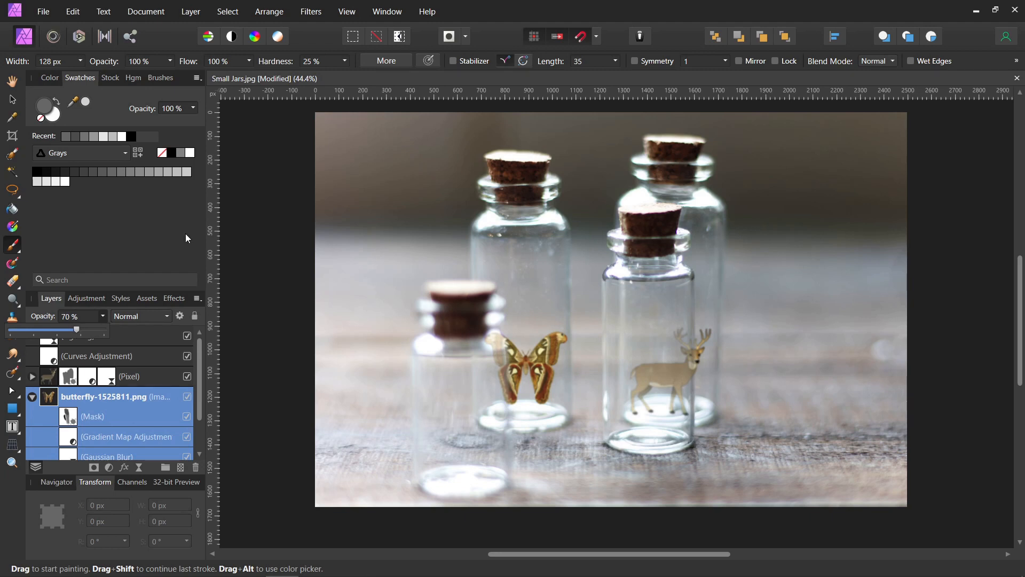